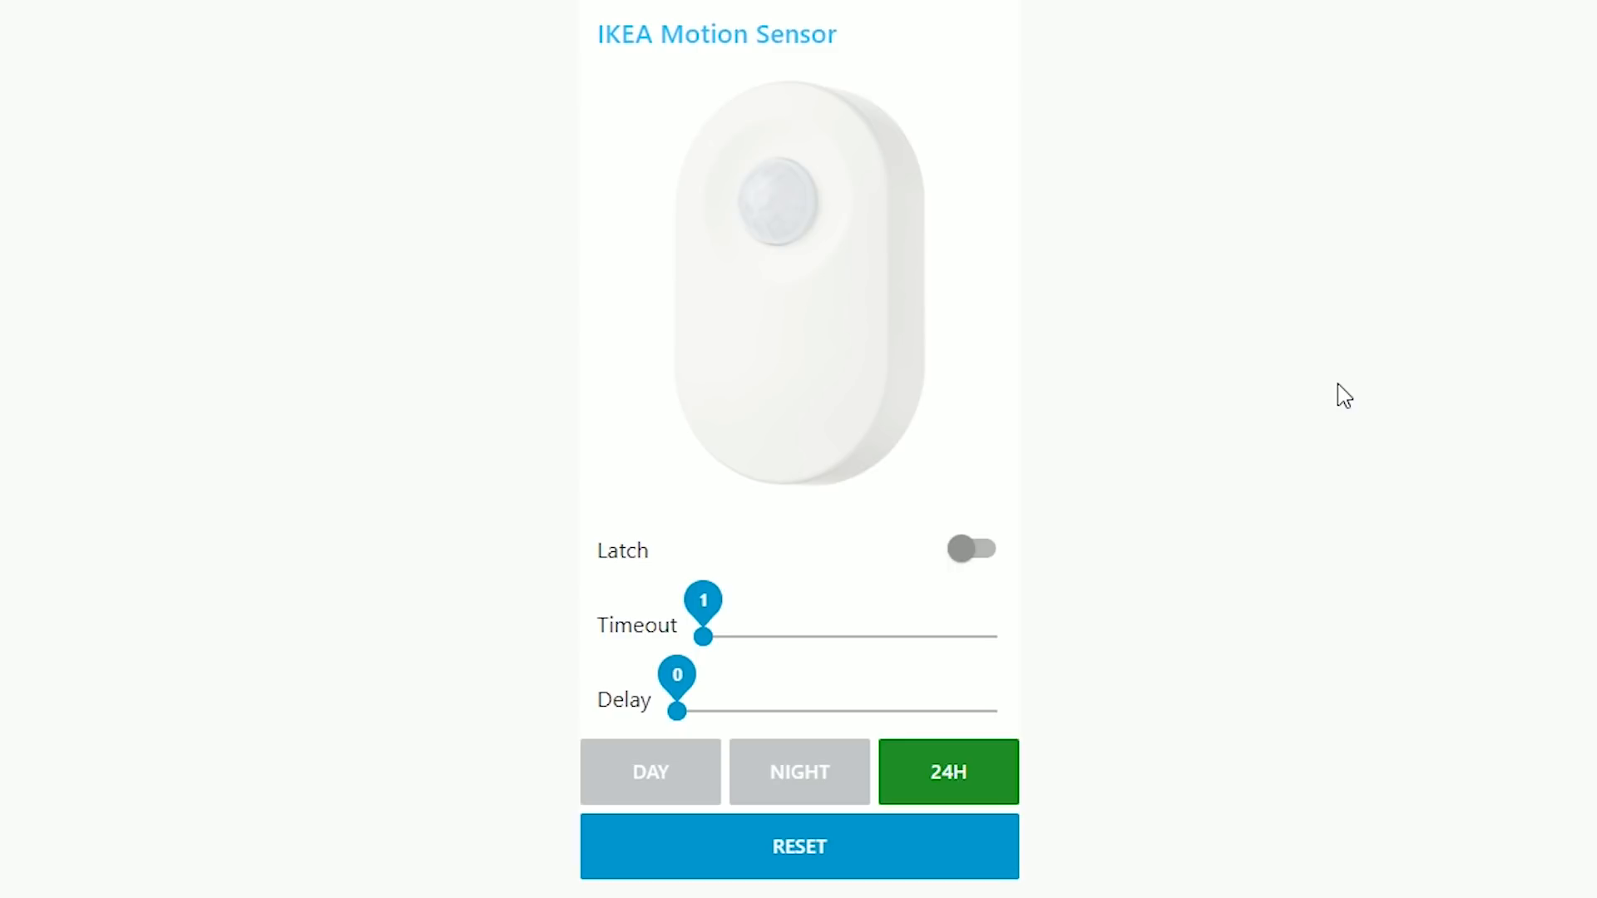
mouse_move(700, 774)
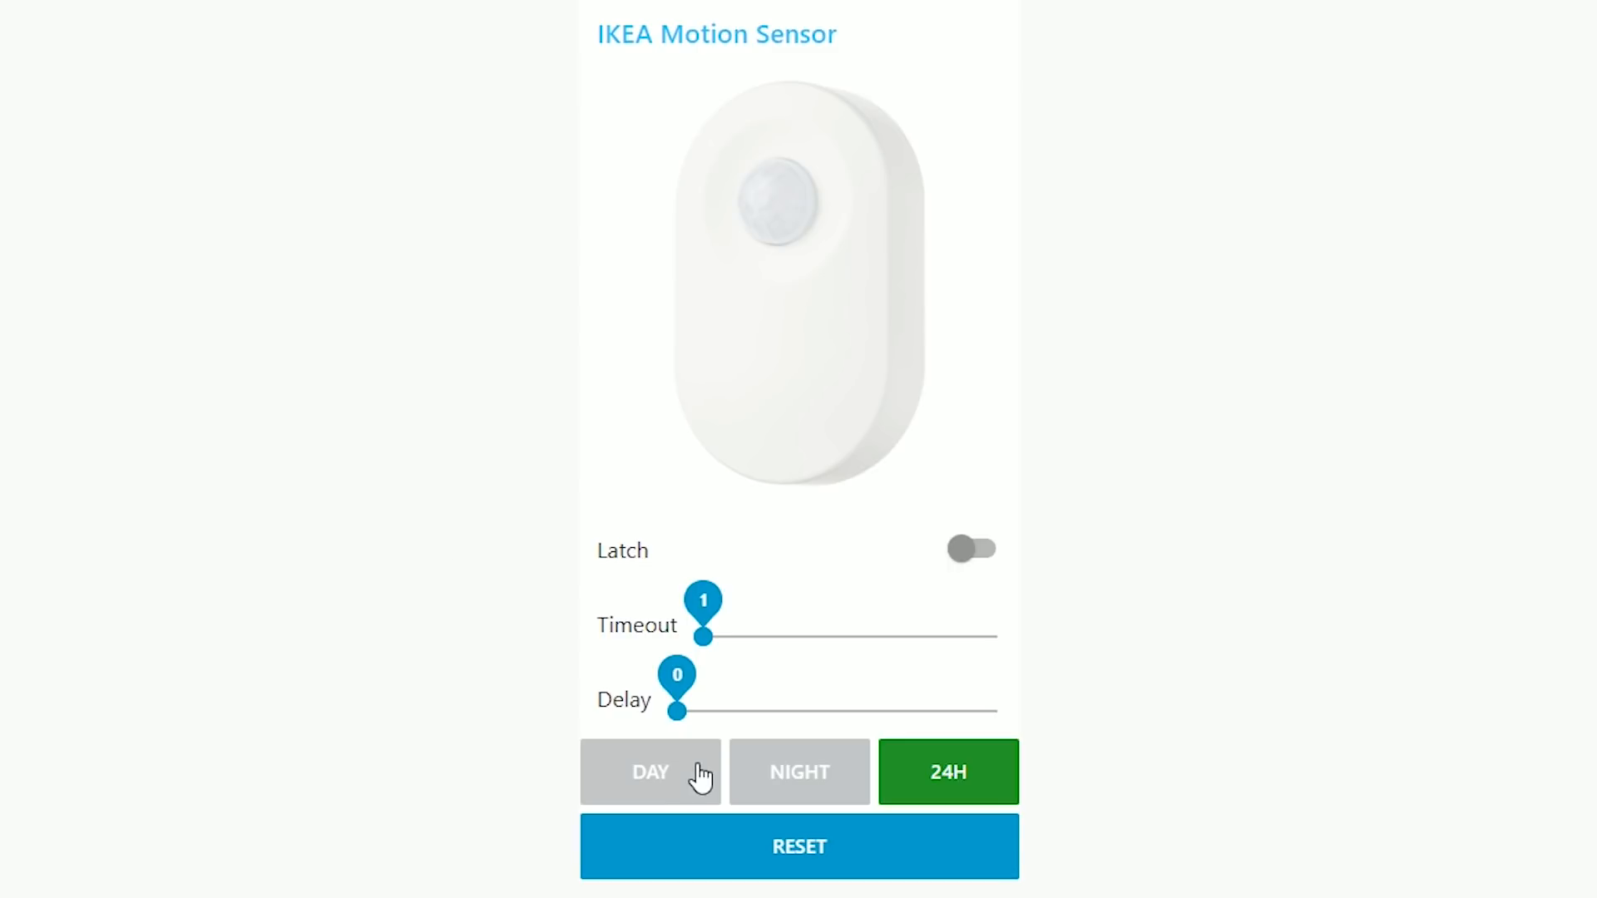
mouse_move(977, 541)
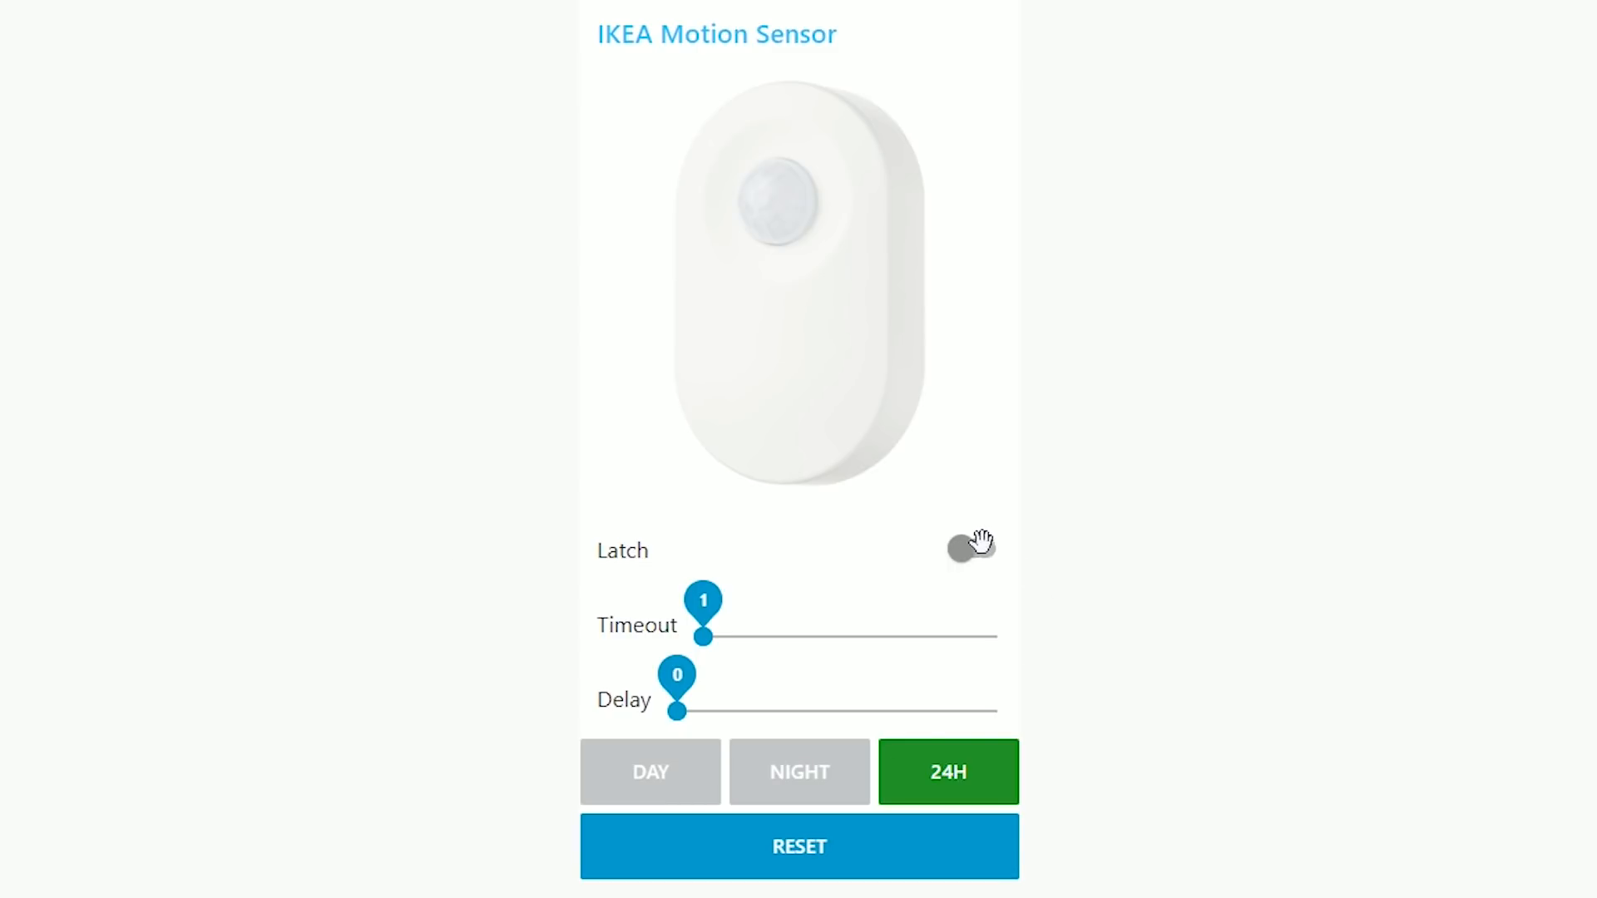
- Turn Latch on and push Timeout to 60 and Delay to 10 on the sensor panel
click(968, 548)
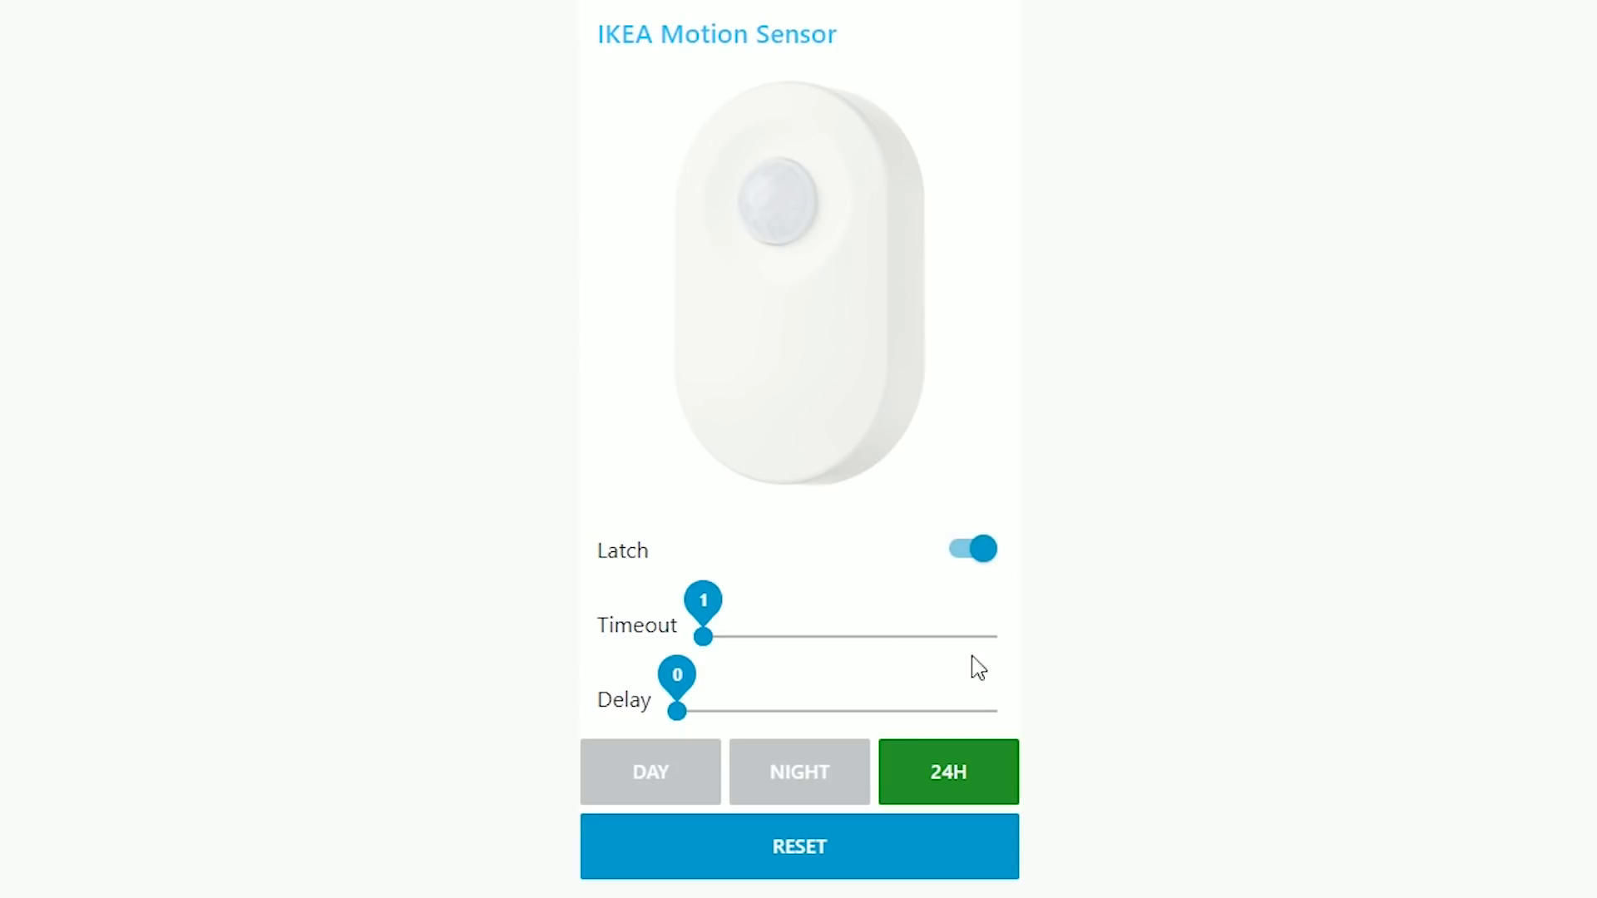
drag(702, 637, 769, 637)
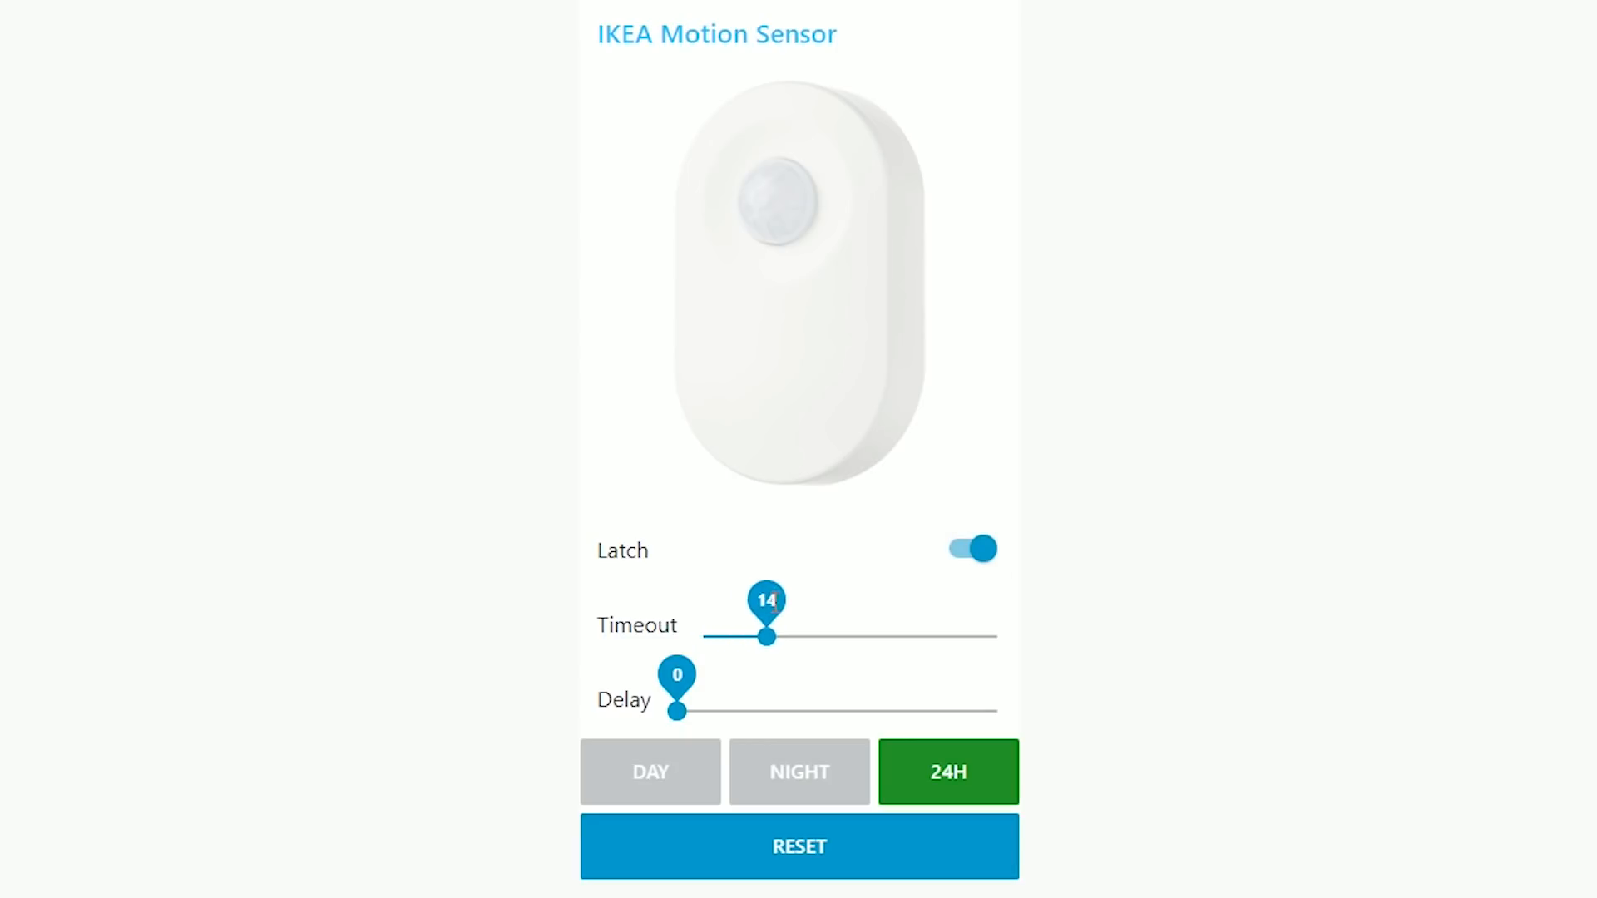
drag(769, 638, 996, 637)
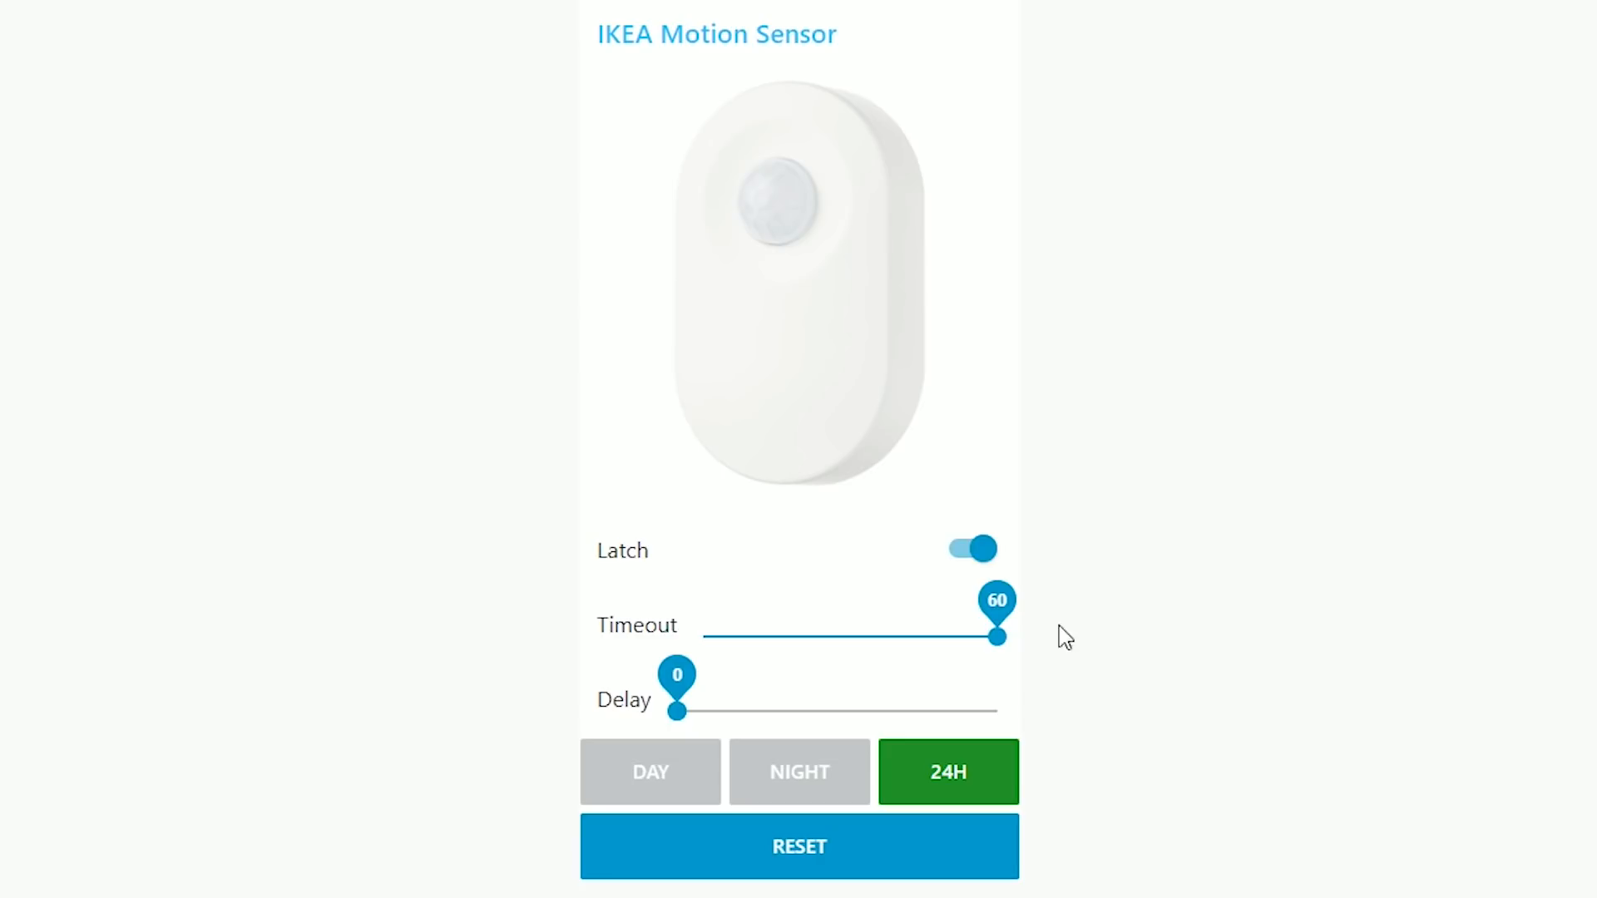
drag(674, 712, 694, 712)
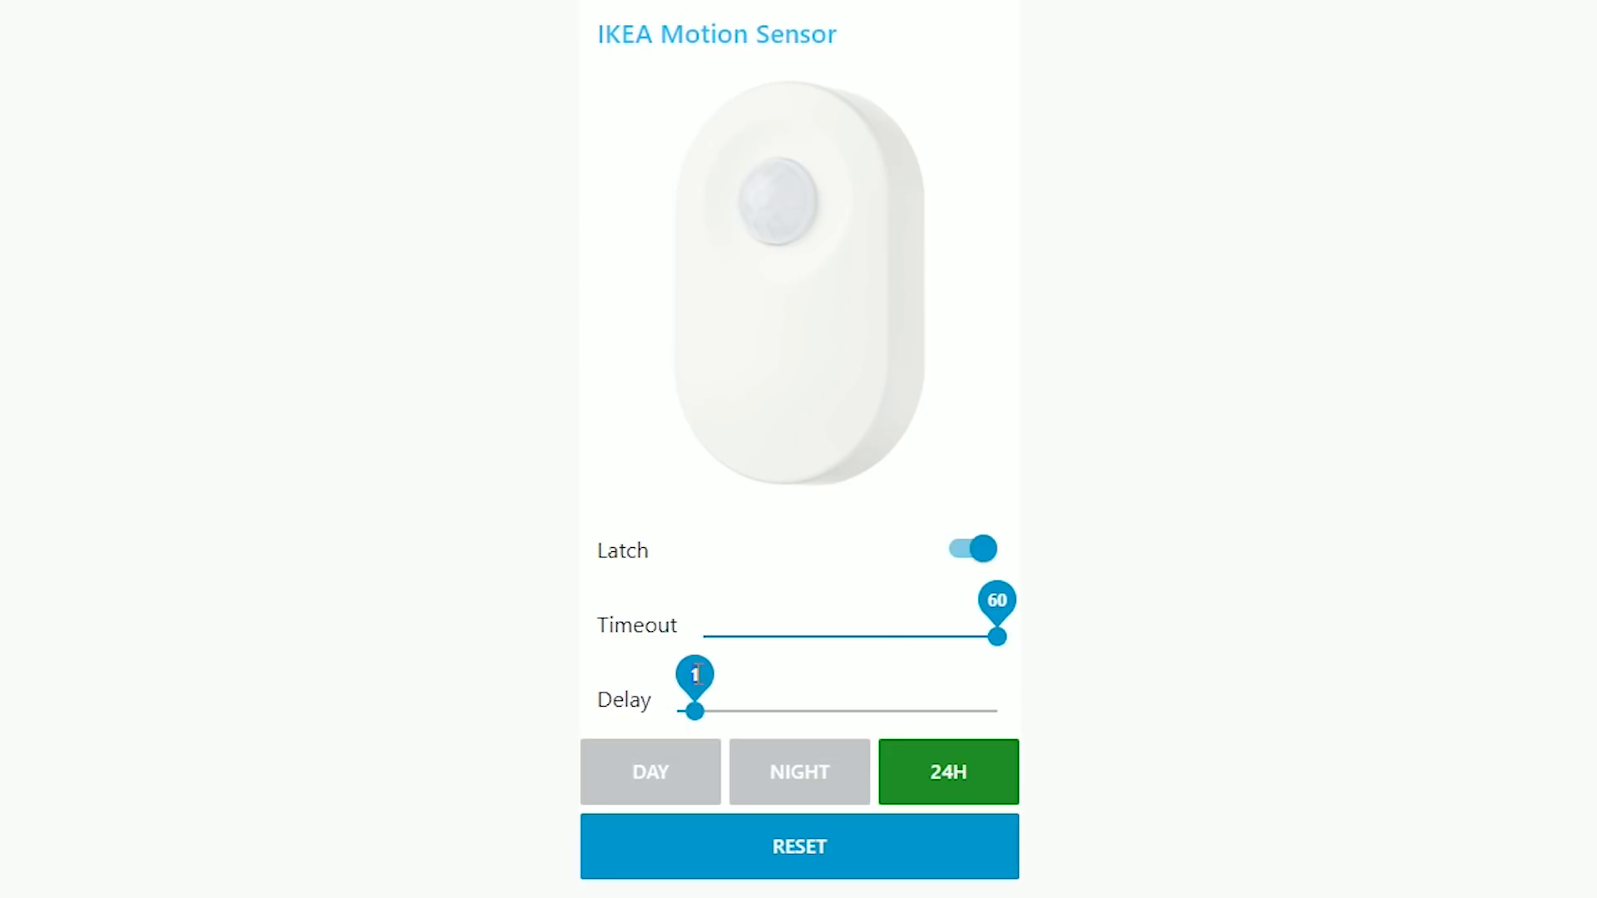
drag(692, 710, 973, 710)
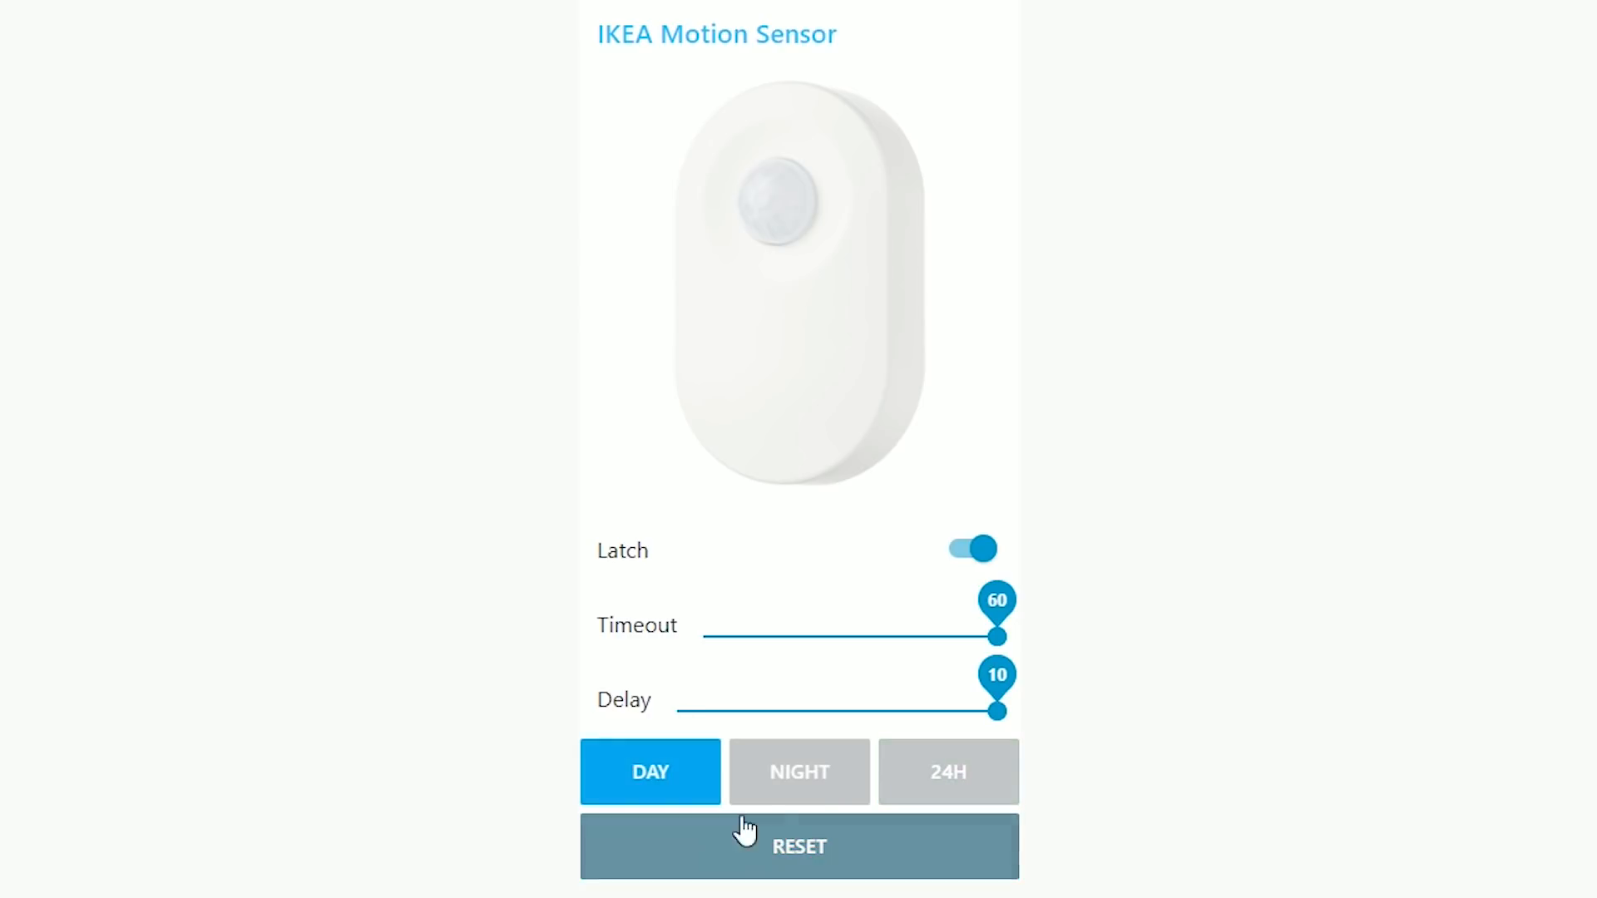
- Reset the panel to defaults, then switch the time mode to Night and 24H
click(947, 772)
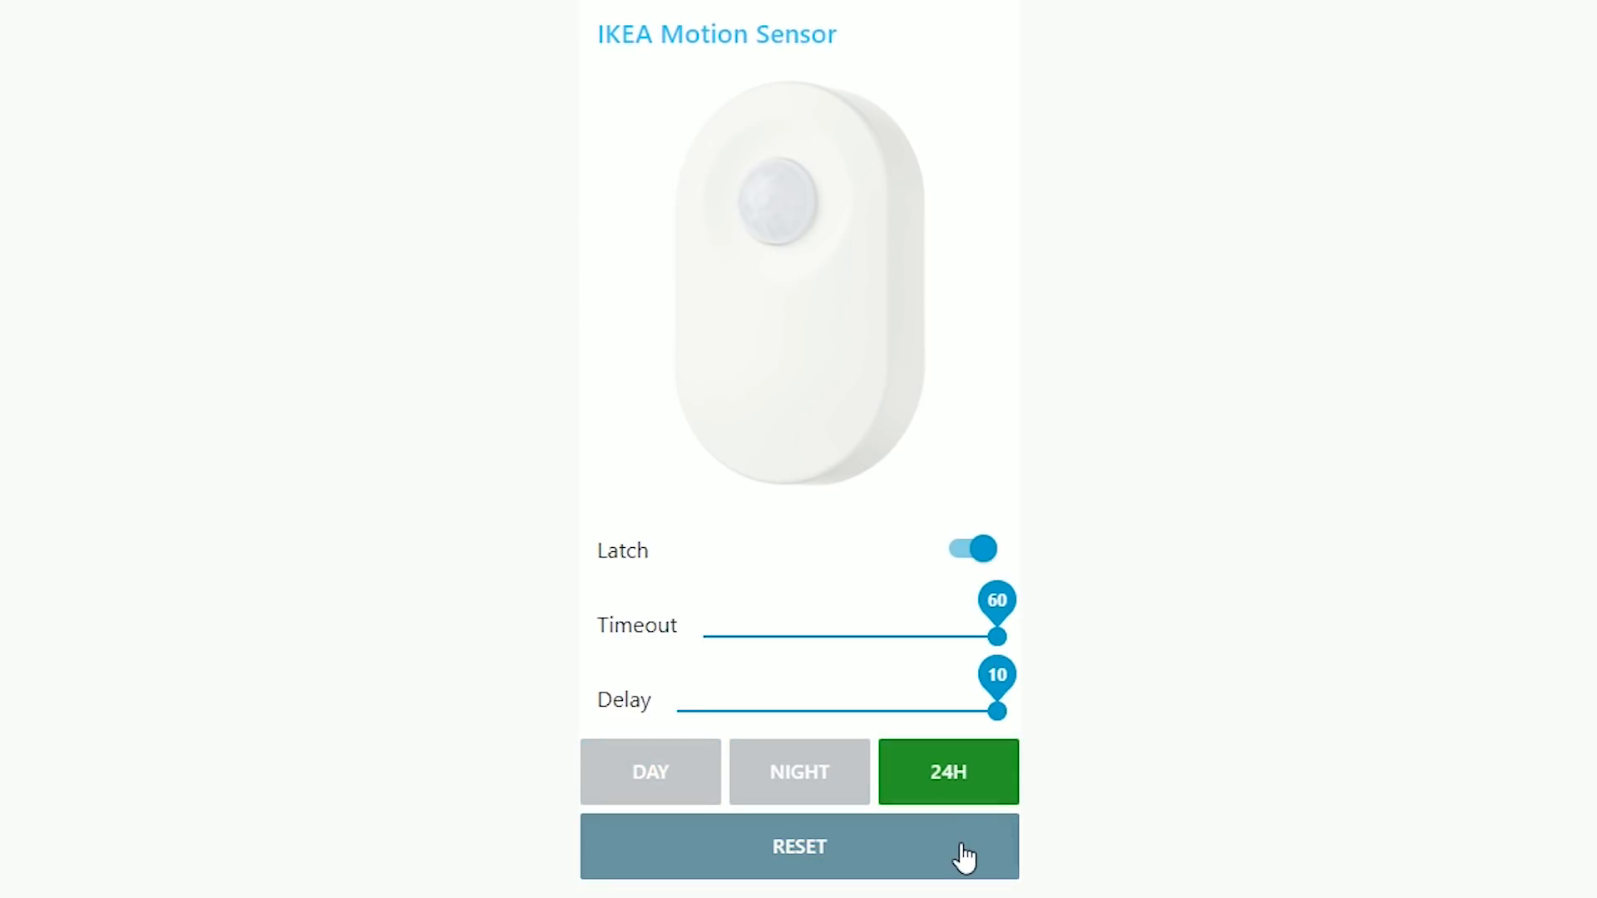
click(799, 845)
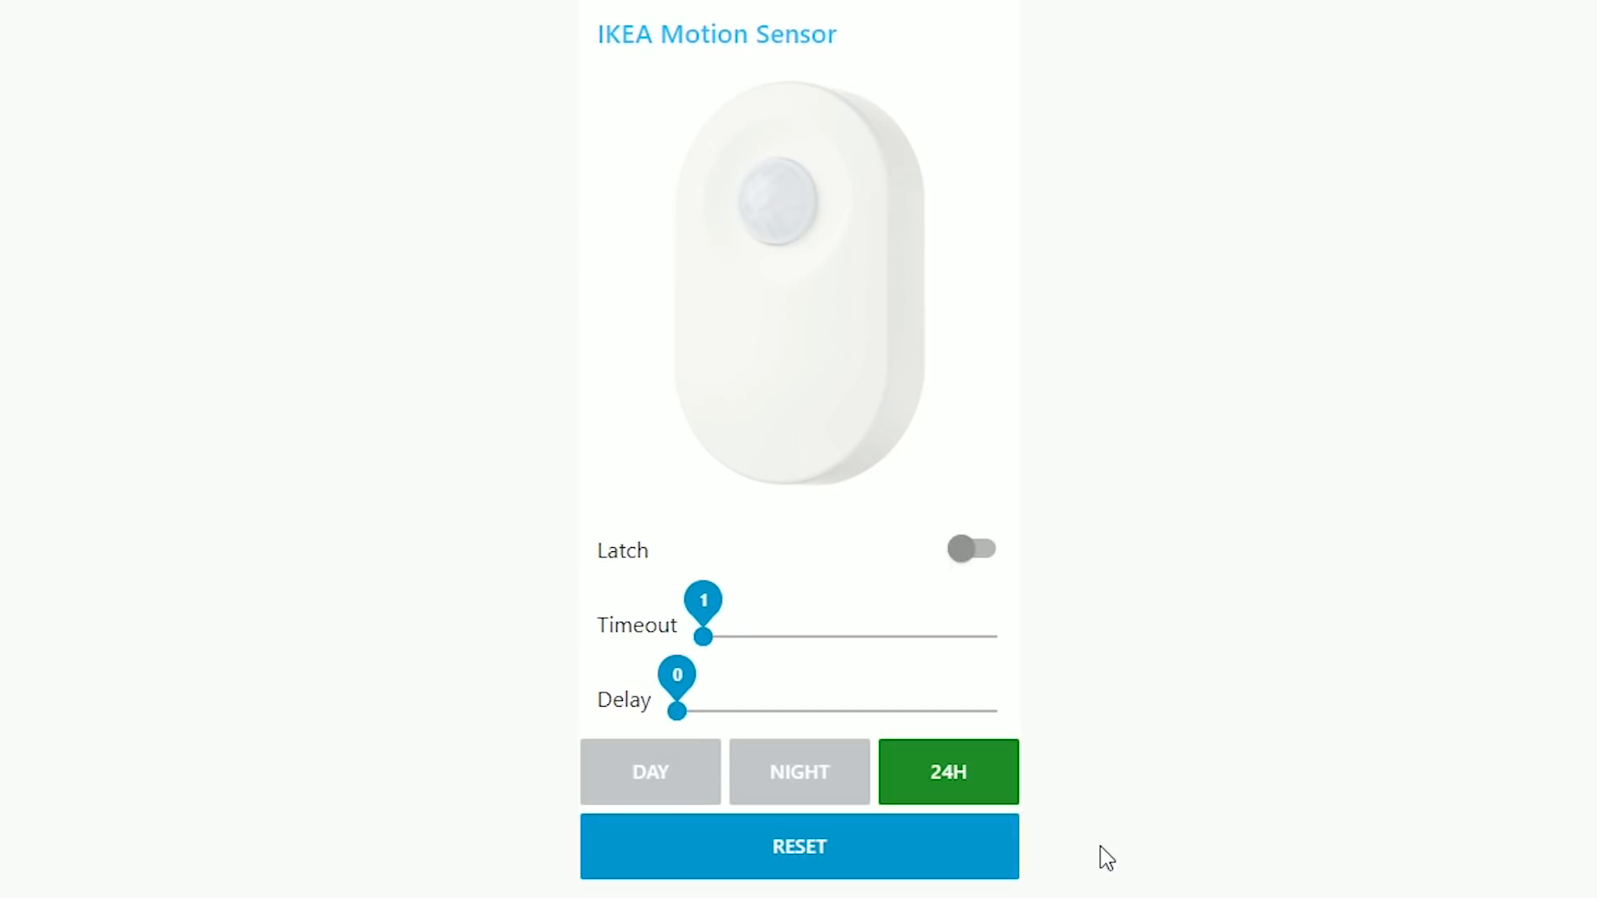
mouse_move(1118, 859)
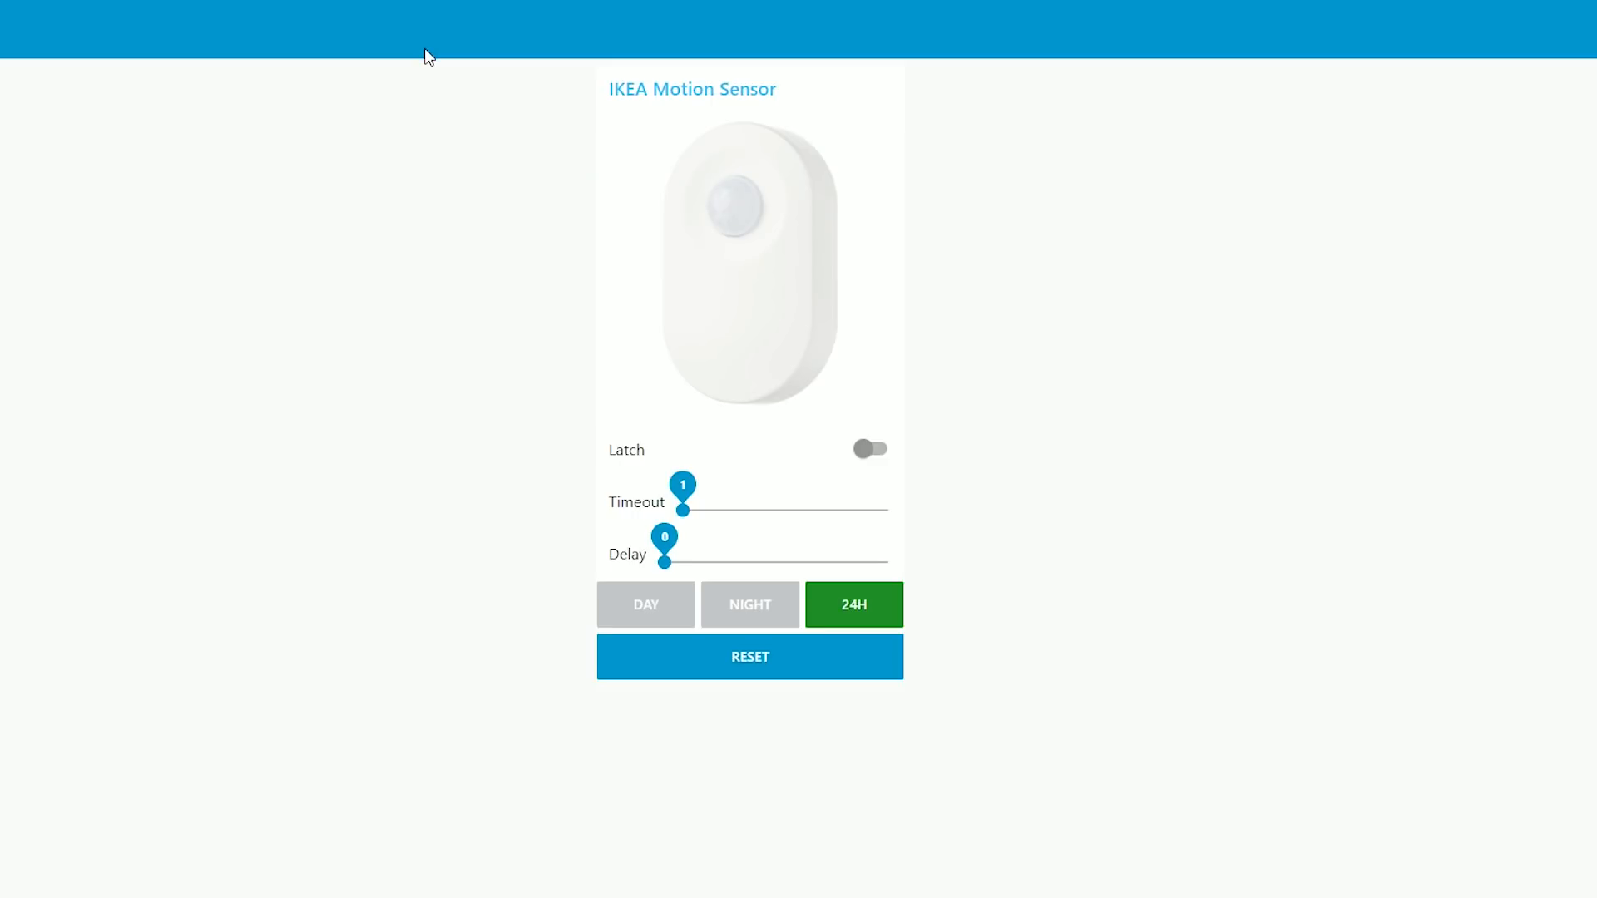
mouse_move(669, 439)
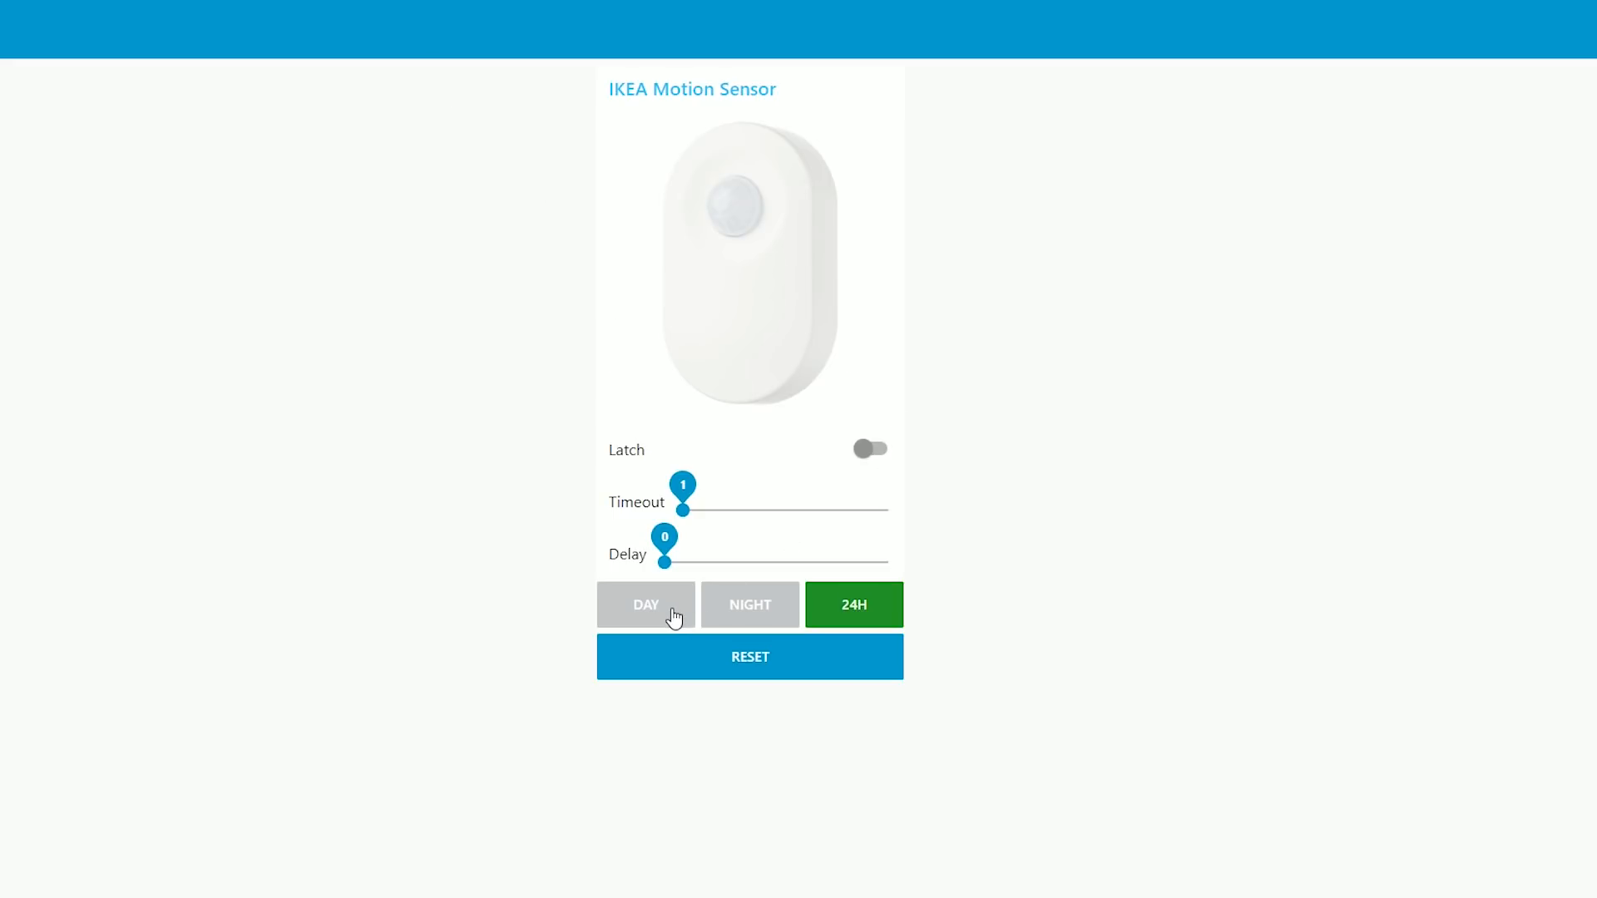
click(750, 604)
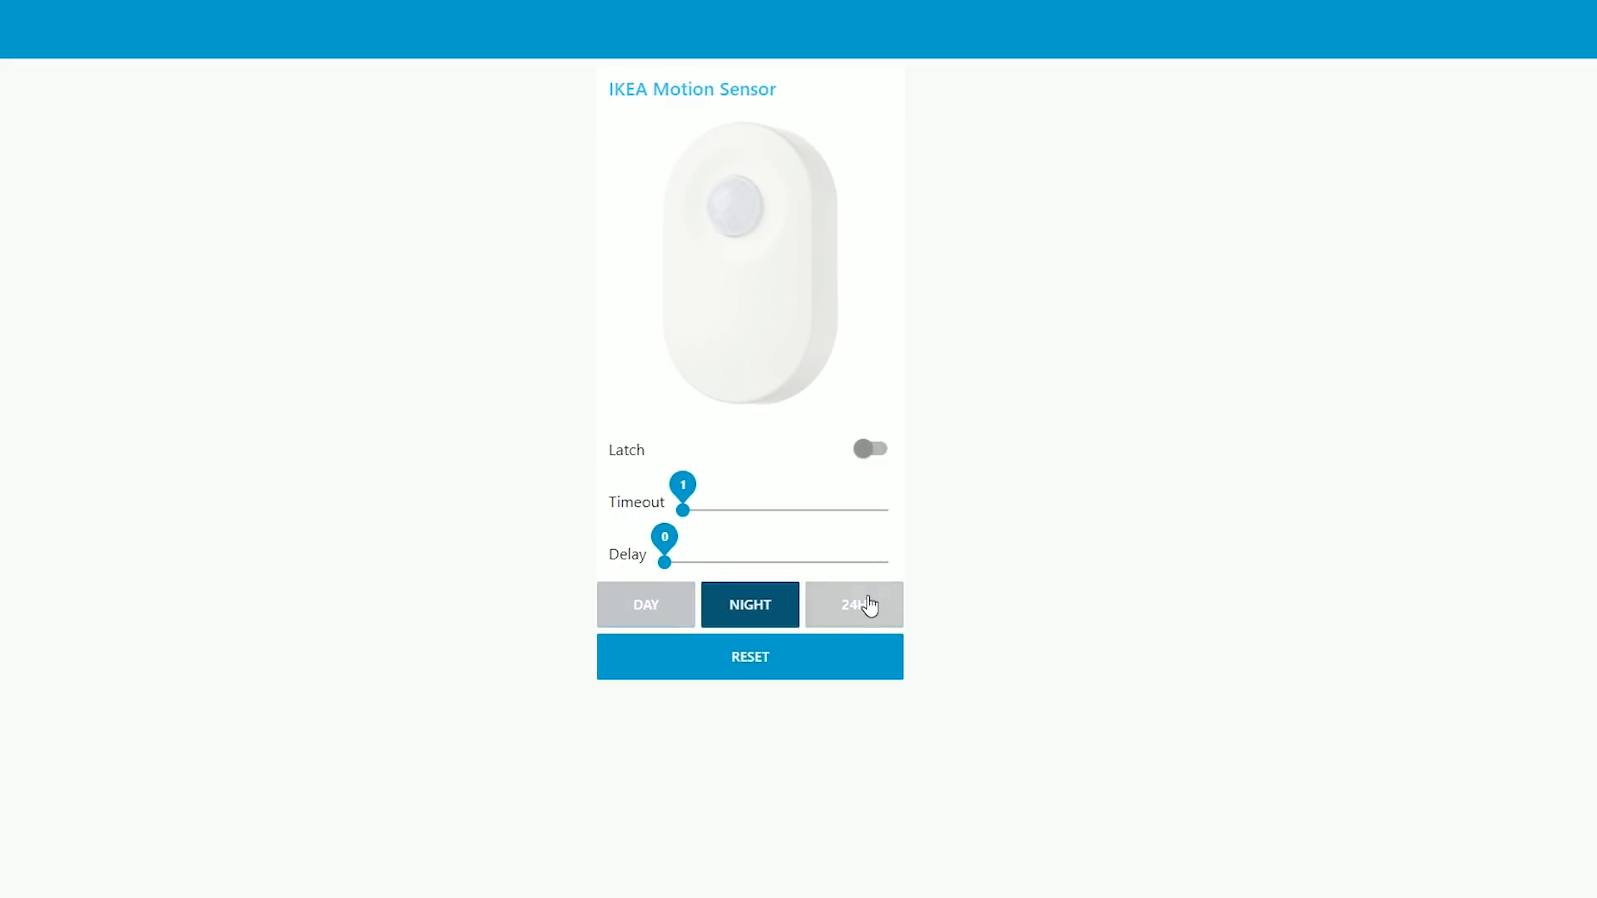
click(853, 604)
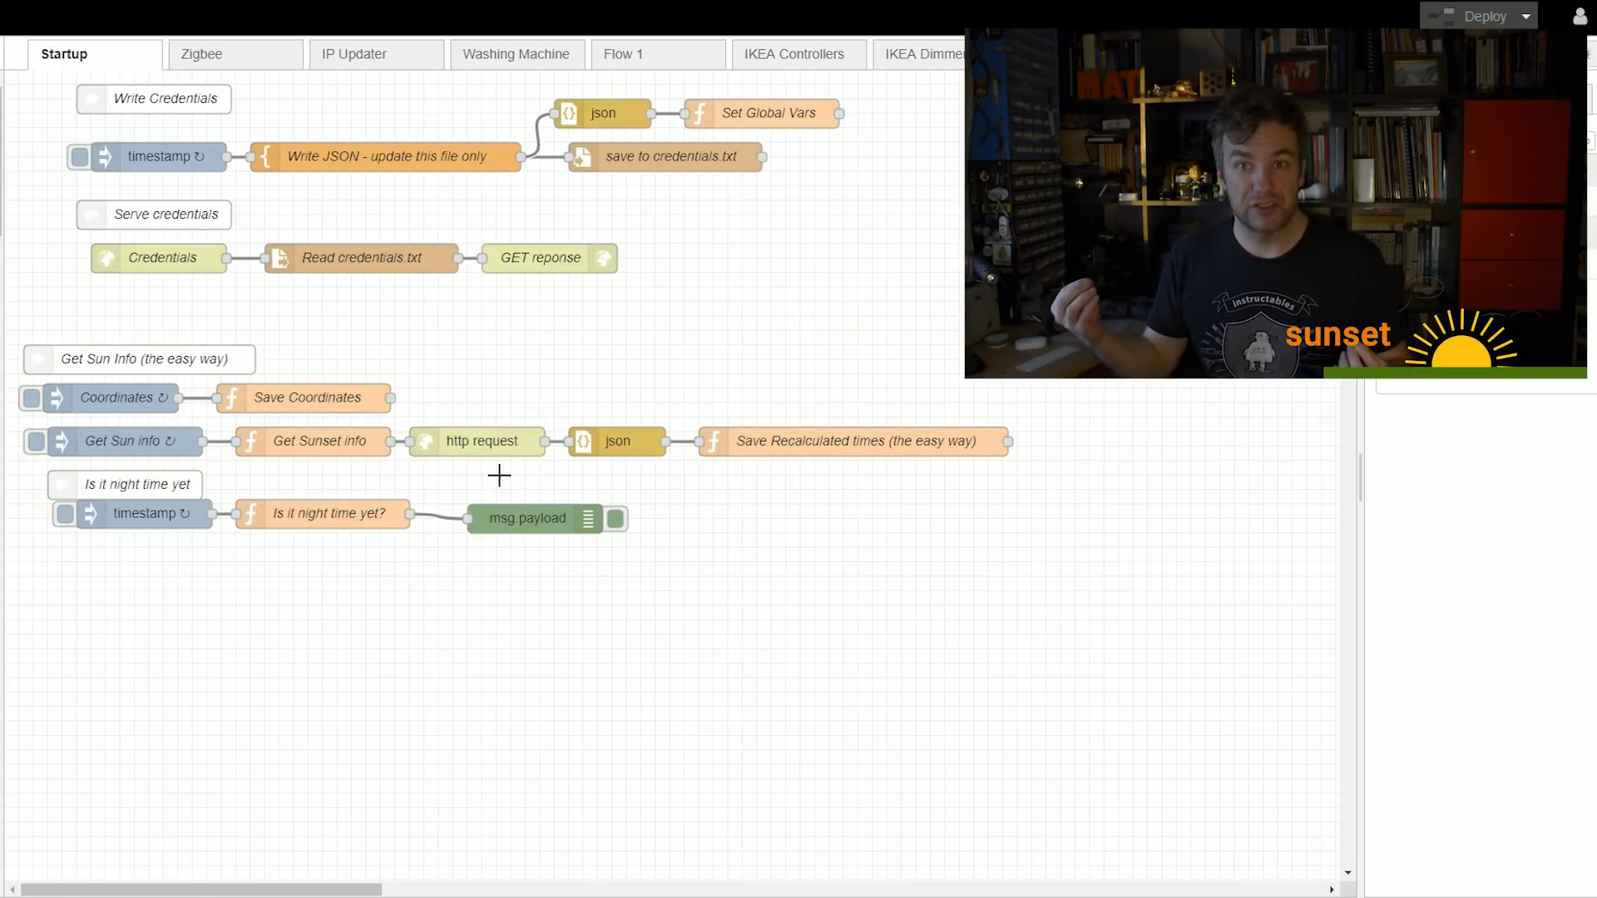
click(320, 439)
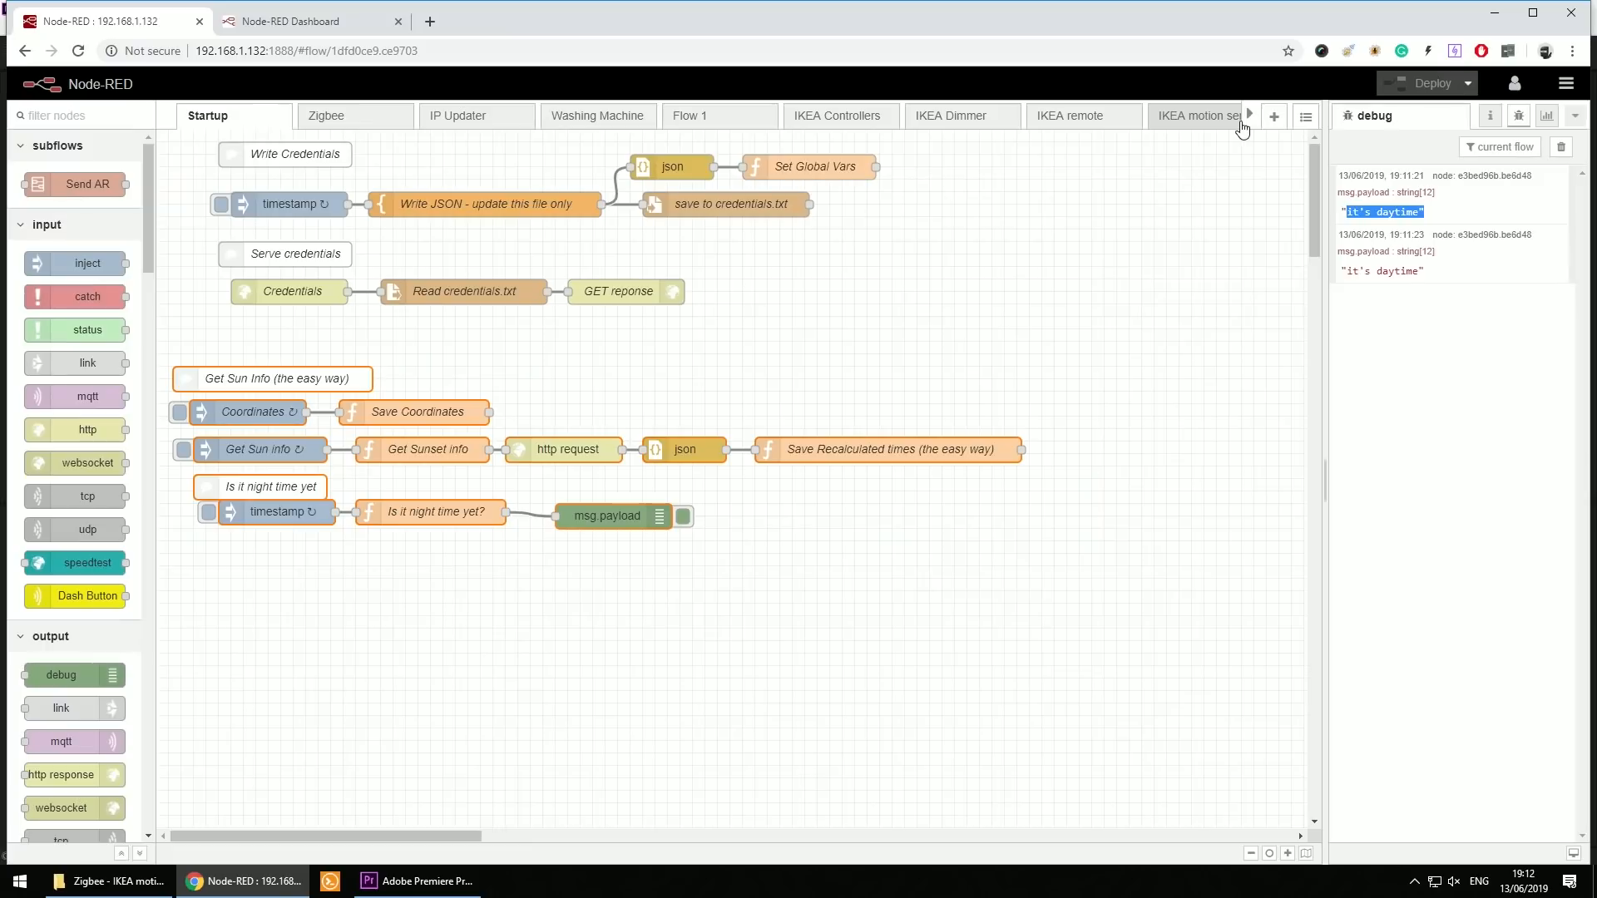
- Show the IKEA motion sensor flow from the tab bar
click(1185, 115)
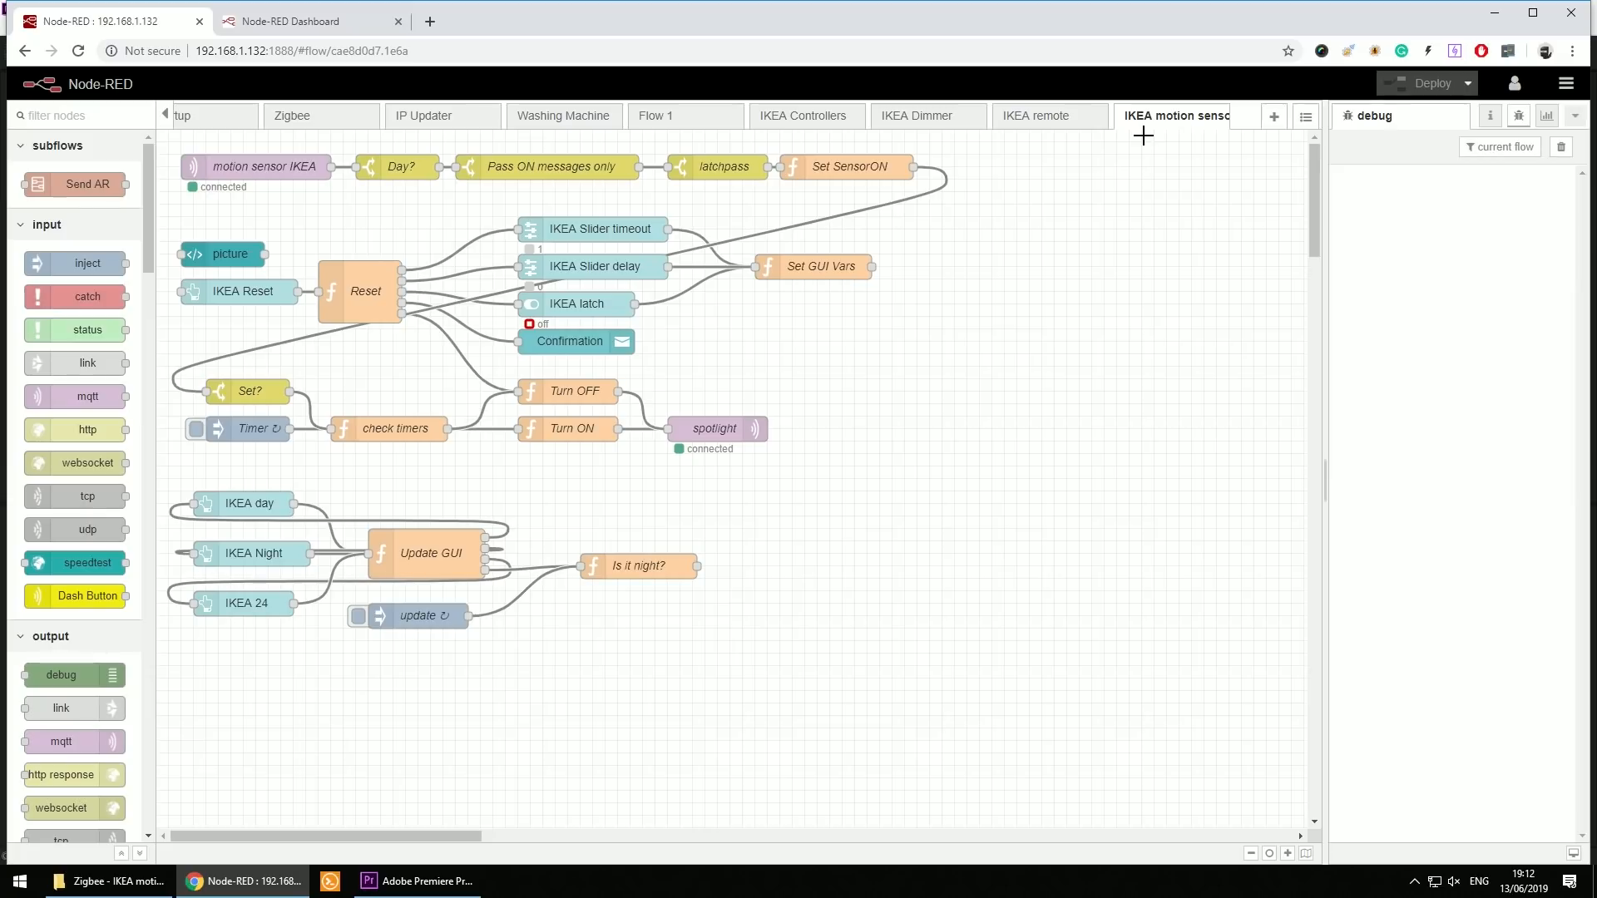
mouse_move(1118, 153)
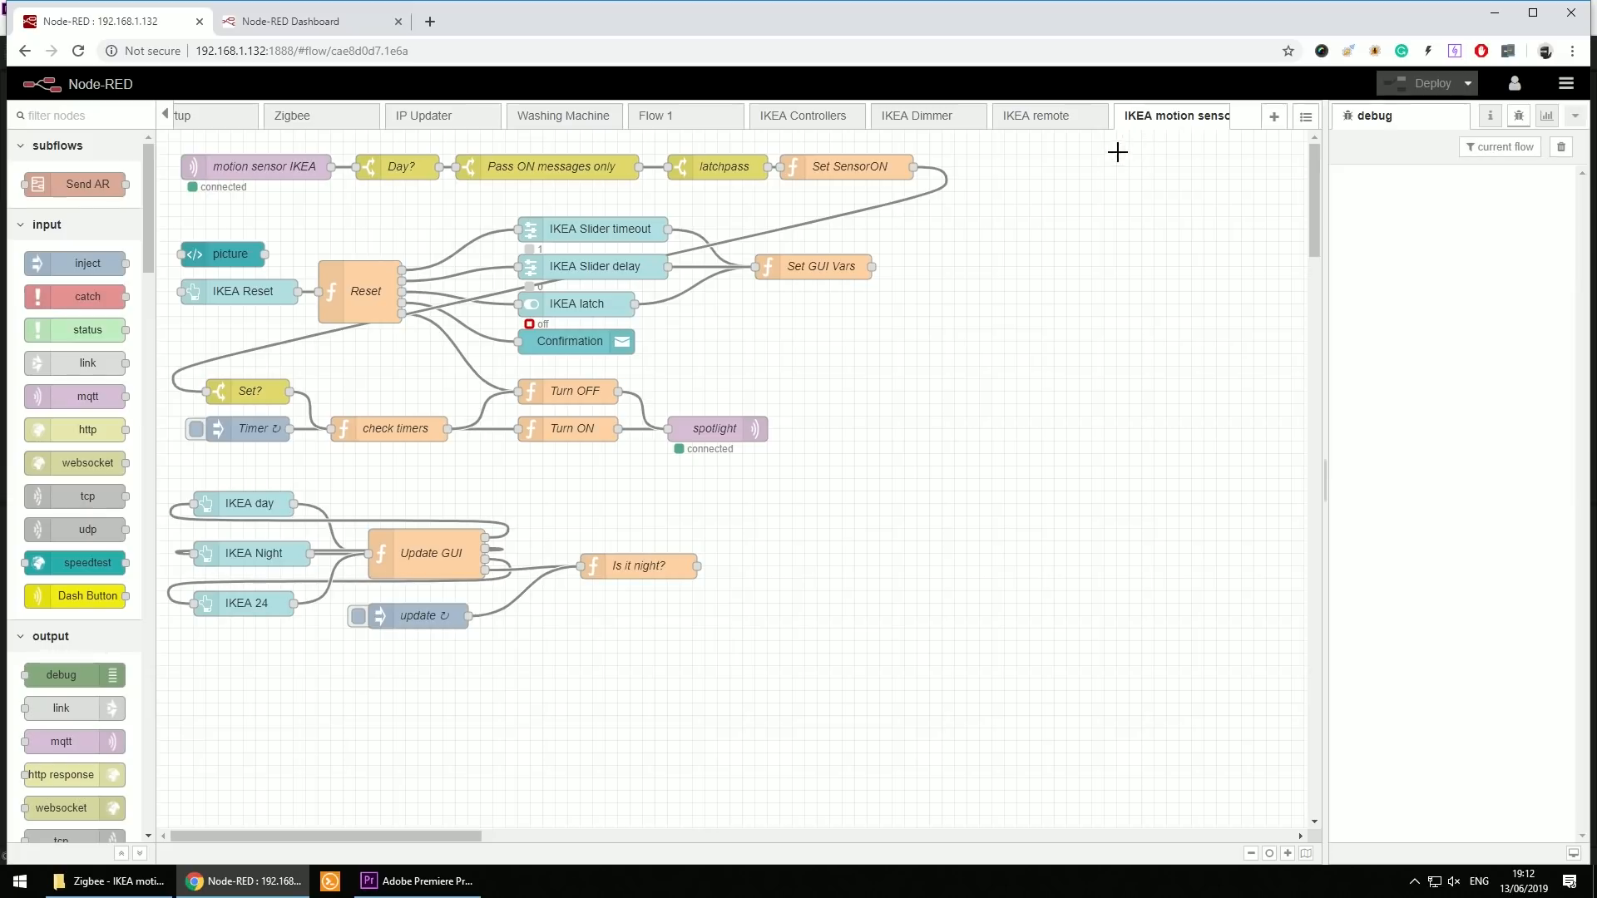
mouse_move(1095, 165)
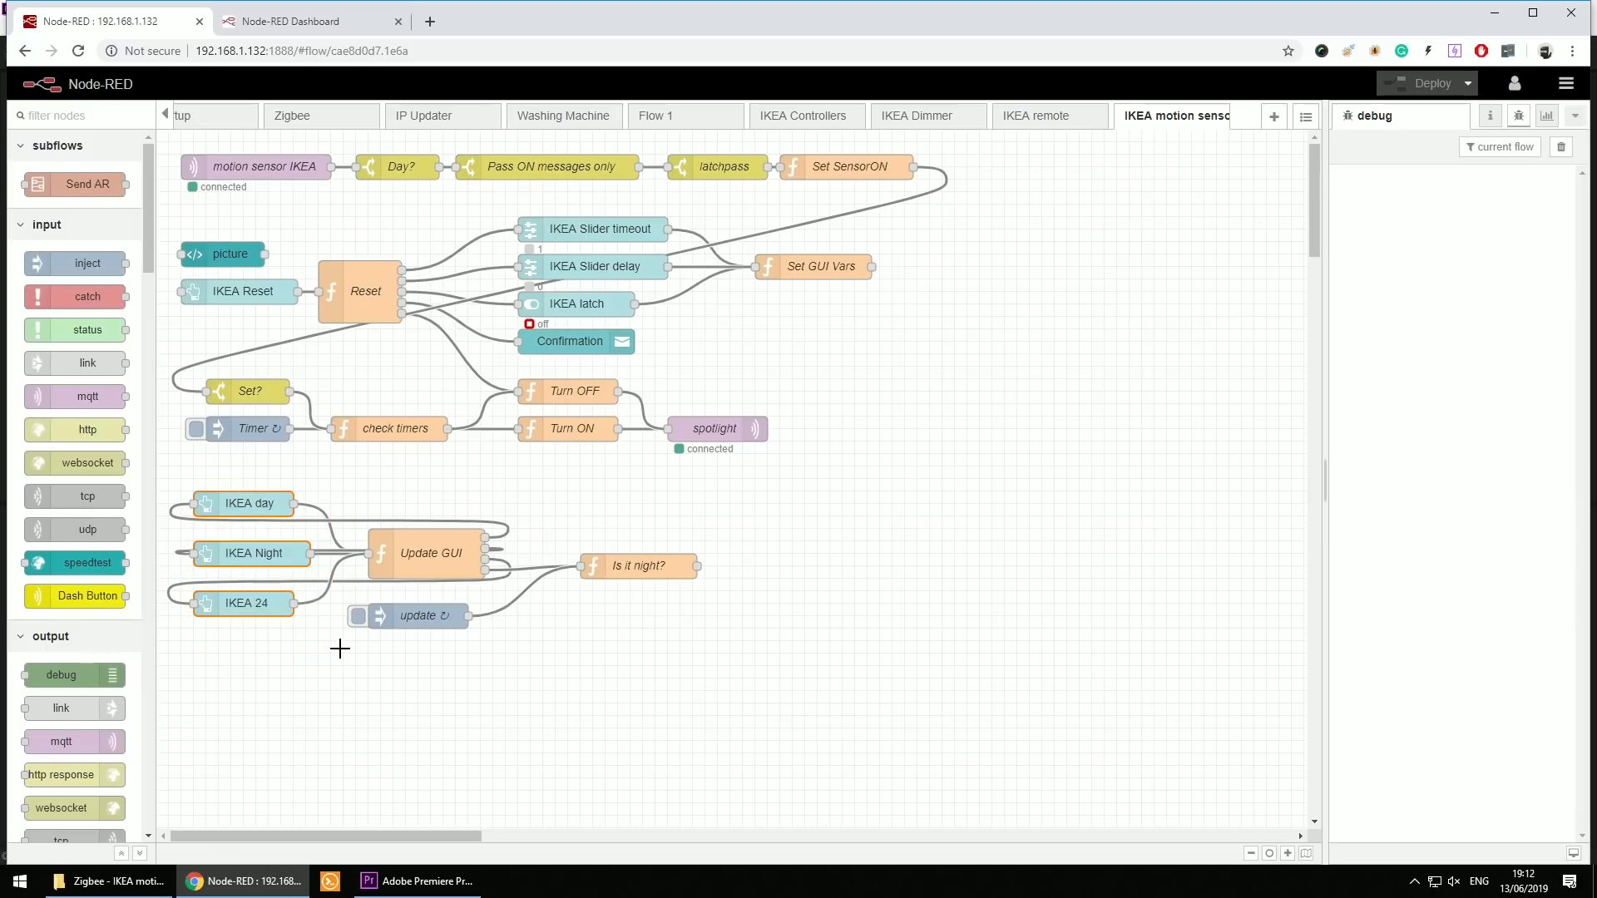
double_click(430, 552)
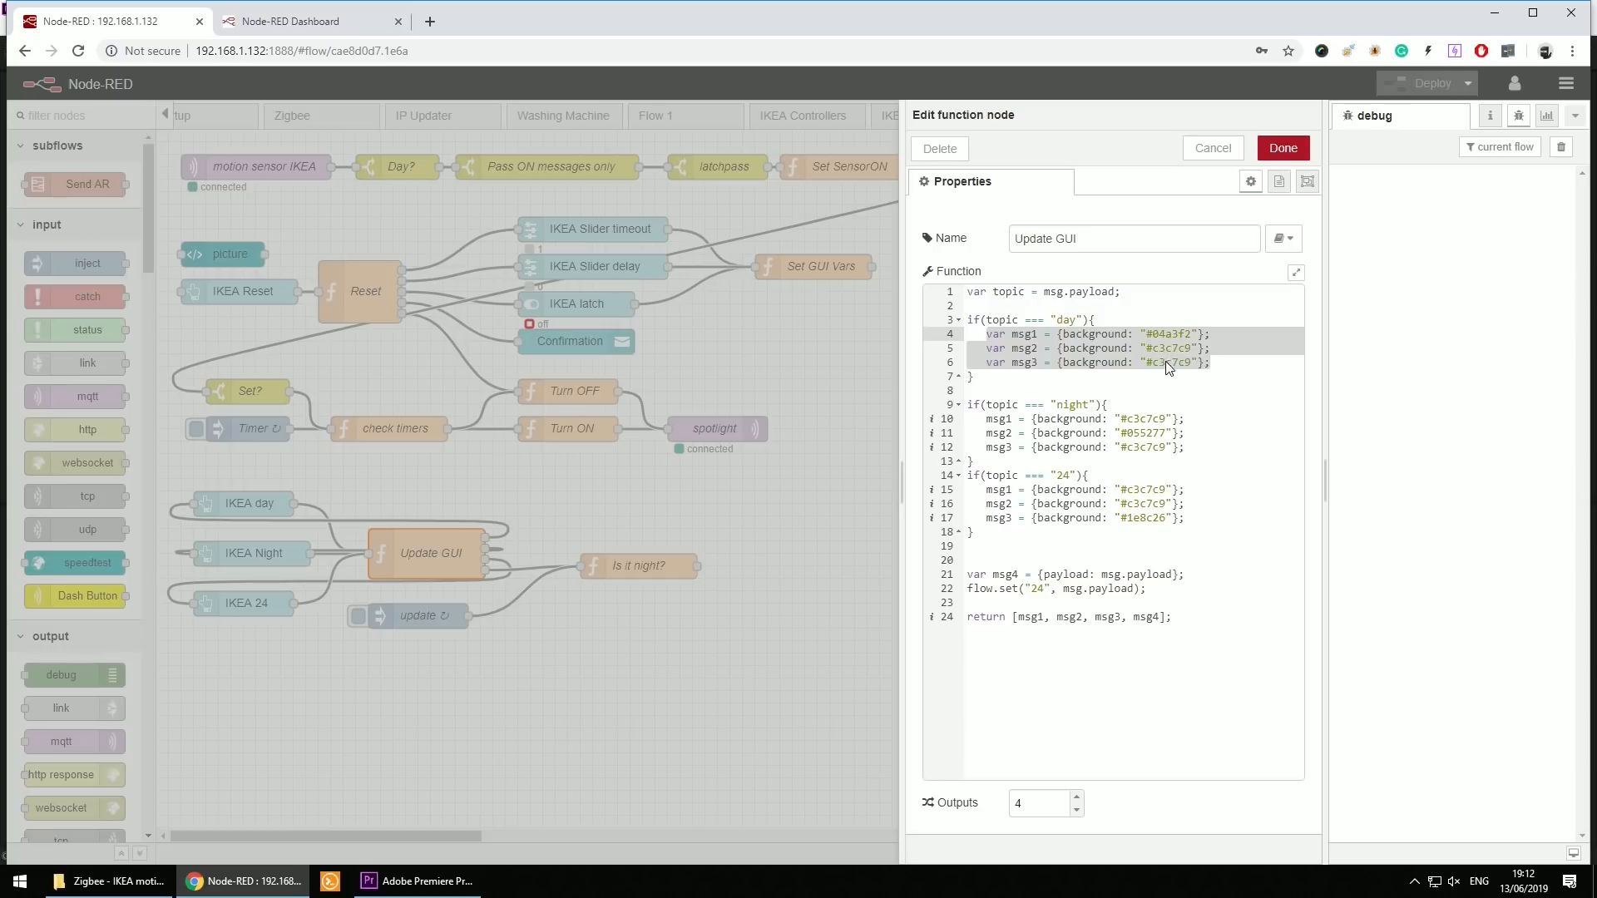
mouse_move(1151, 348)
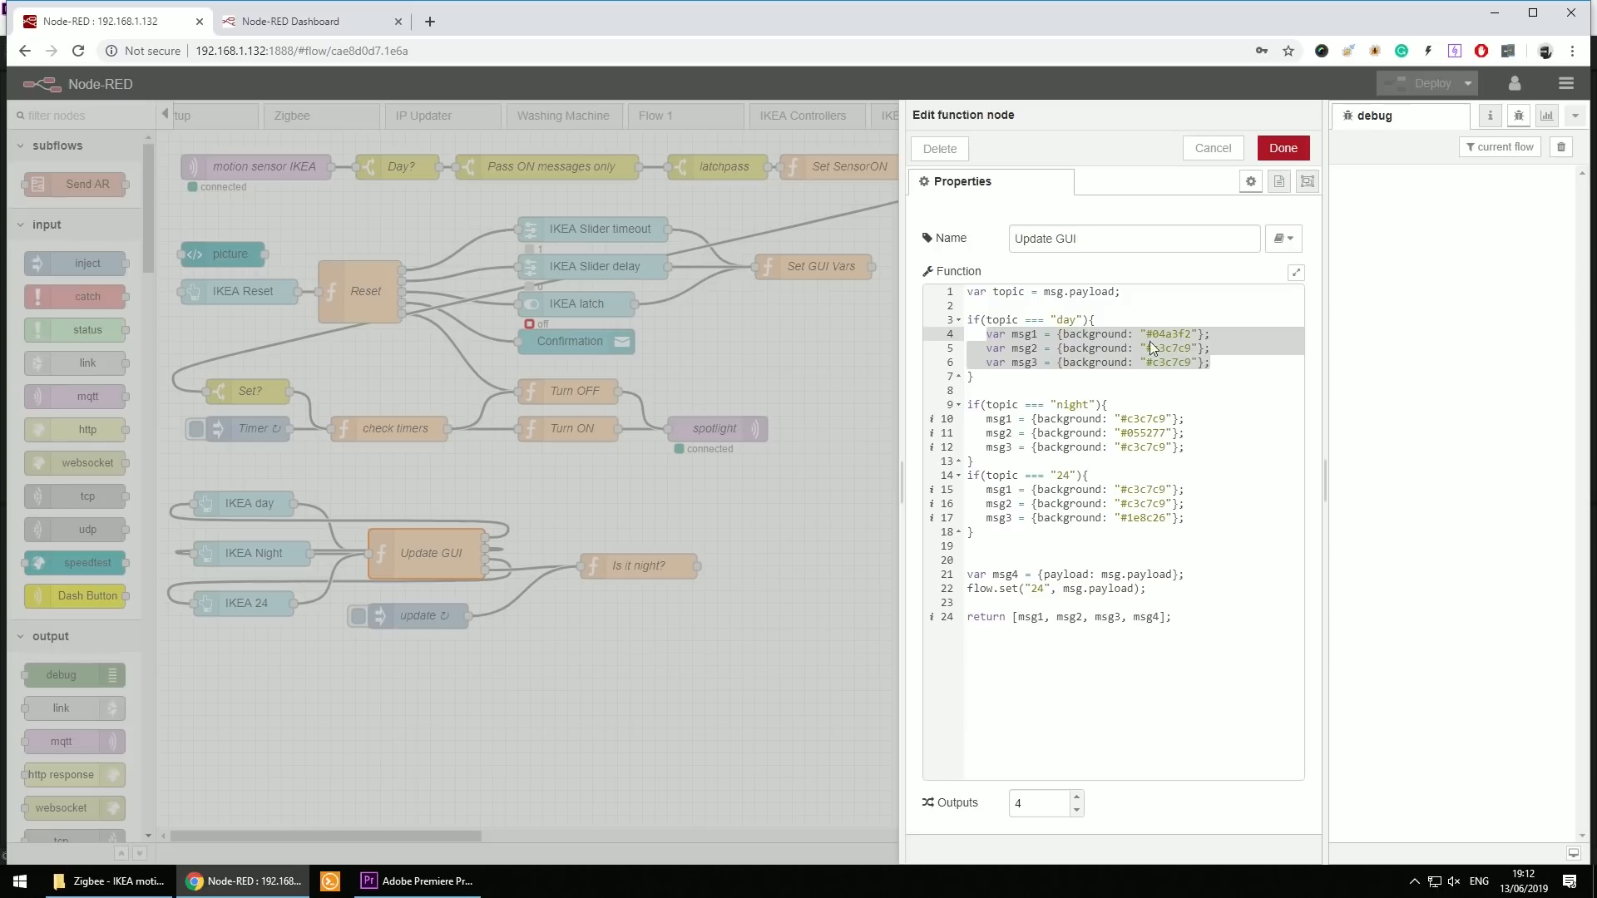
click(311, 20)
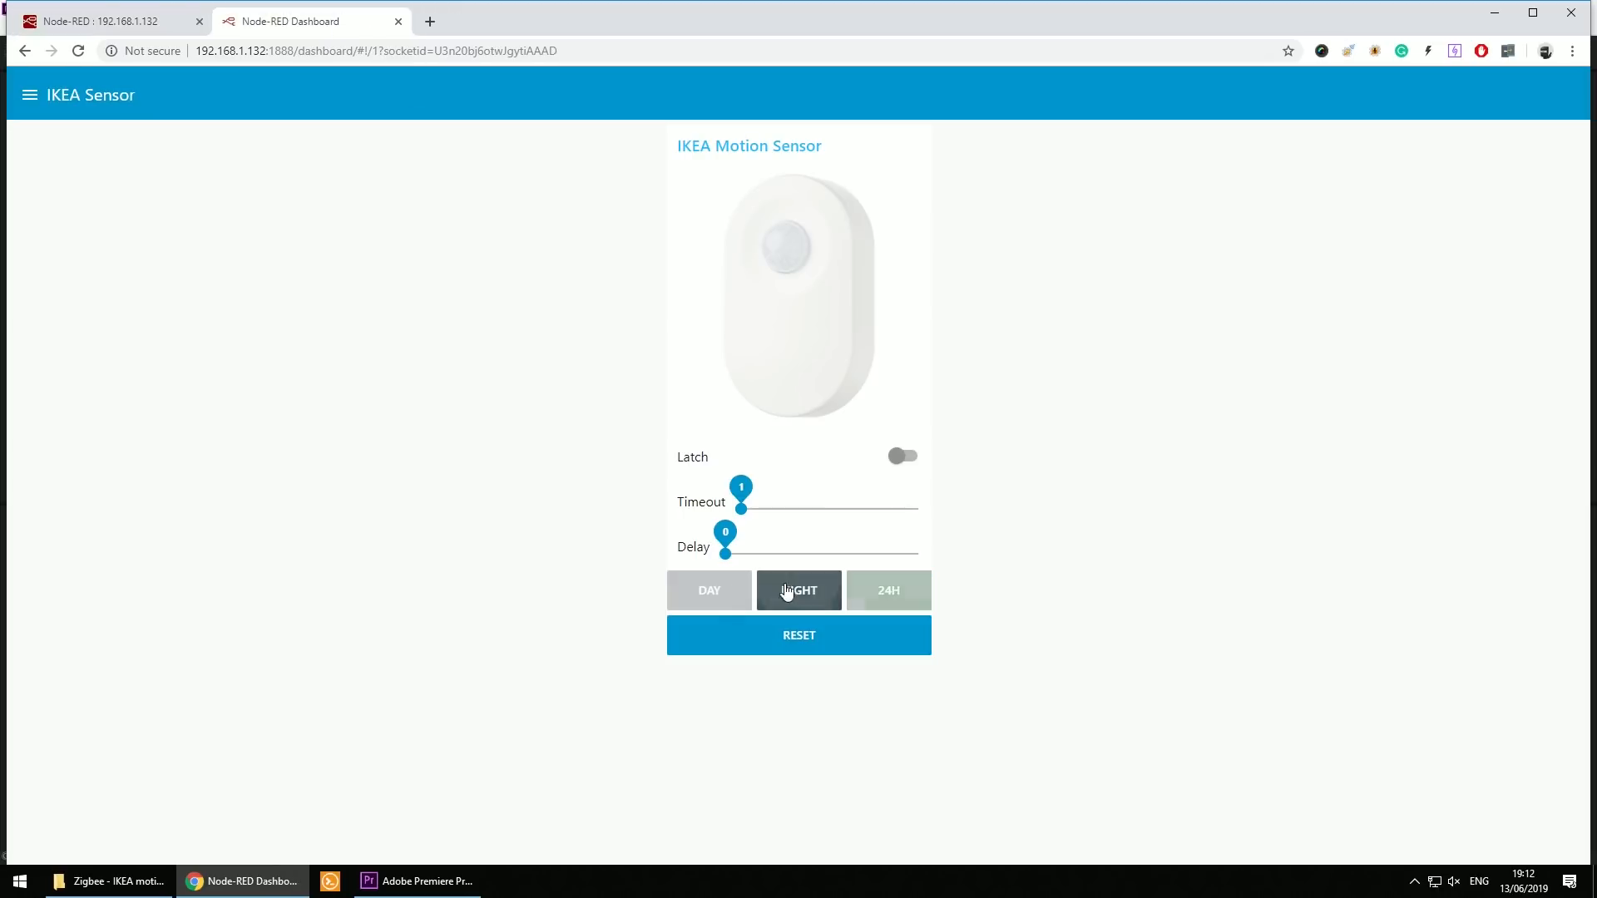
click(887, 591)
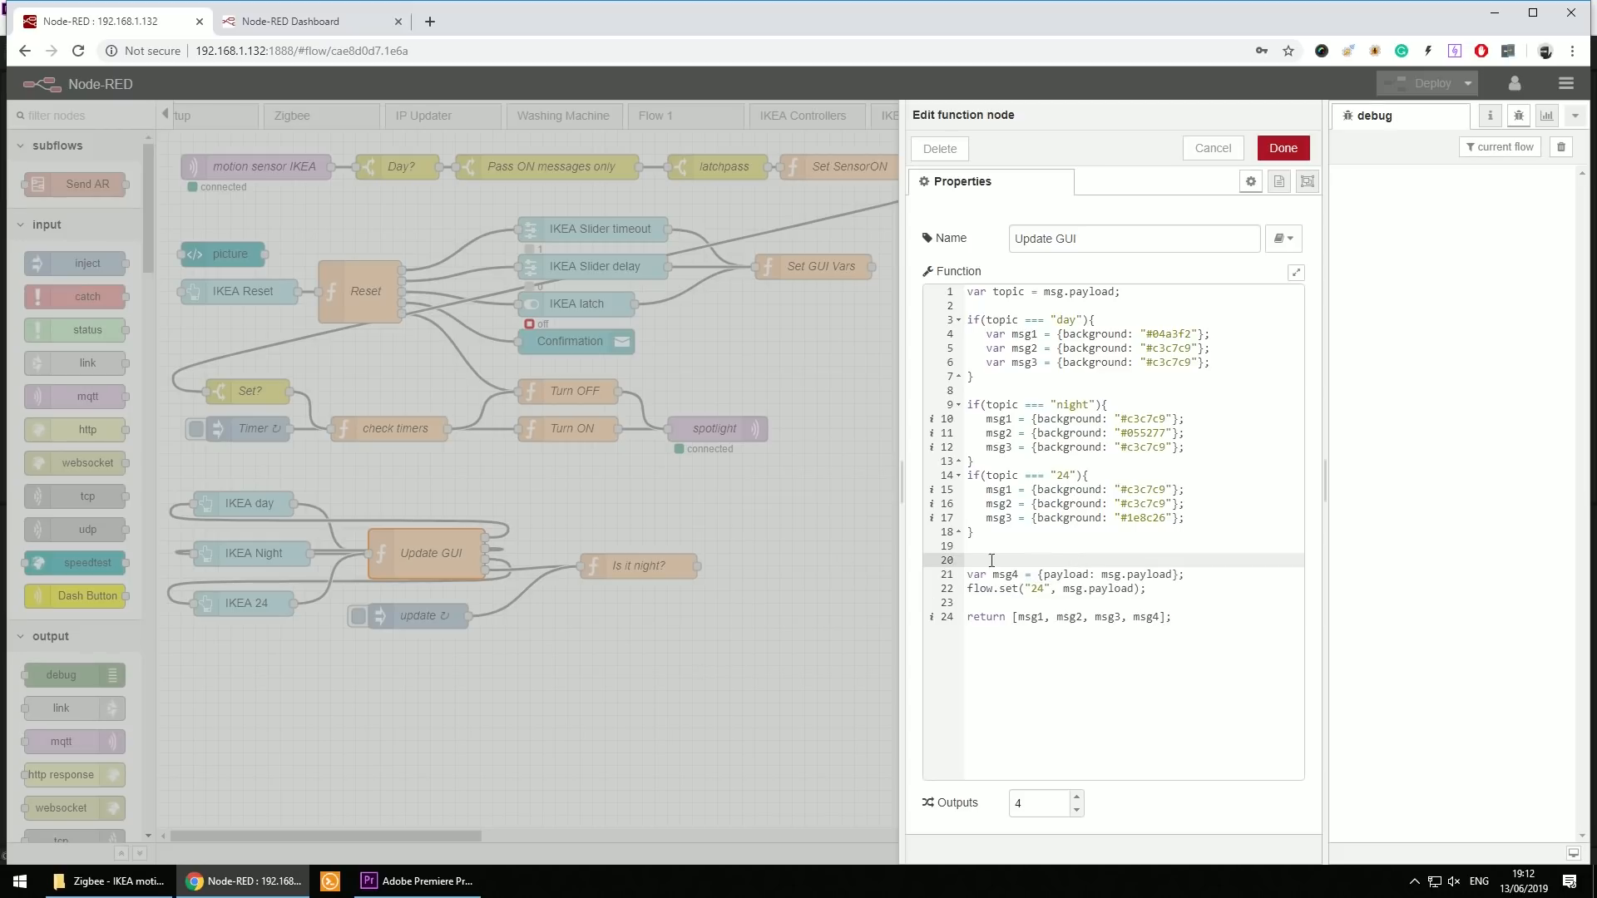
mouse_move(1015, 552)
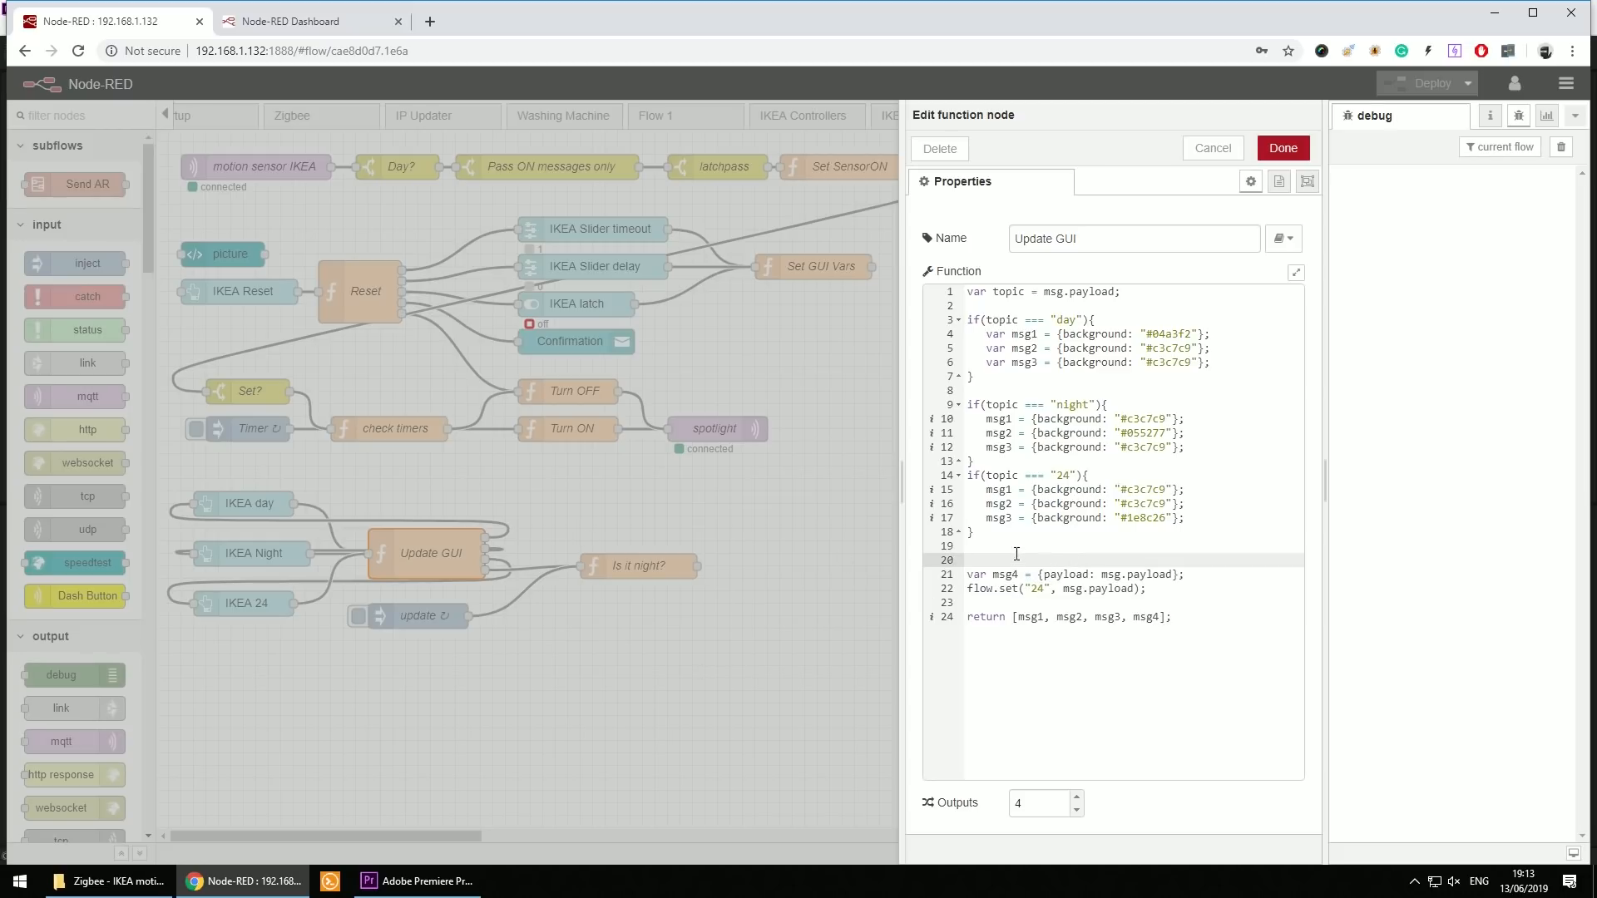
click(1064, 320)
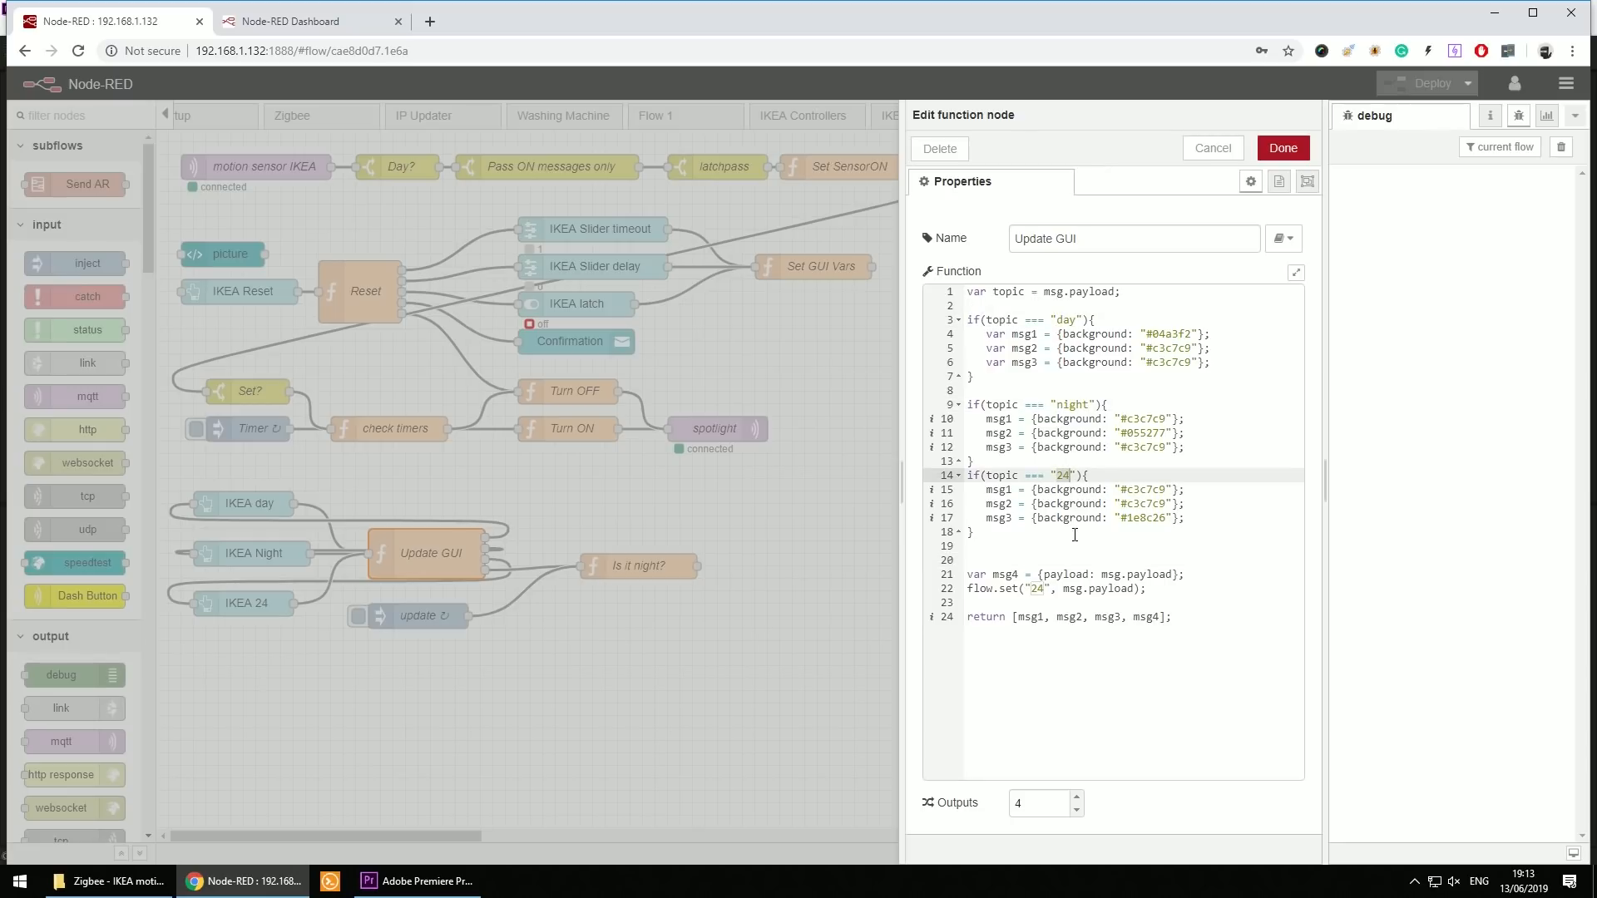
click(1281, 148)
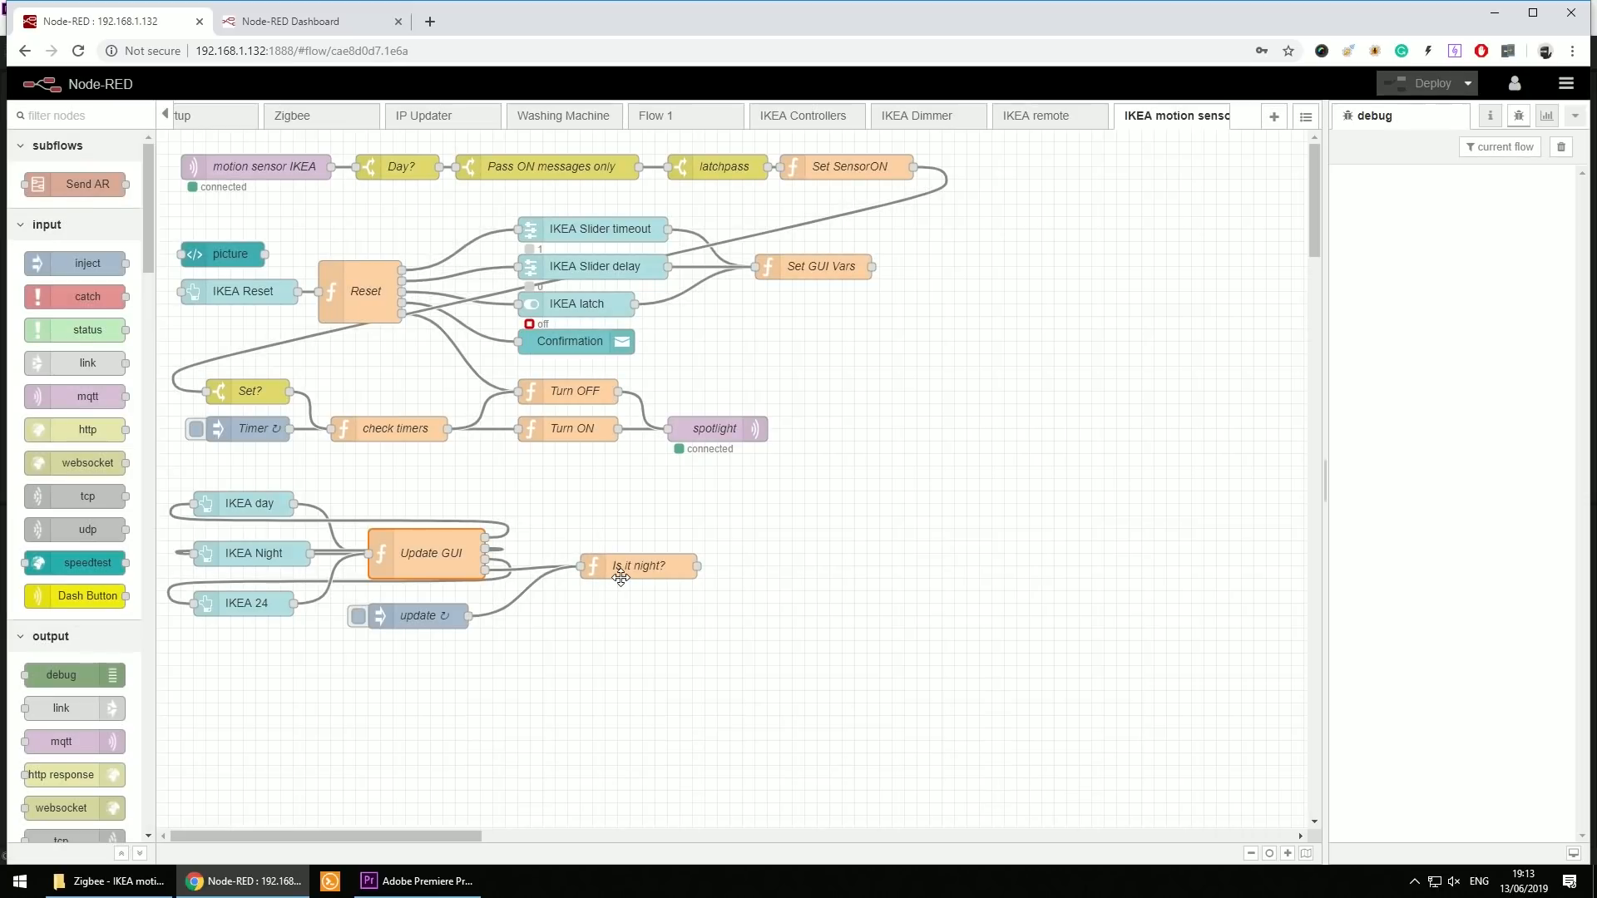
double_click(637, 566)
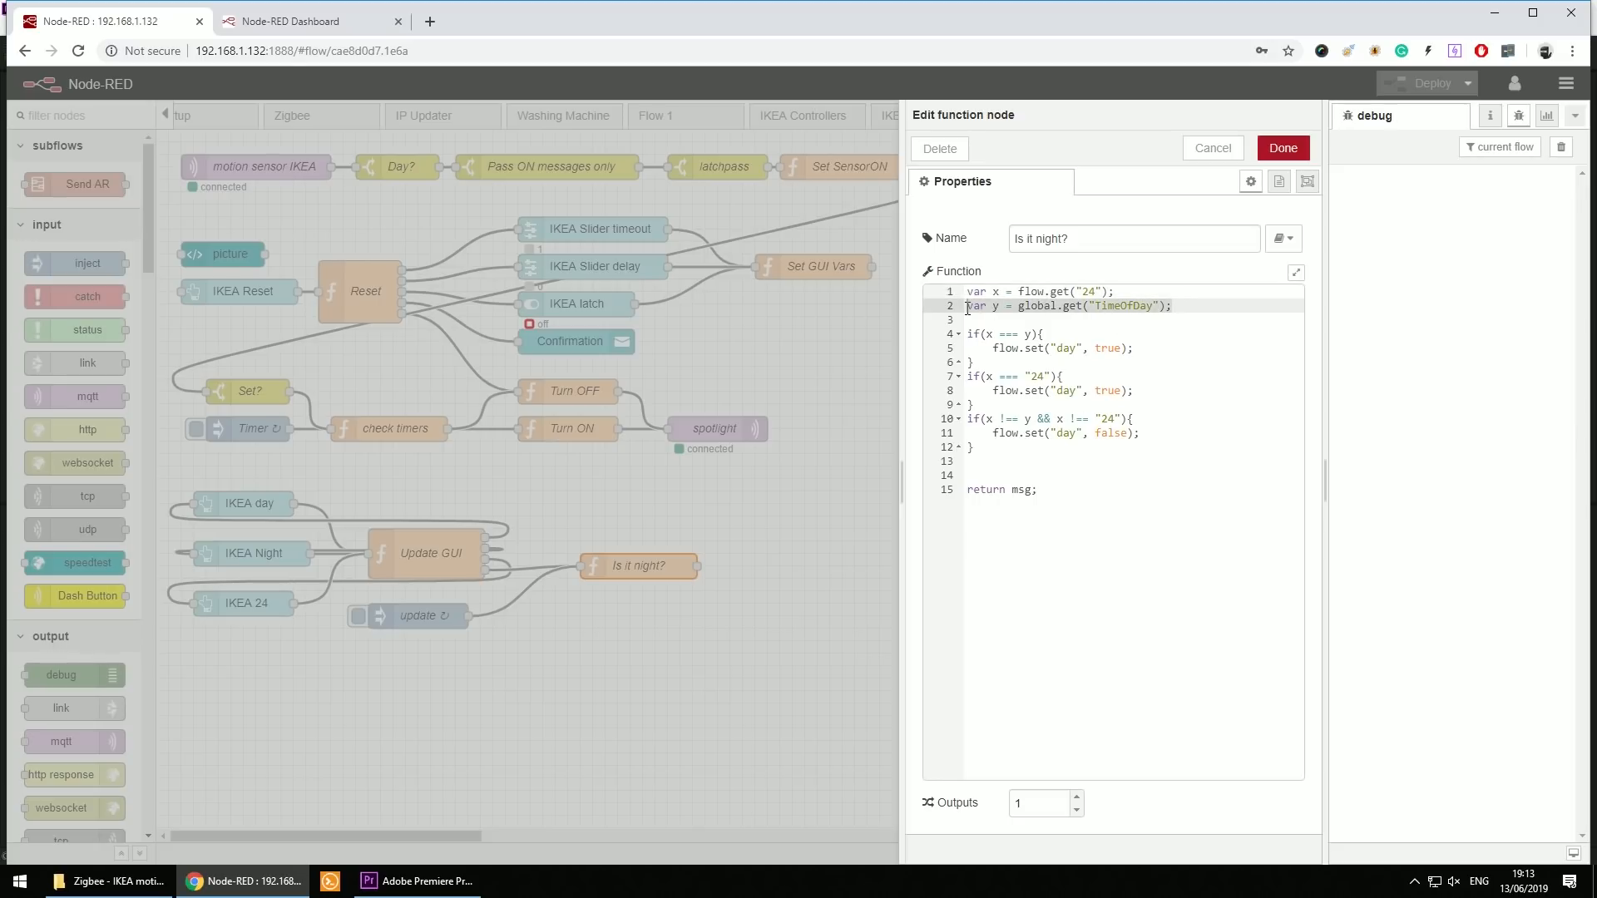
click(1138, 306)
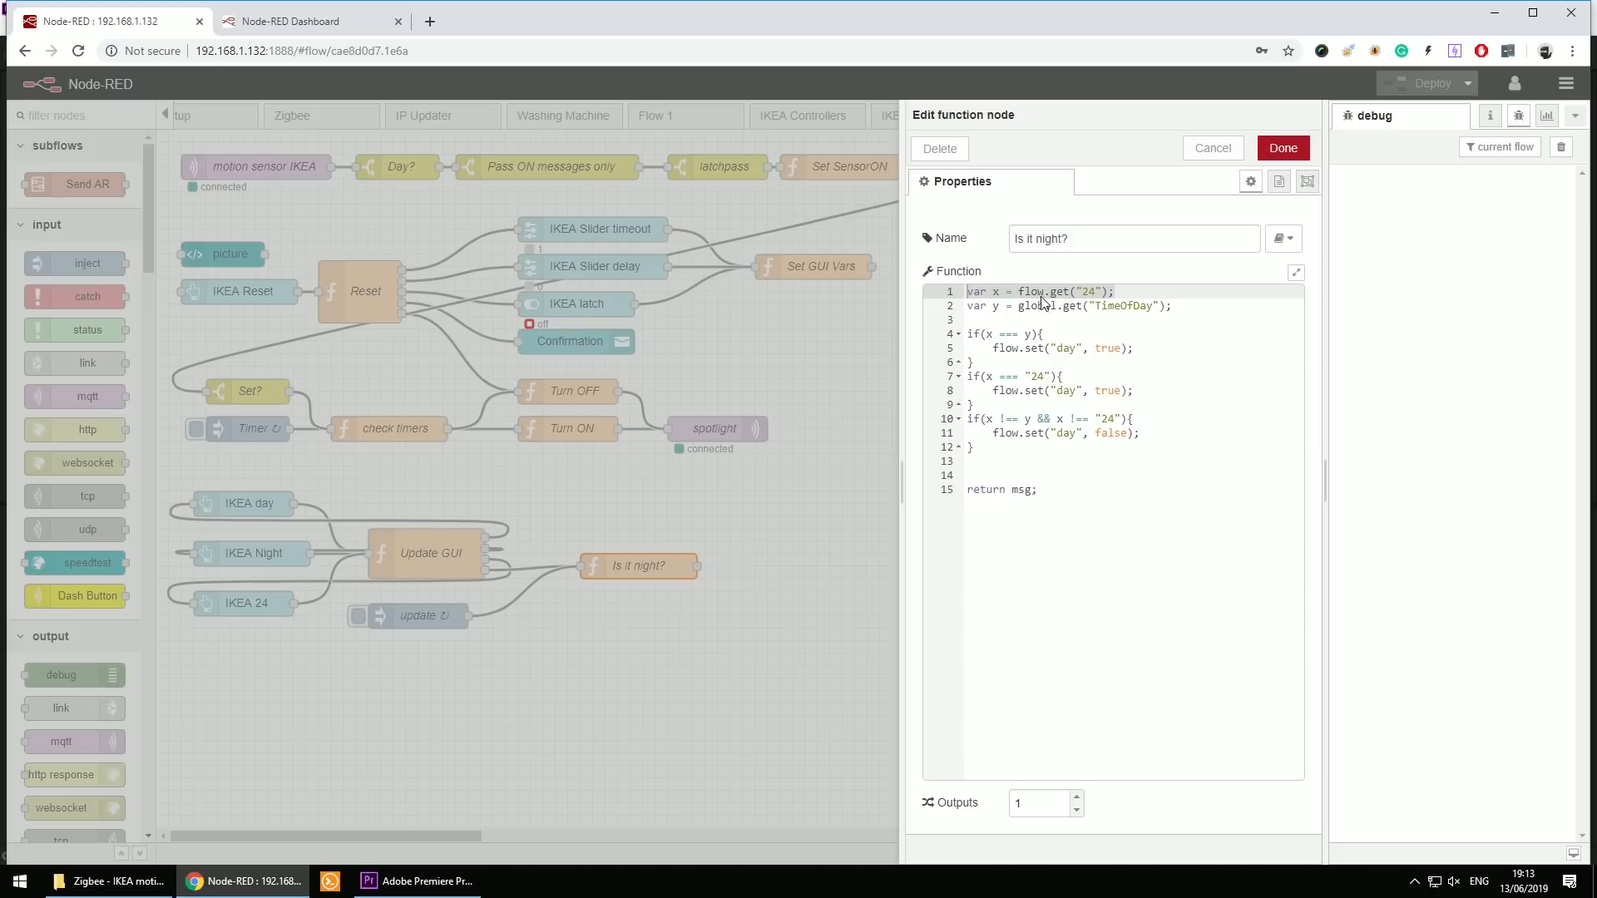
click(1097, 293)
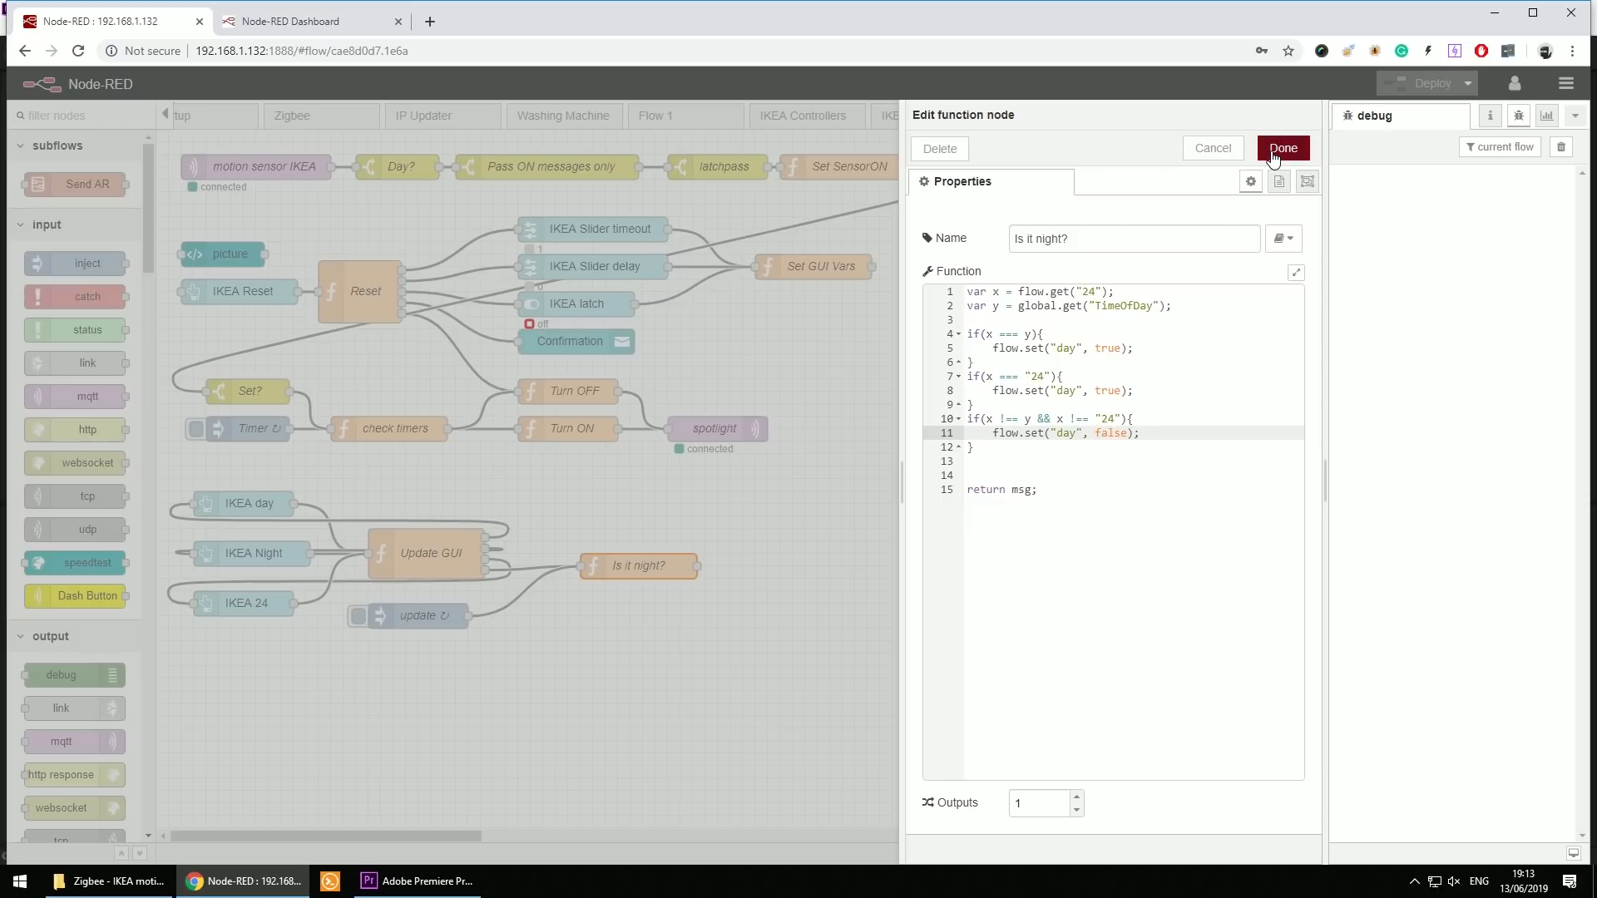
click(1281, 149)
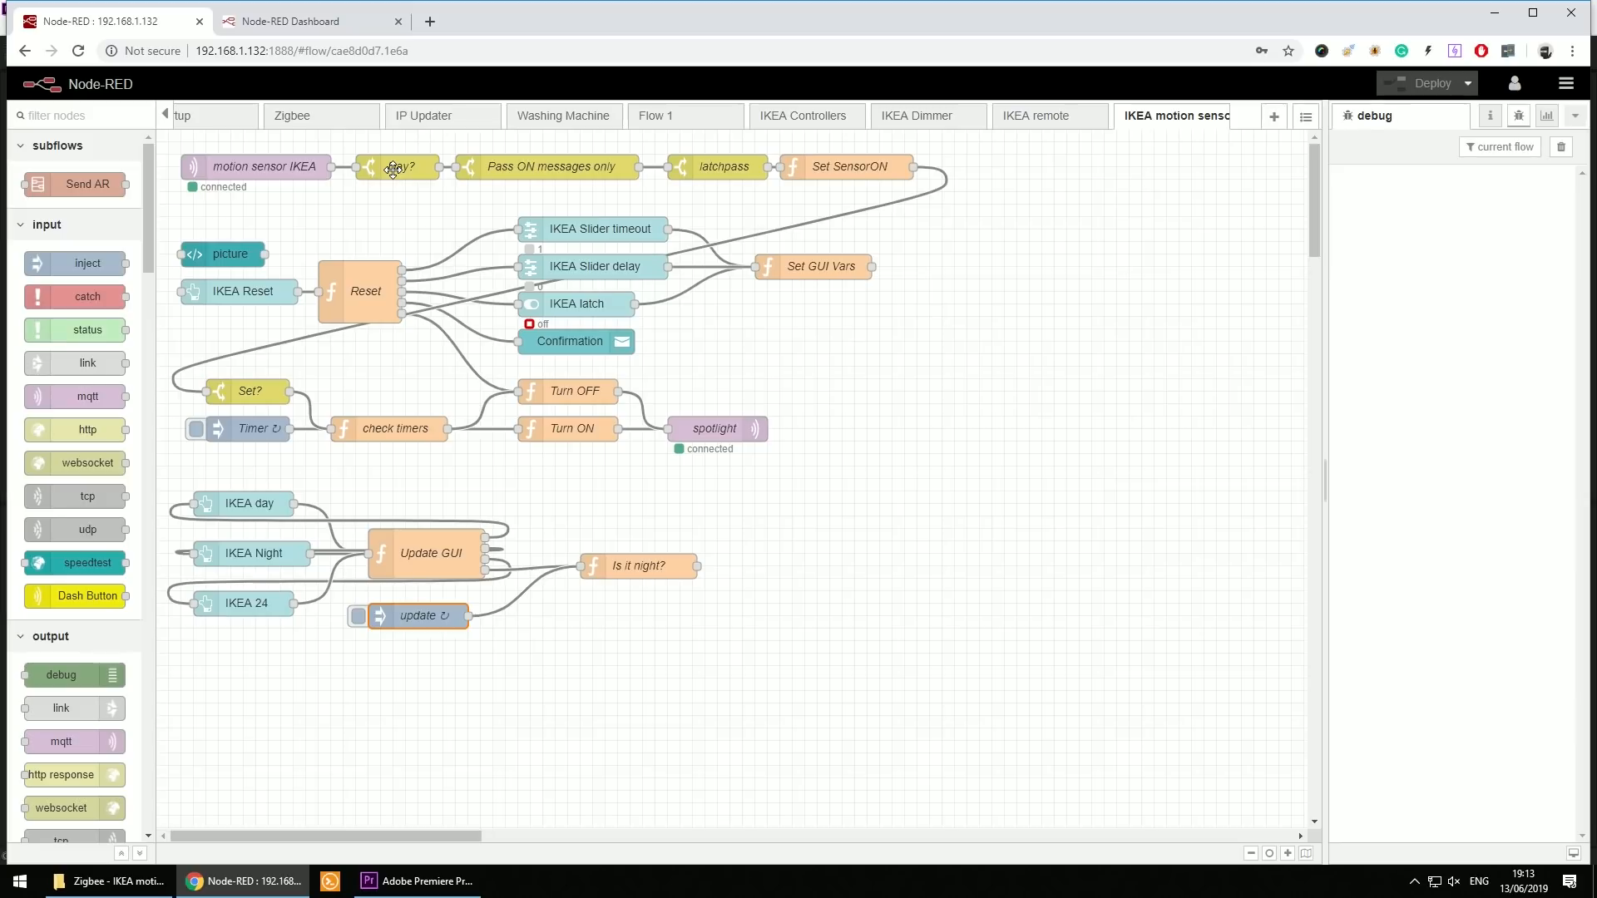
- Check the Day? switch node's day flow property and close it
double_click(398, 166)
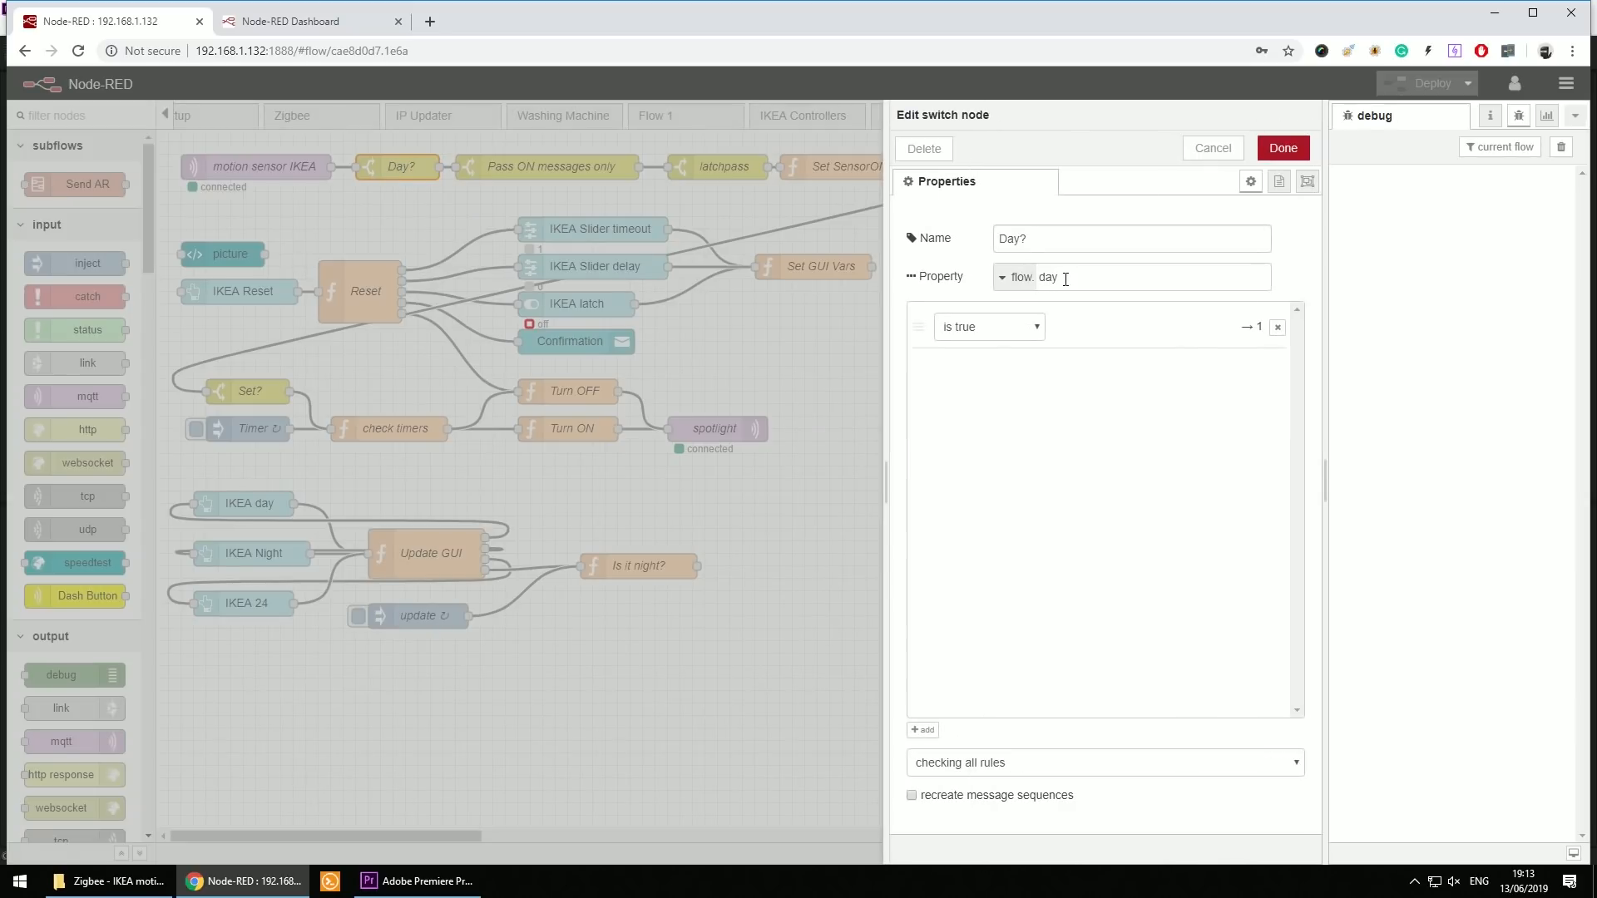
double_click(1046, 276)
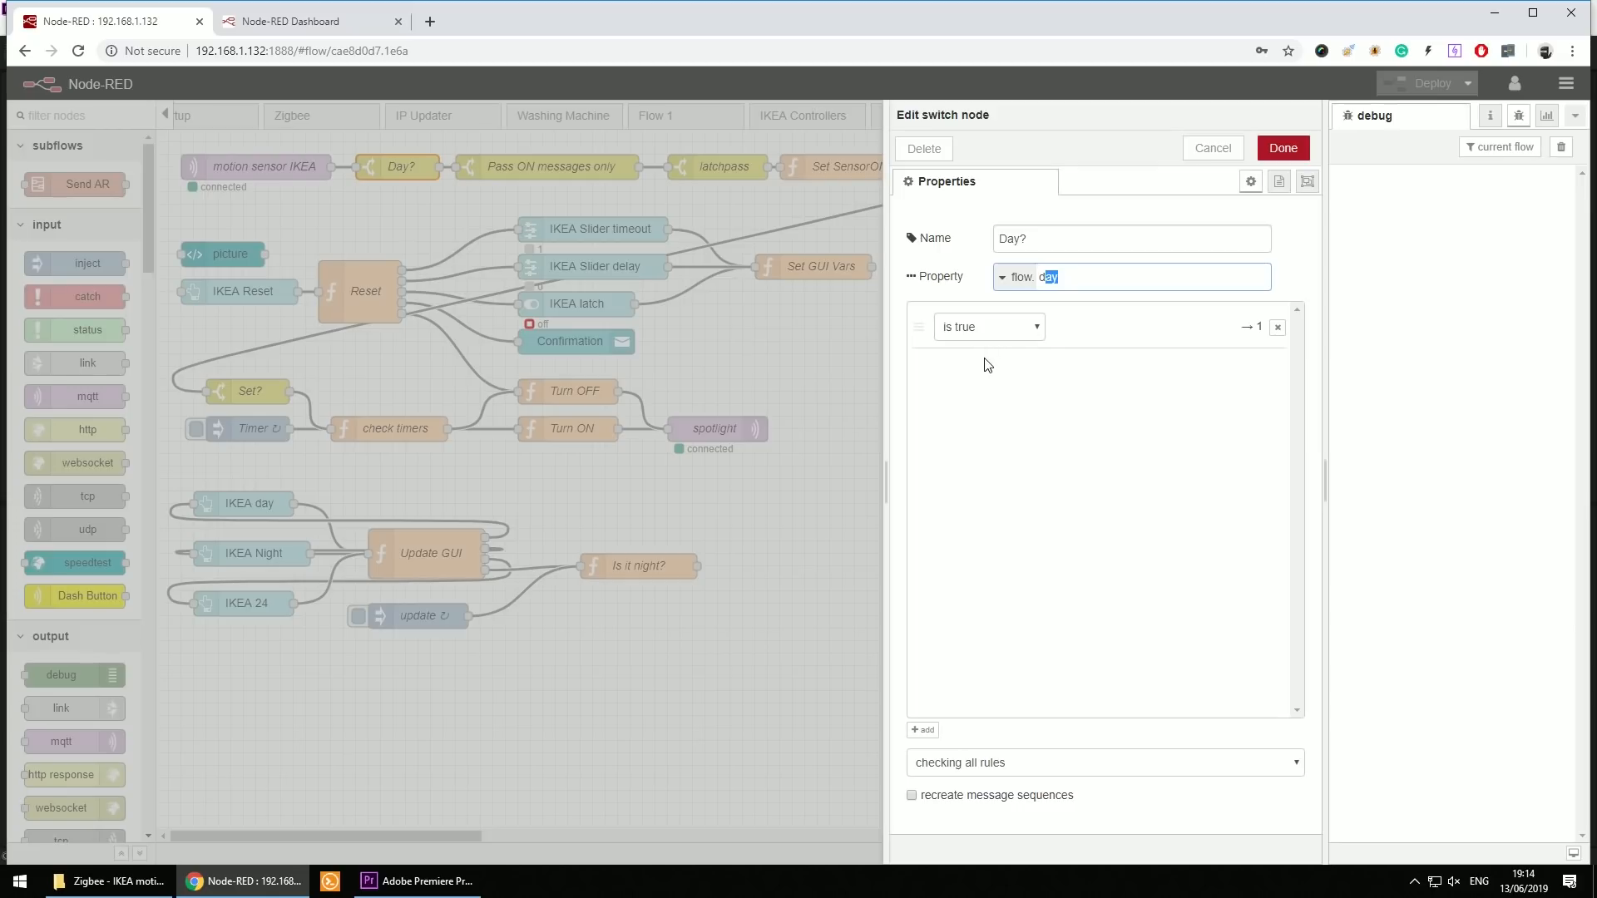
mouse_move(1271, 167)
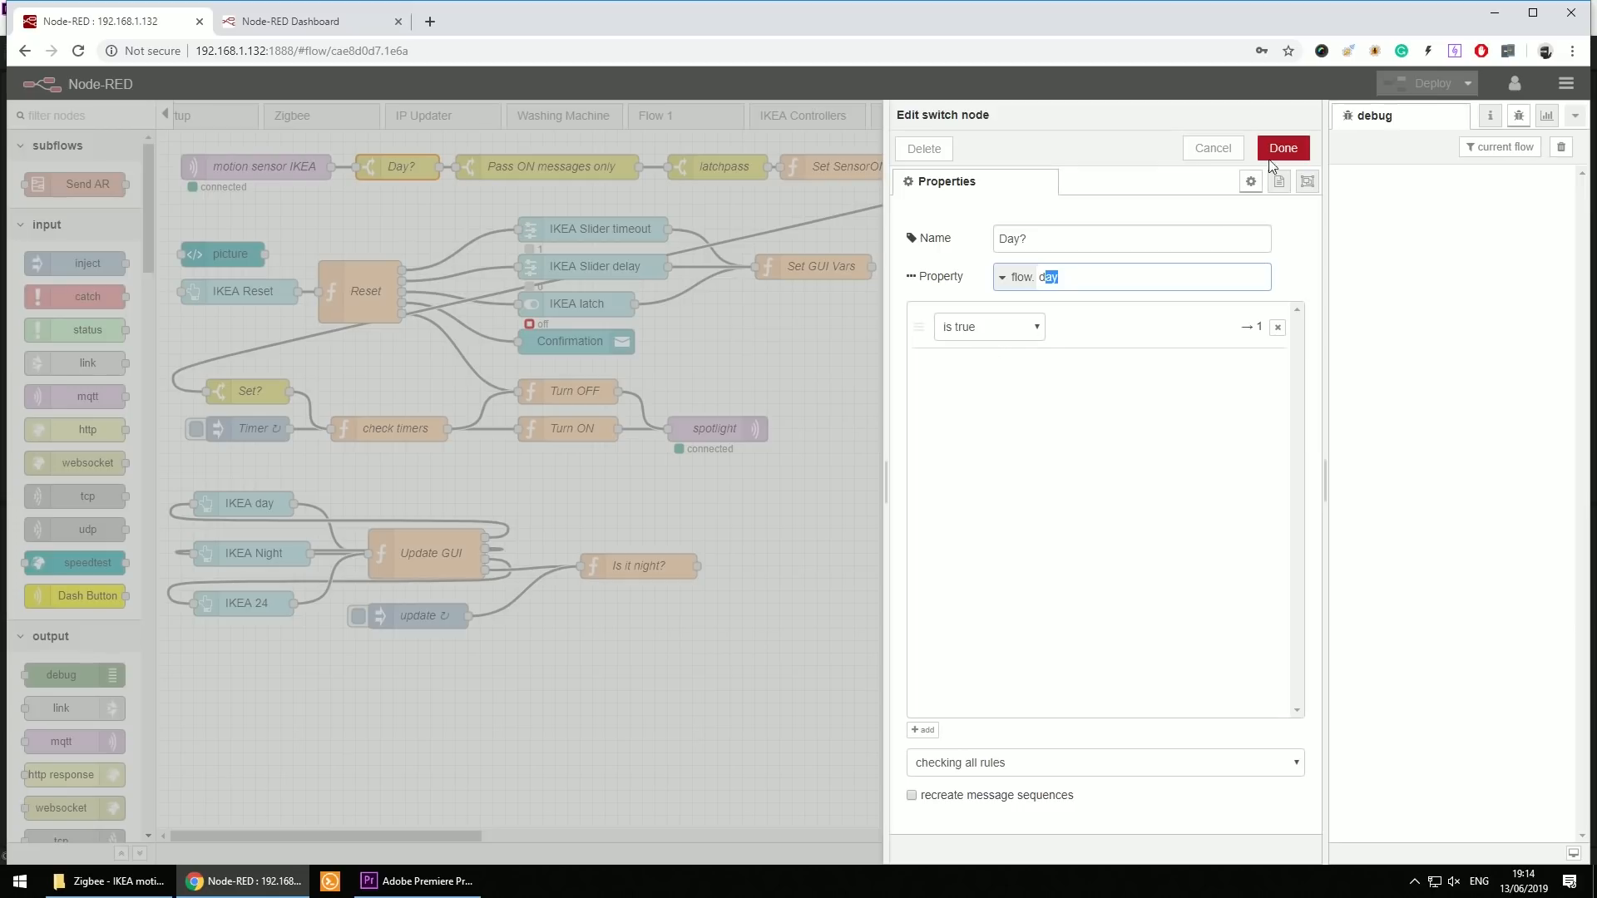
click(1283, 148)
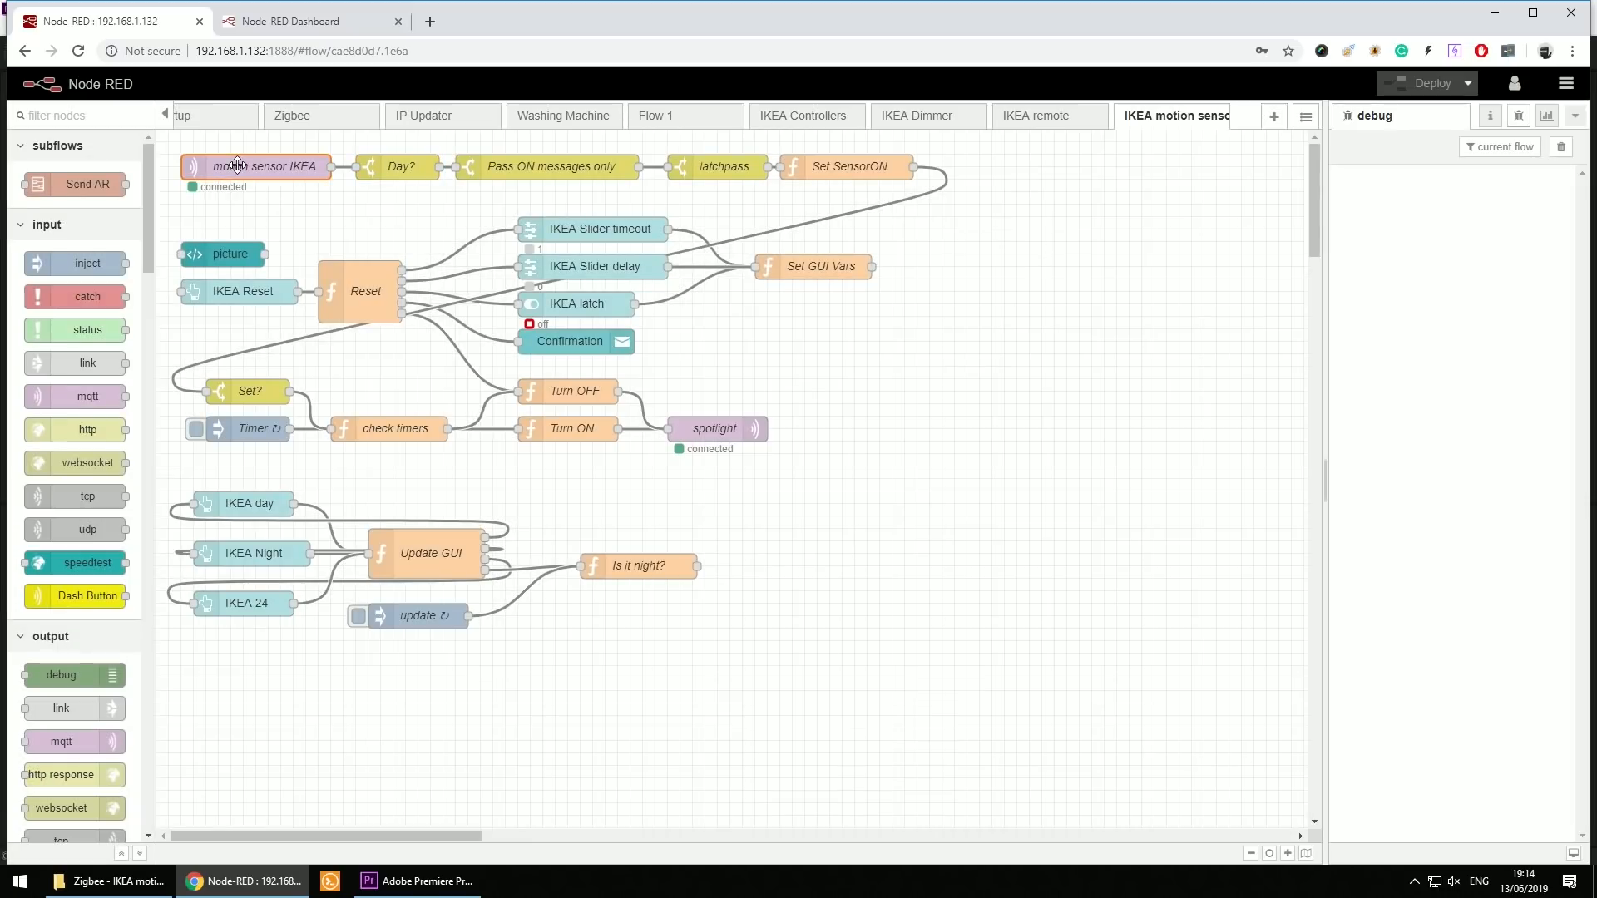
mouse_move(587, 190)
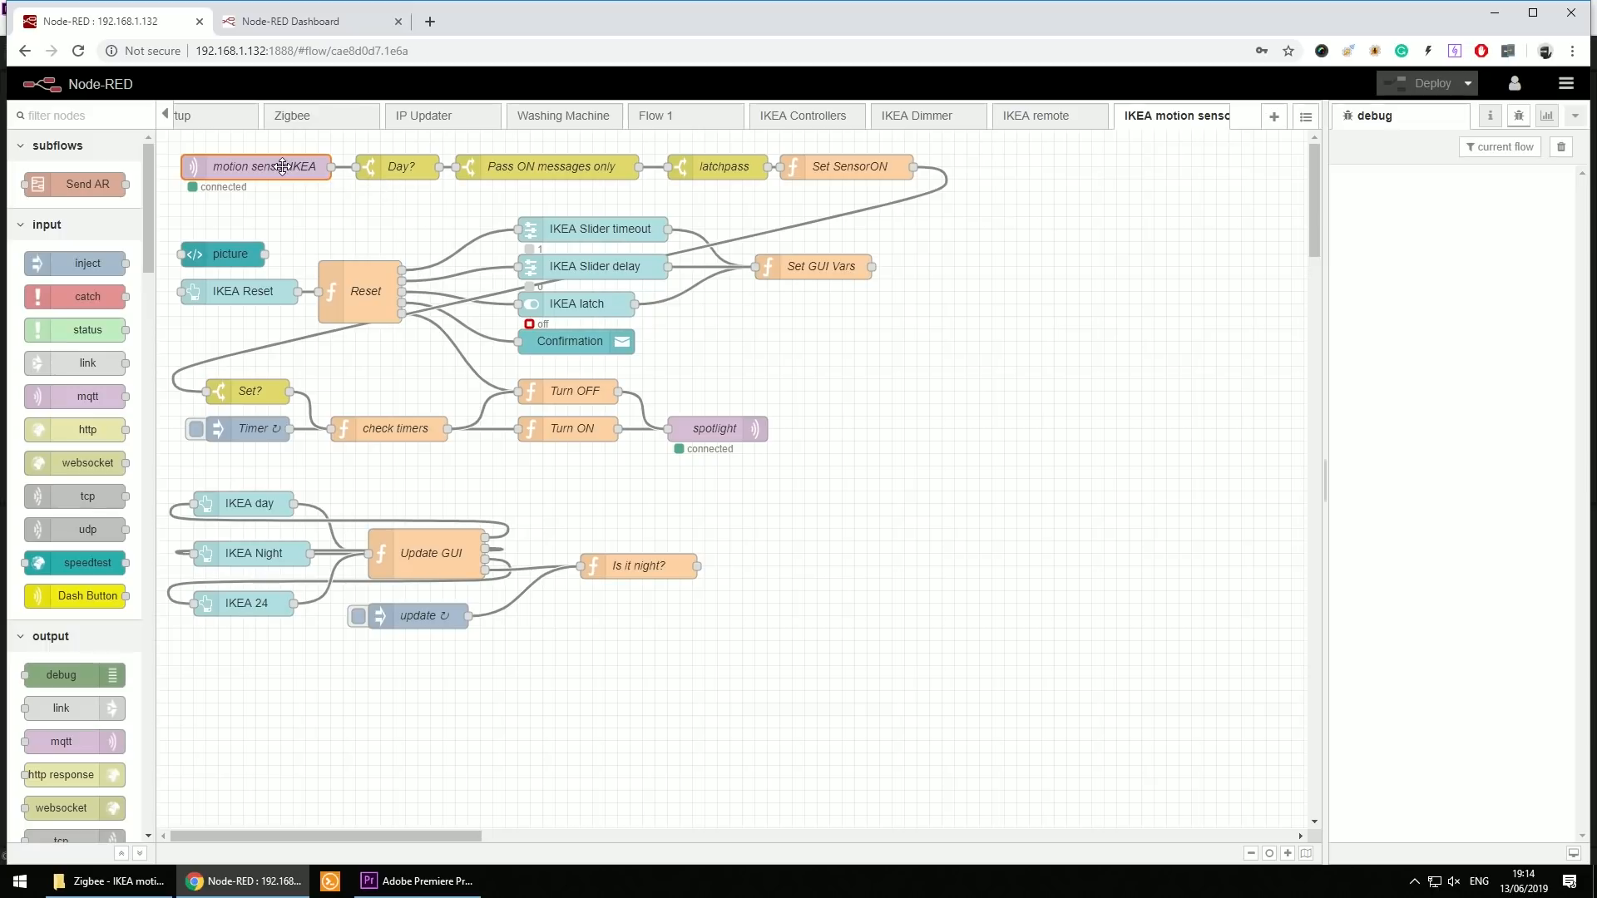
- View the Pass ON messages only switch rule and close it
click(548, 167)
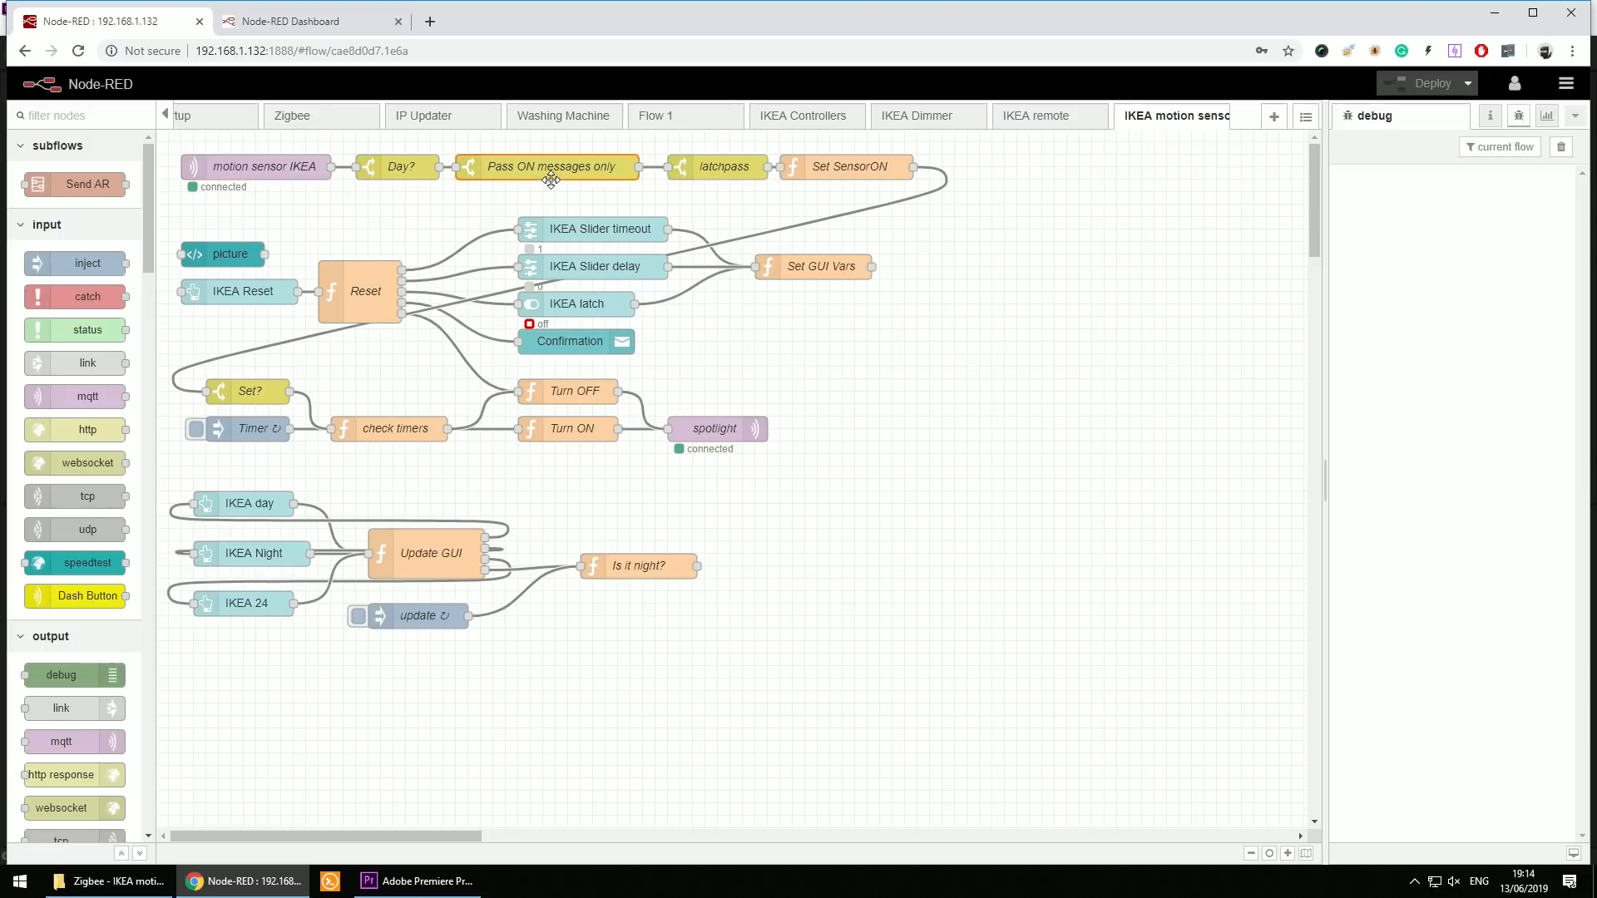
double_click(548, 167)
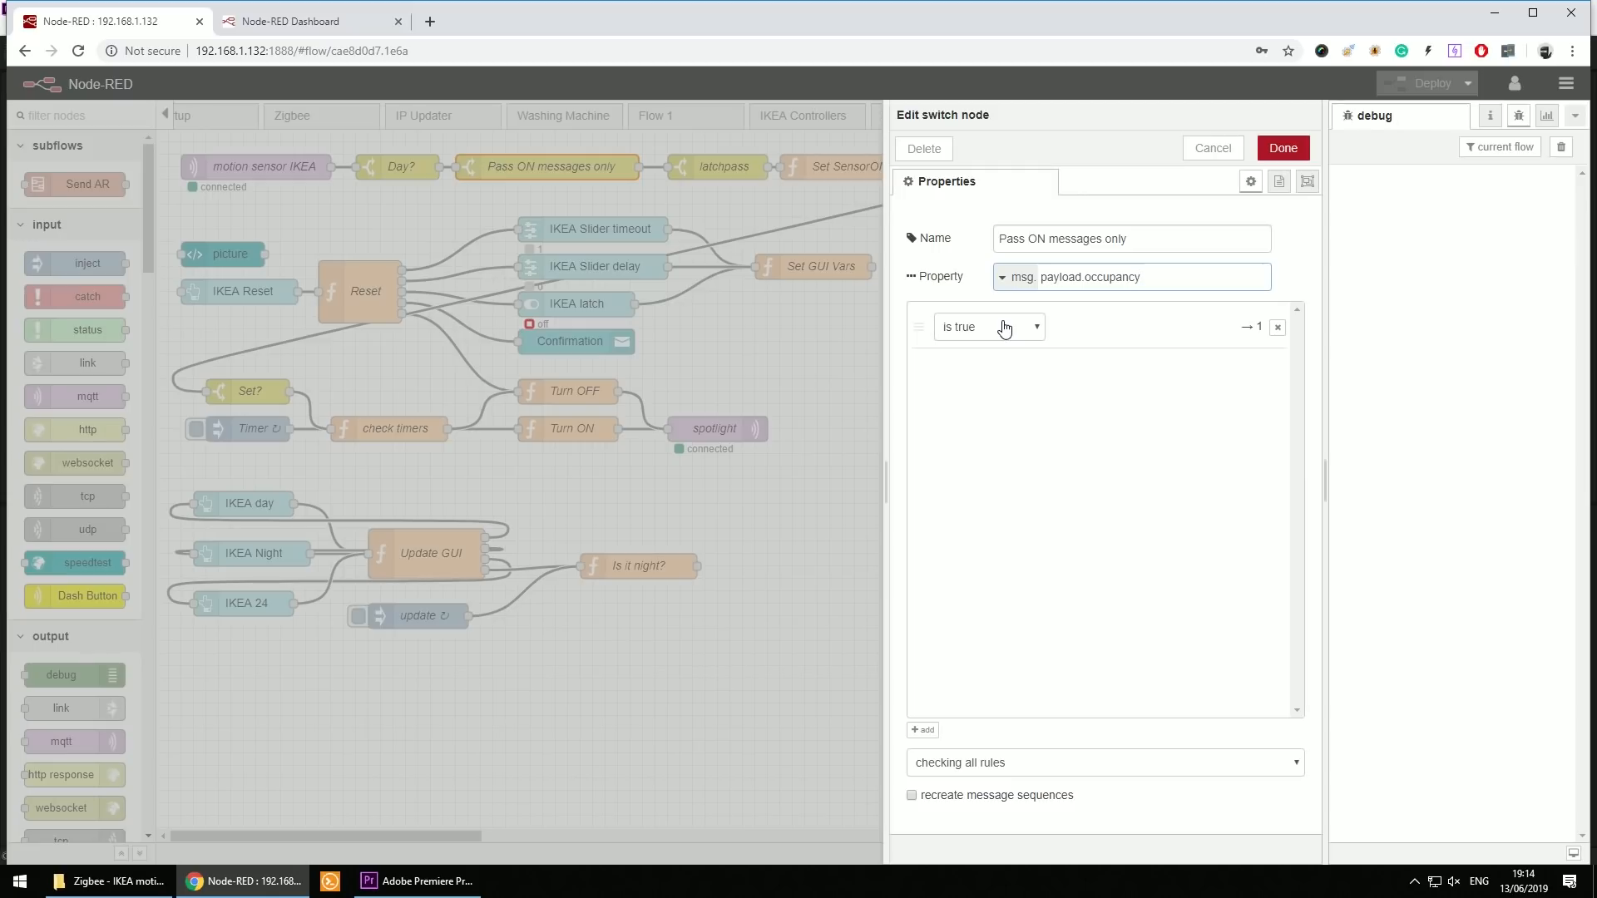
mouse_move(1007, 333)
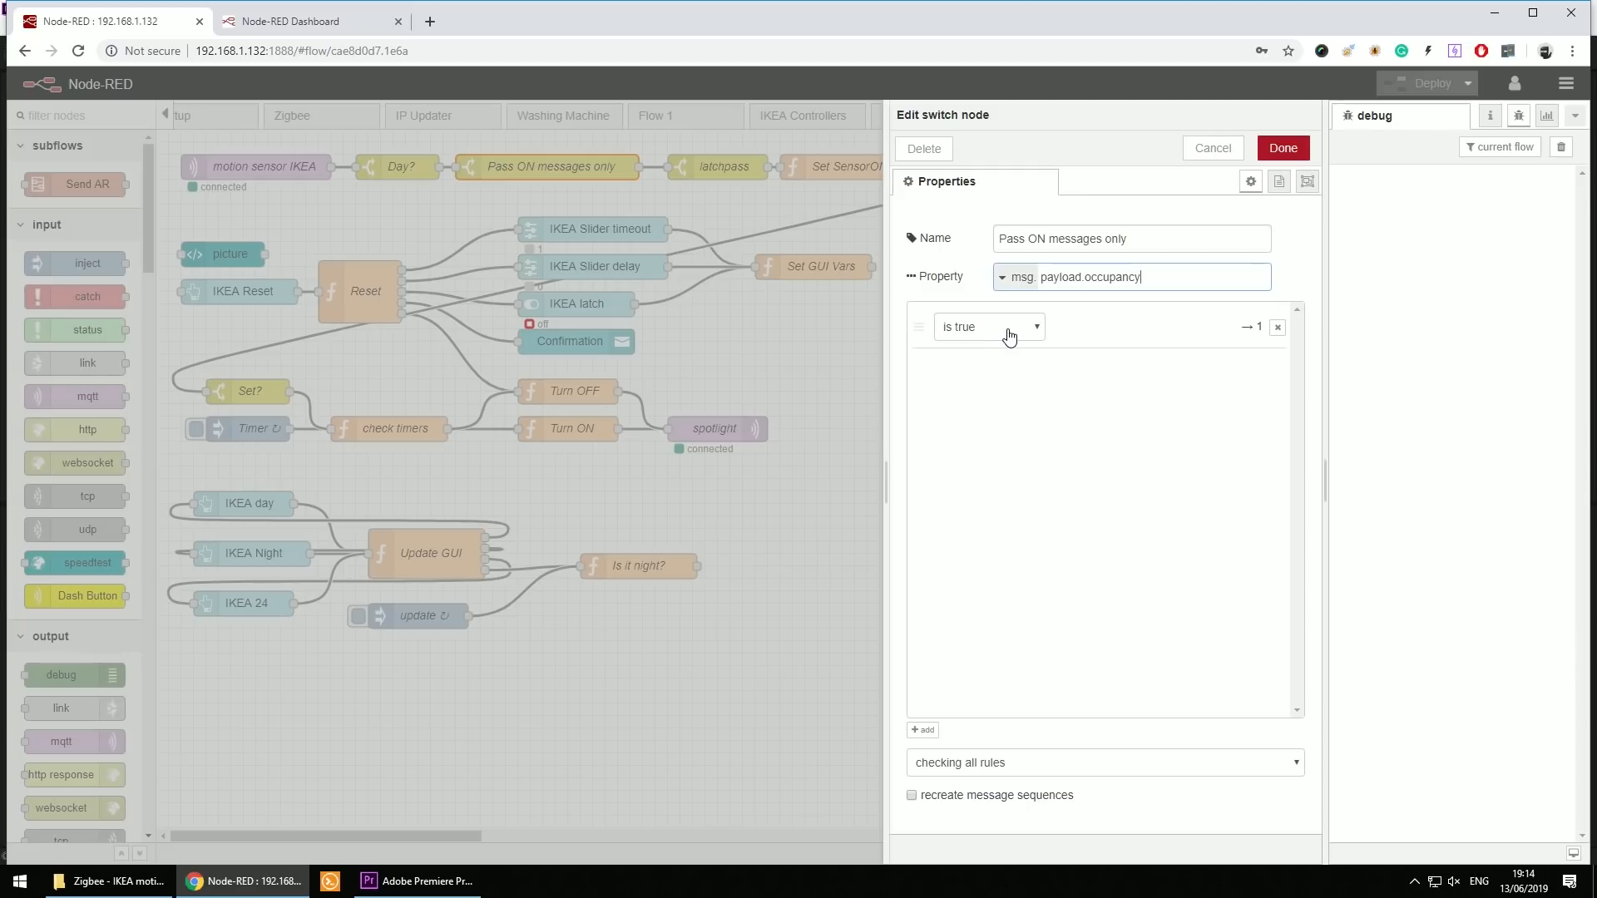
click(1281, 148)
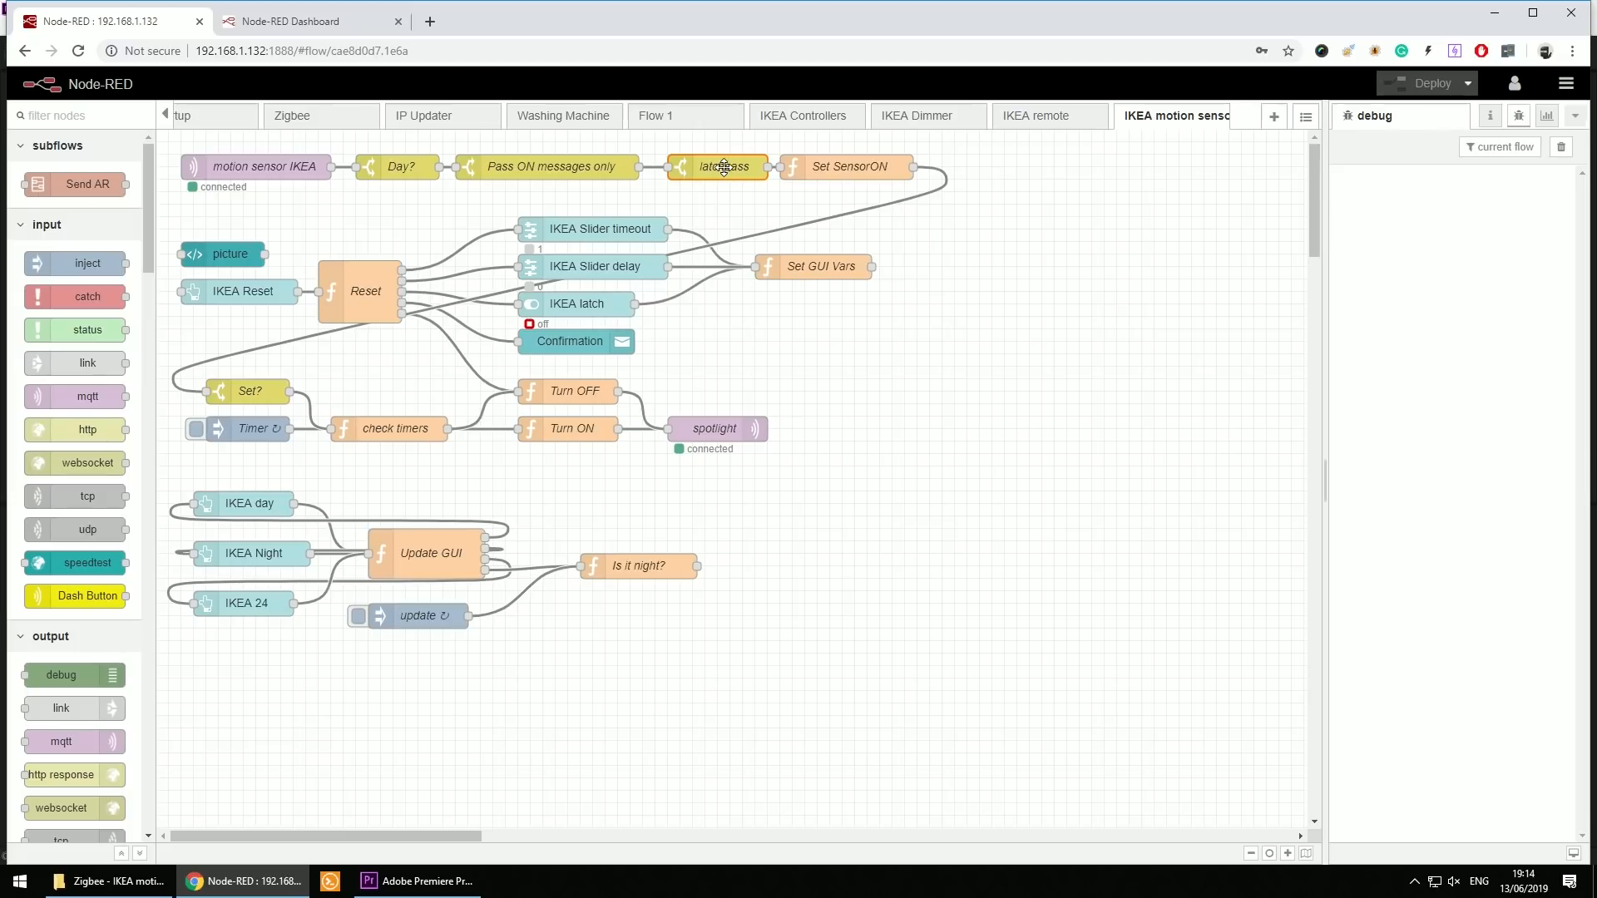
double_click(723, 166)
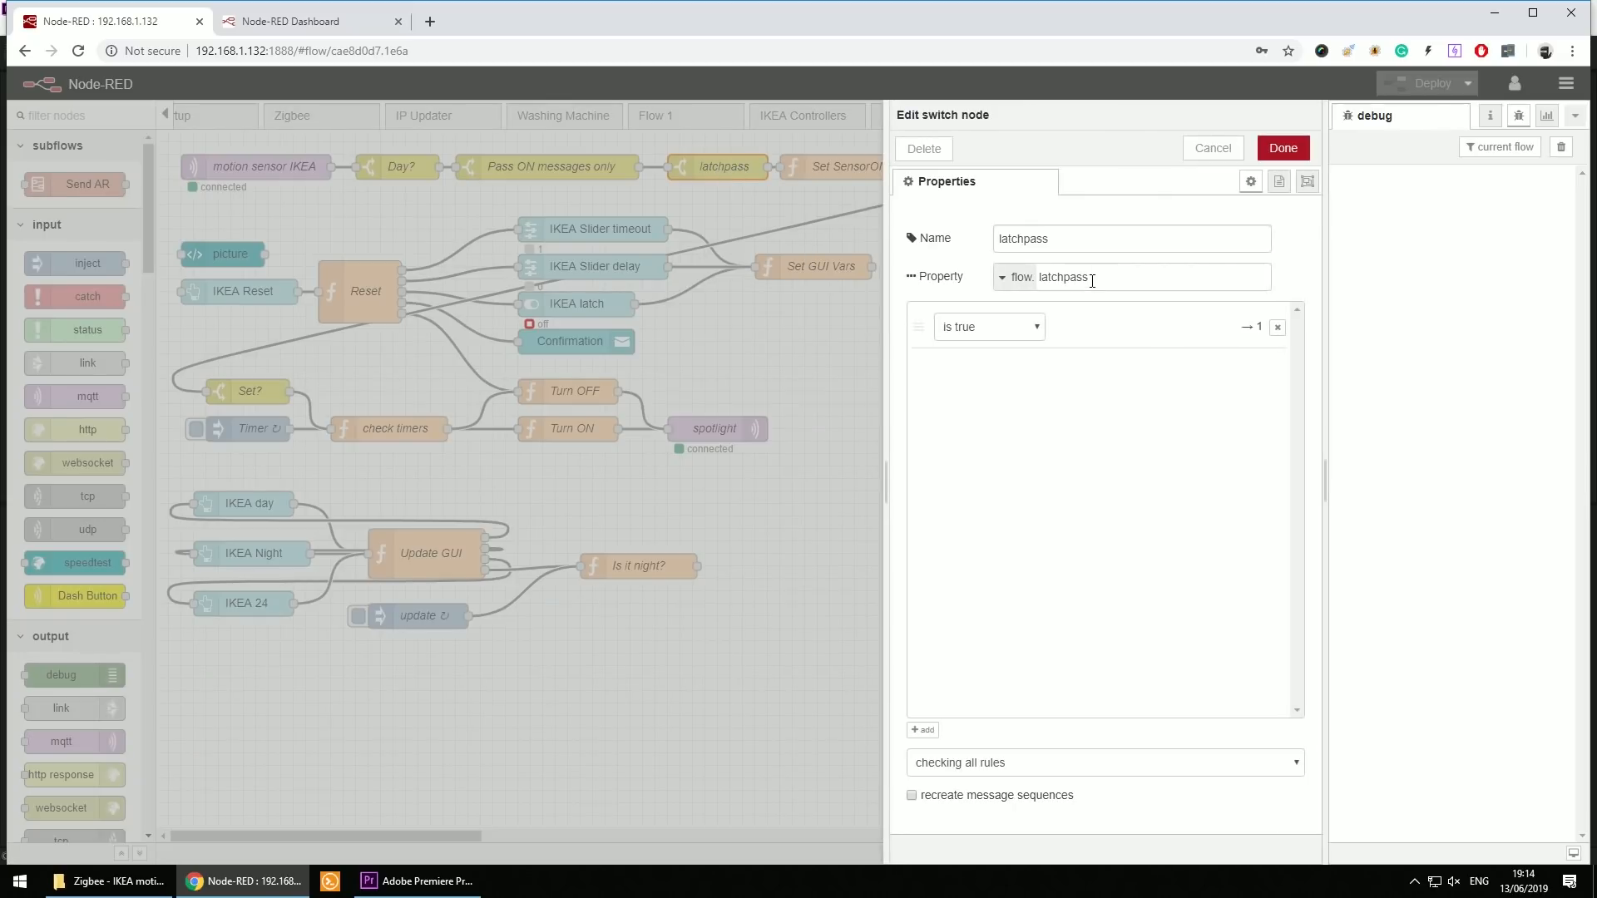
click(1119, 278)
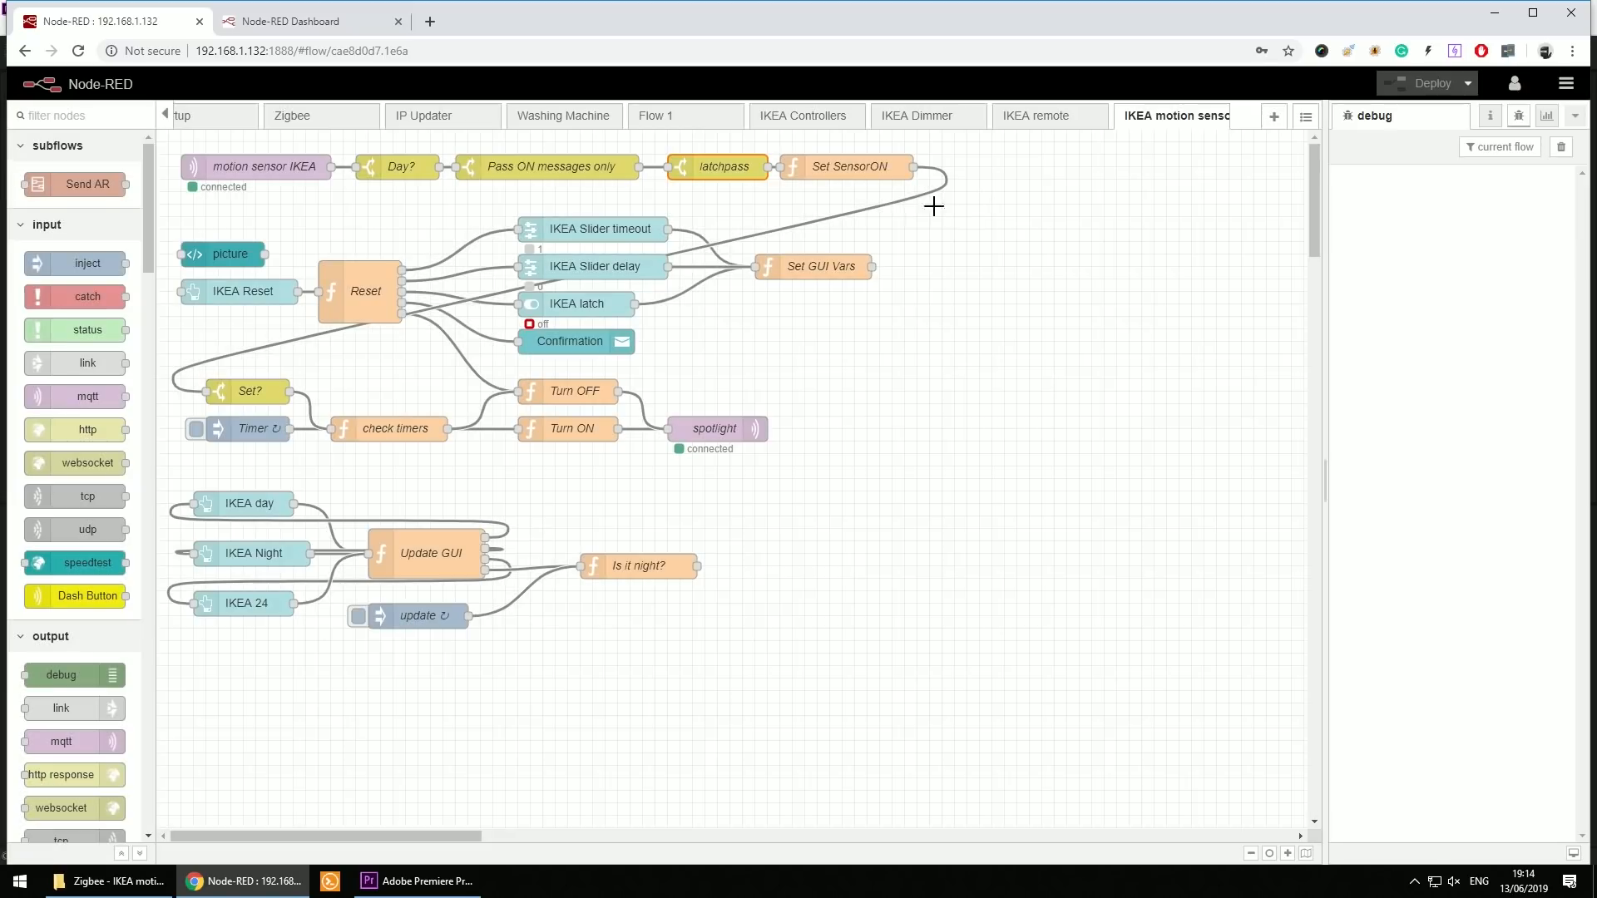
mouse_move(845, 173)
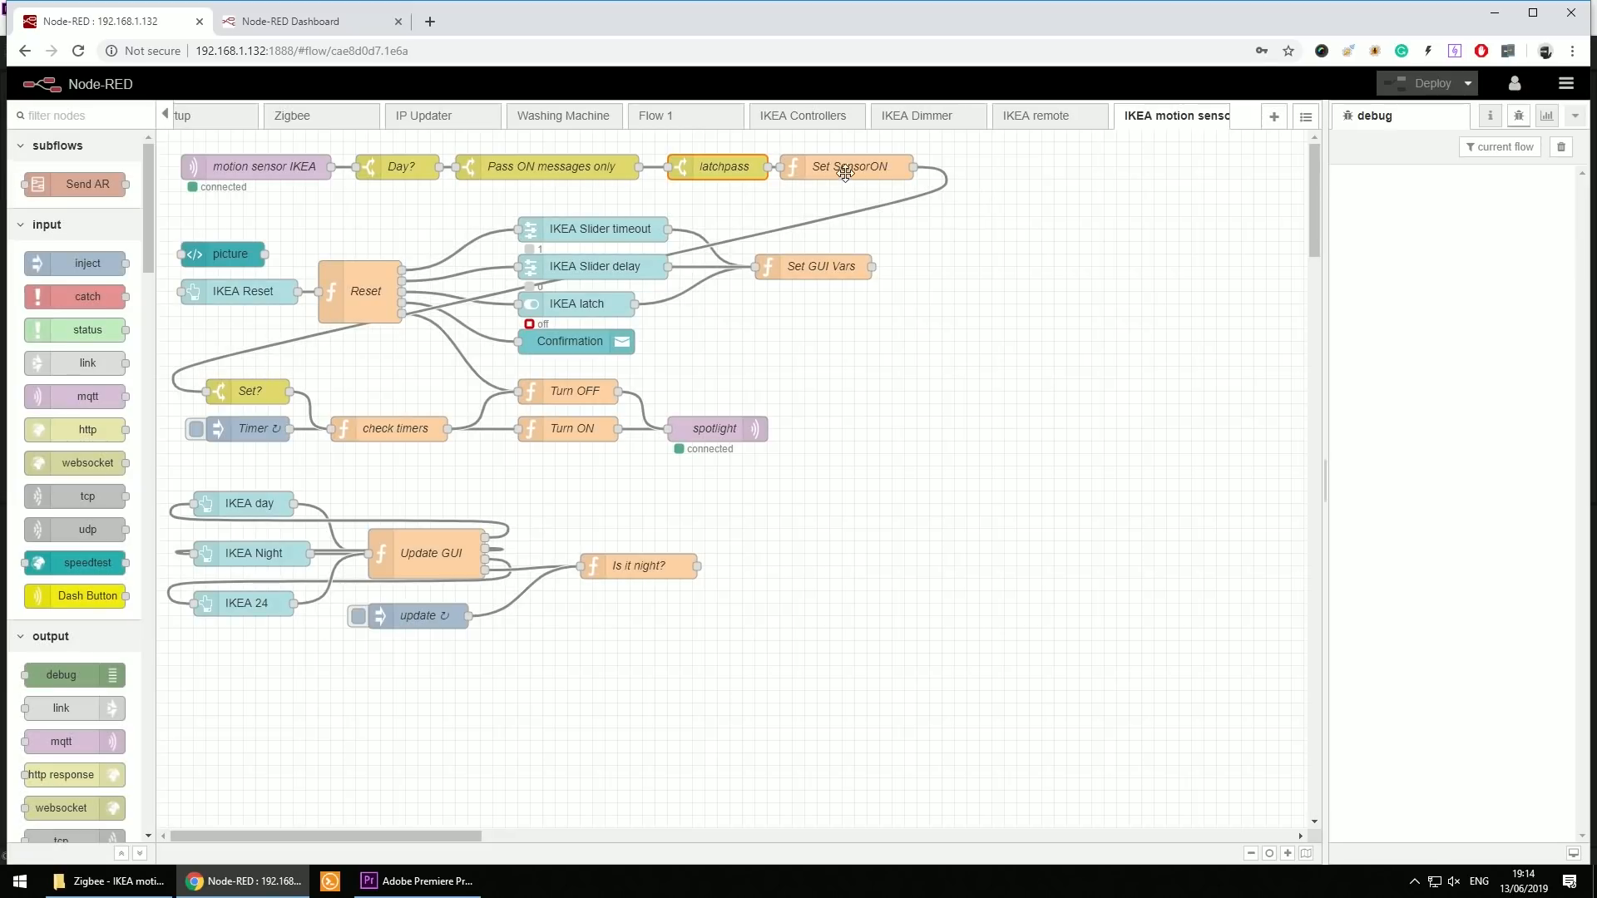
- Read the Set SensorON function code, then switch to the IKEA Sensor dashboard page
double_click(849, 166)
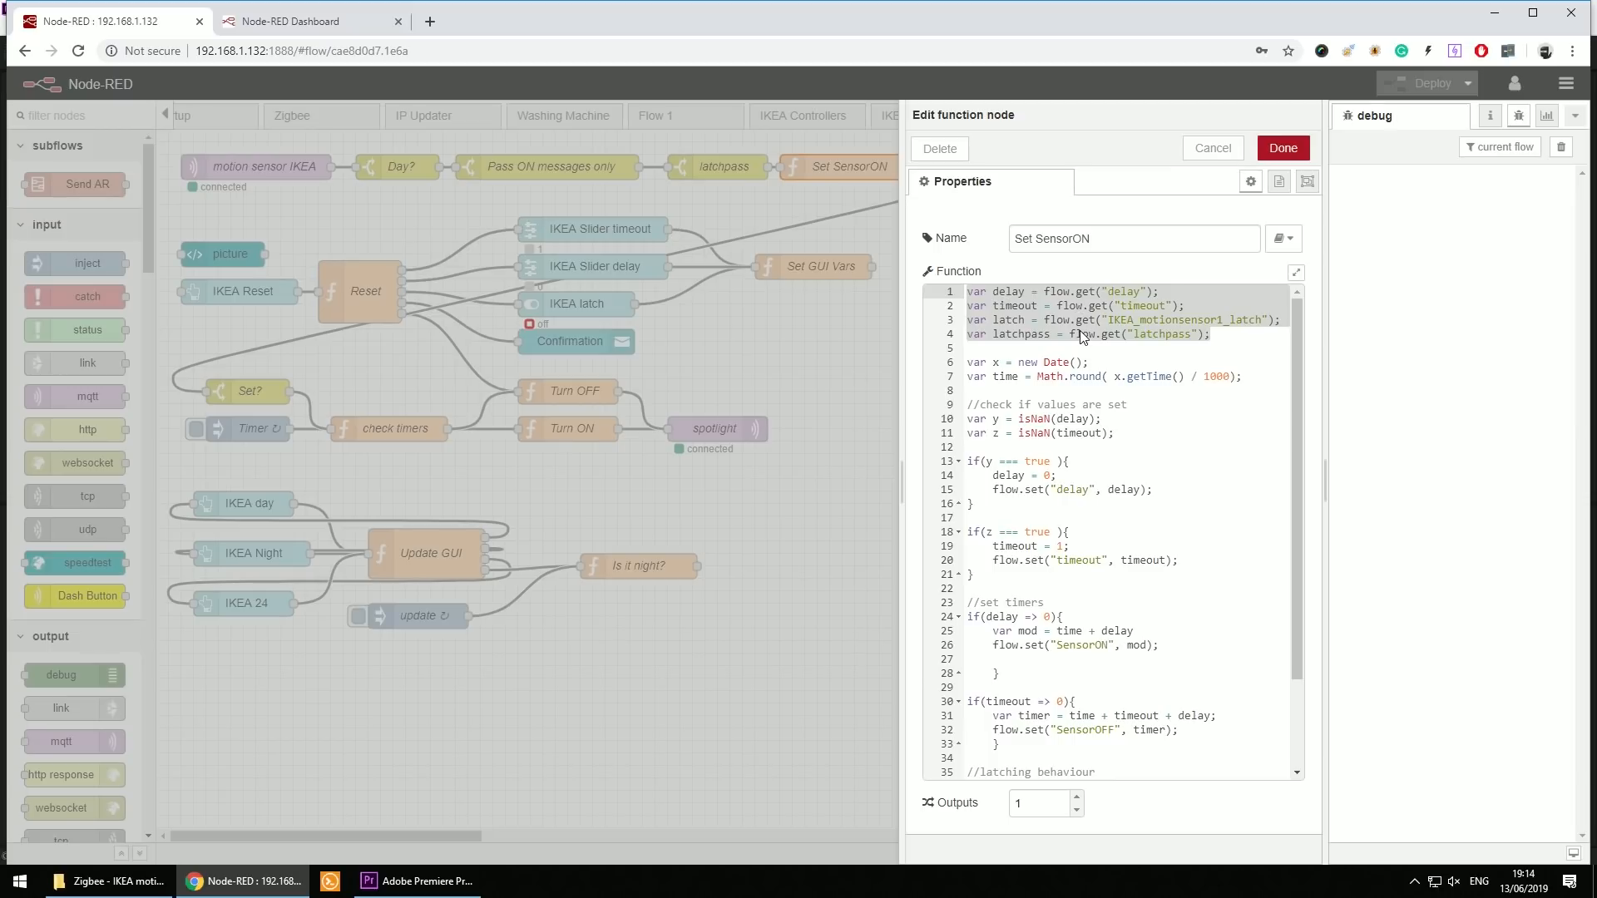
click(1210, 148)
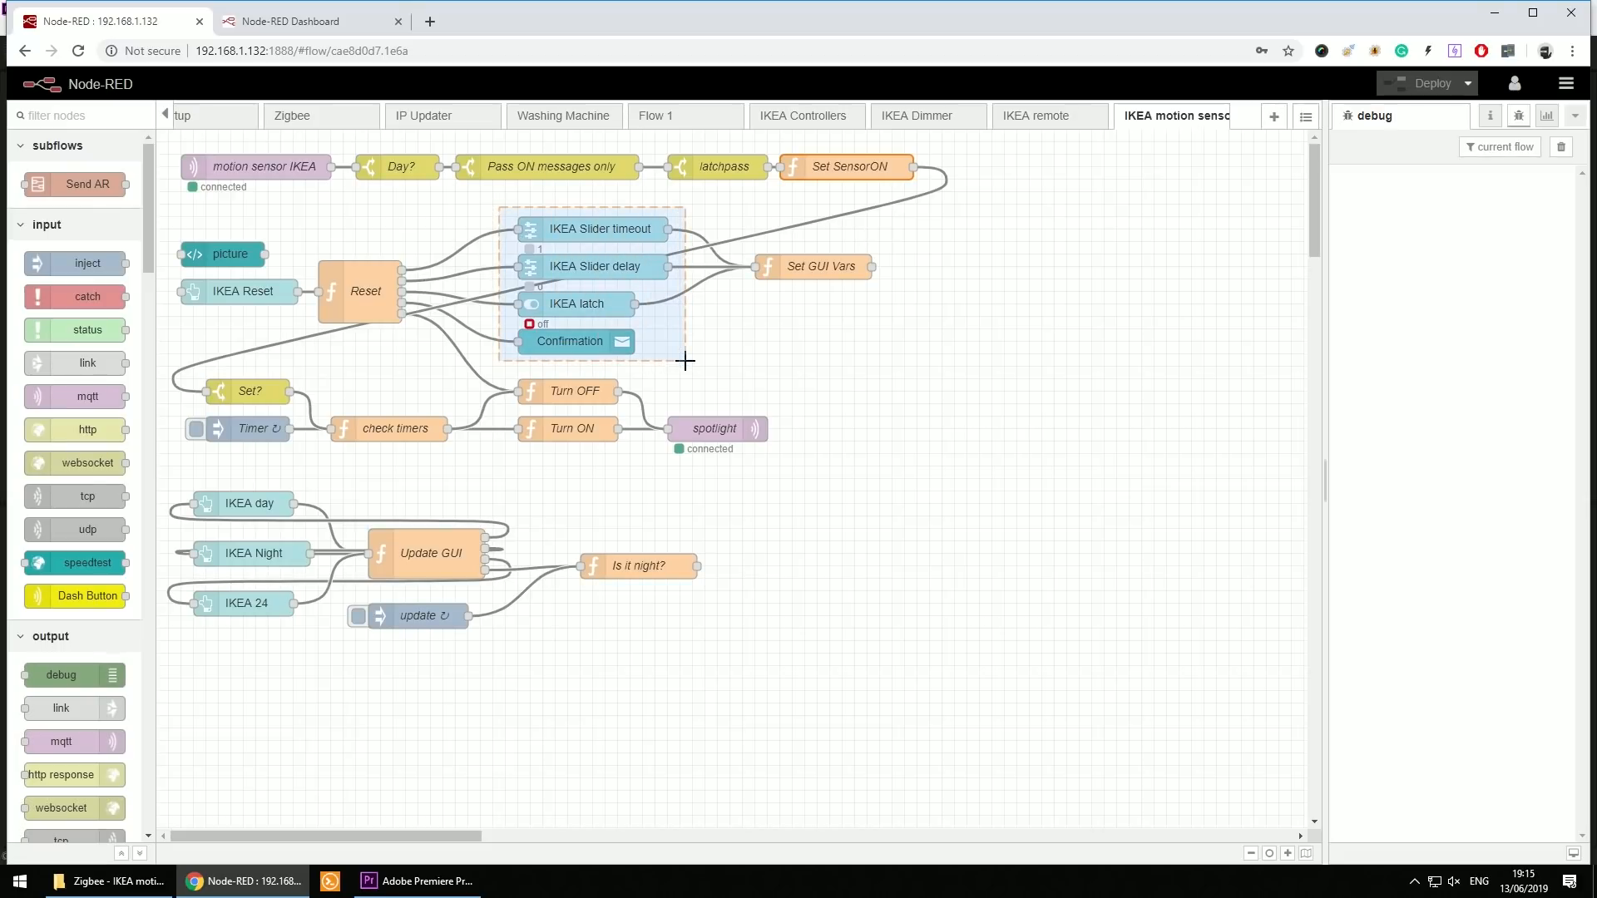
click(306, 20)
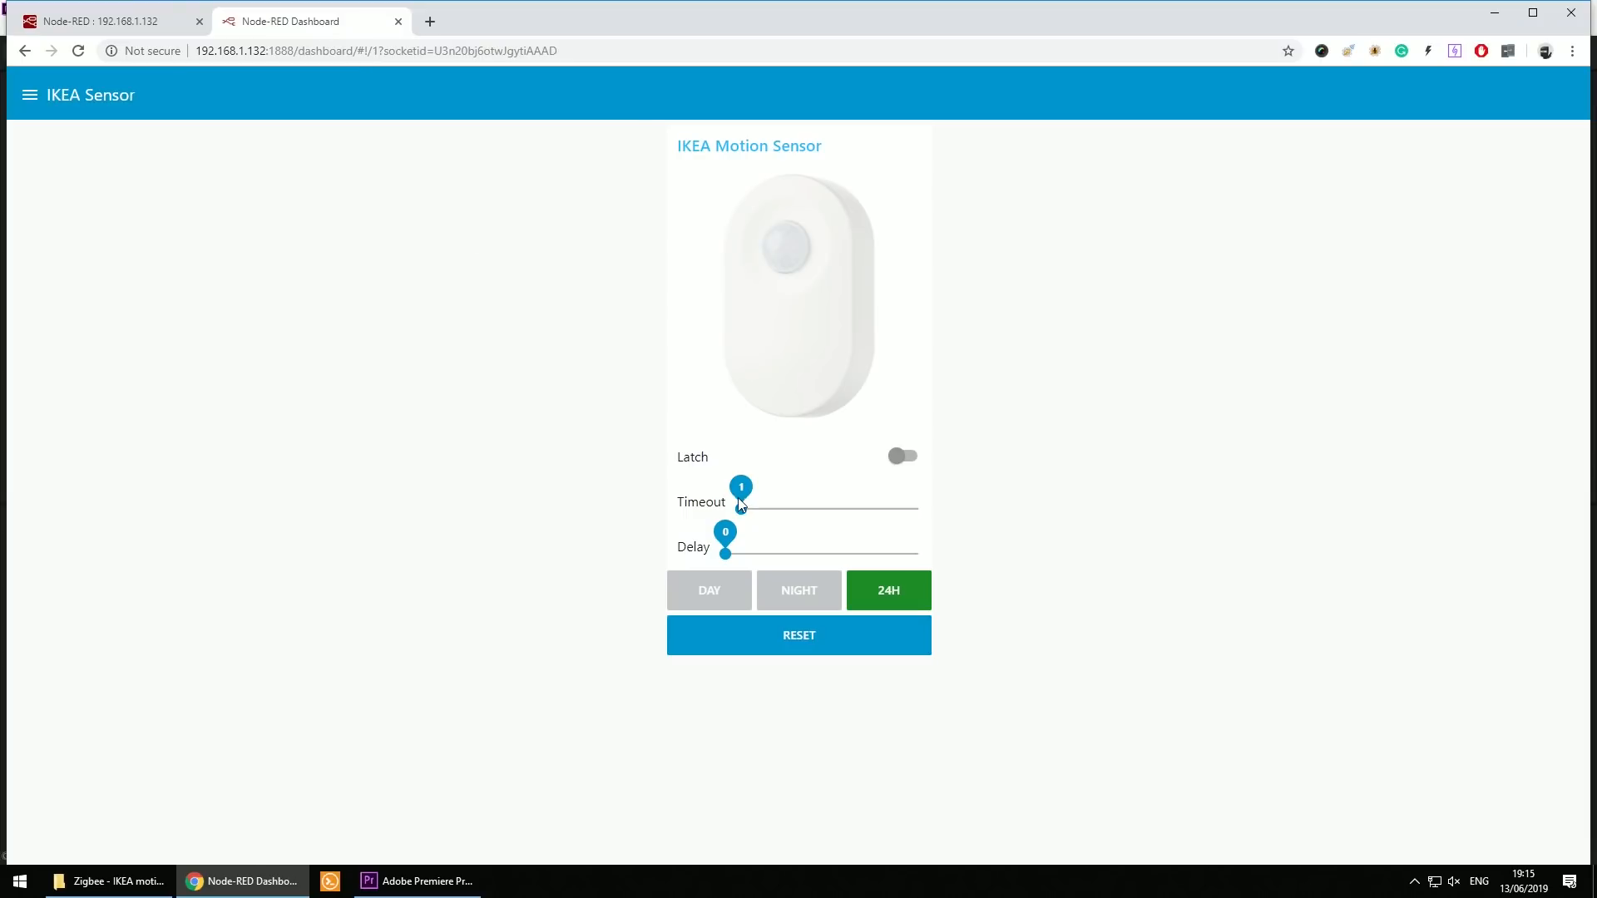
- Set Timeout to 6 with Latch on, then bring up the Set GUI Vars code in the editor
drag(742, 509, 756, 509)
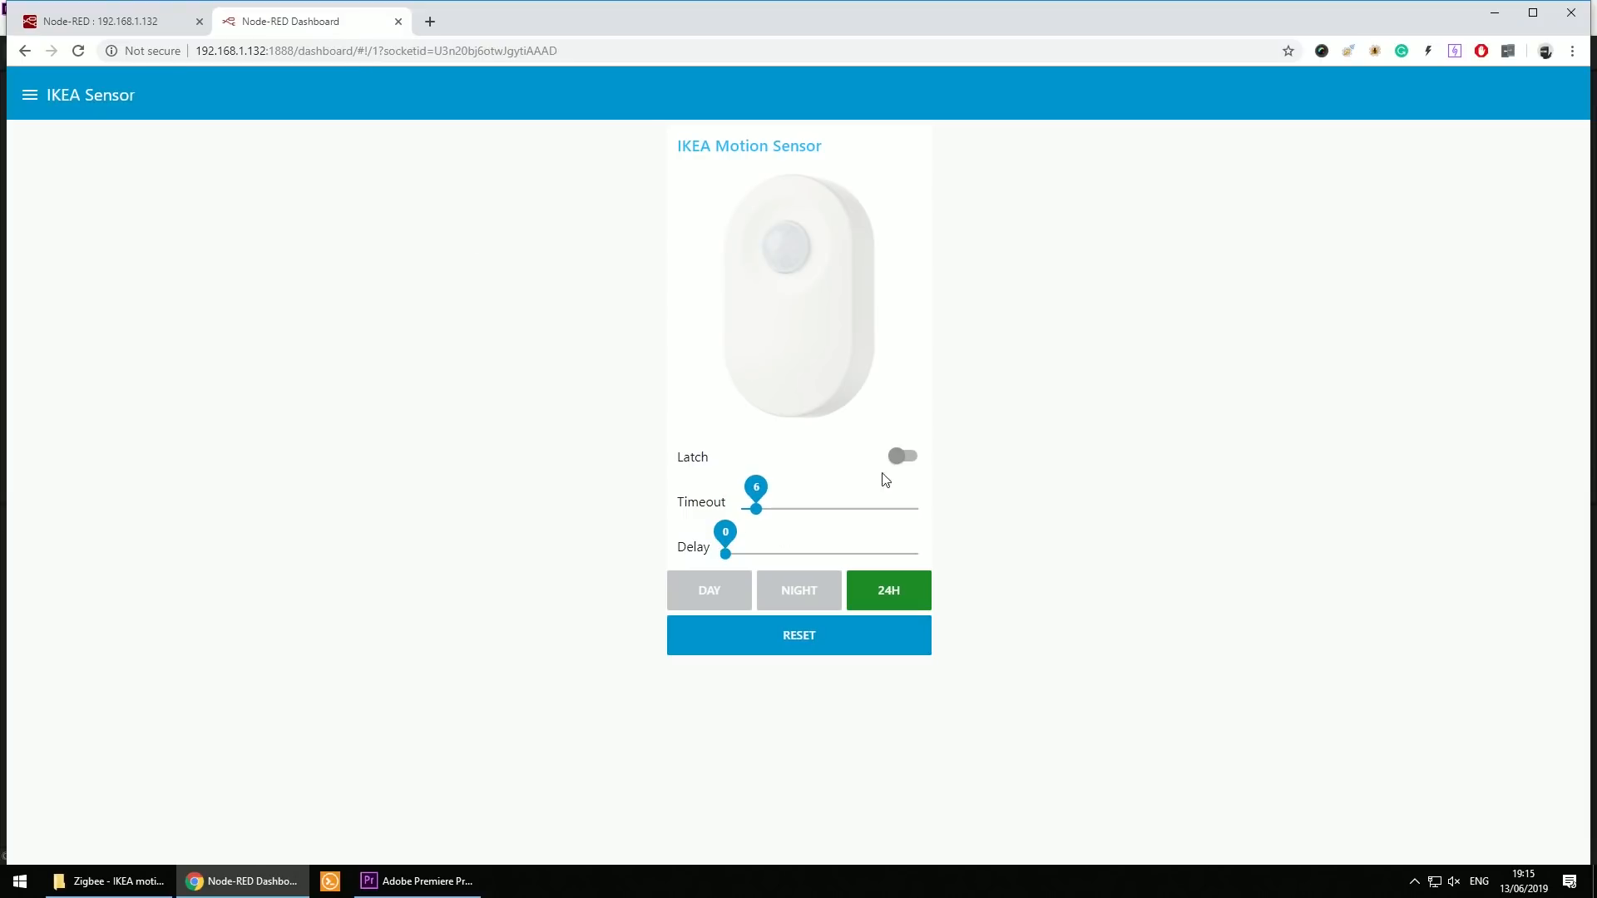
click(900, 456)
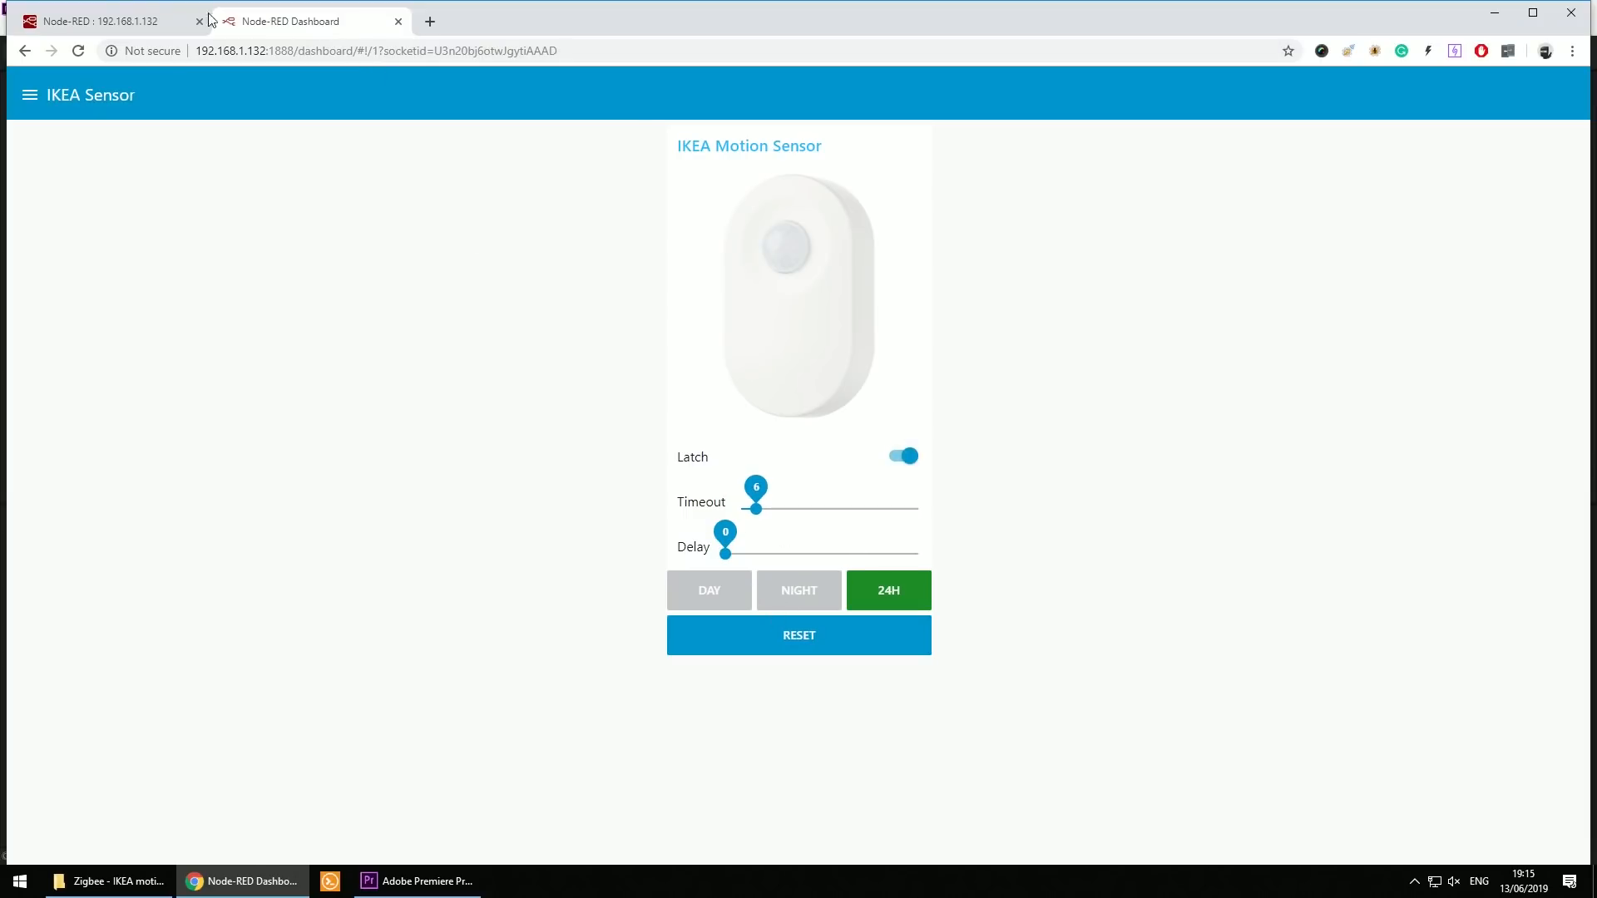
click(102, 20)
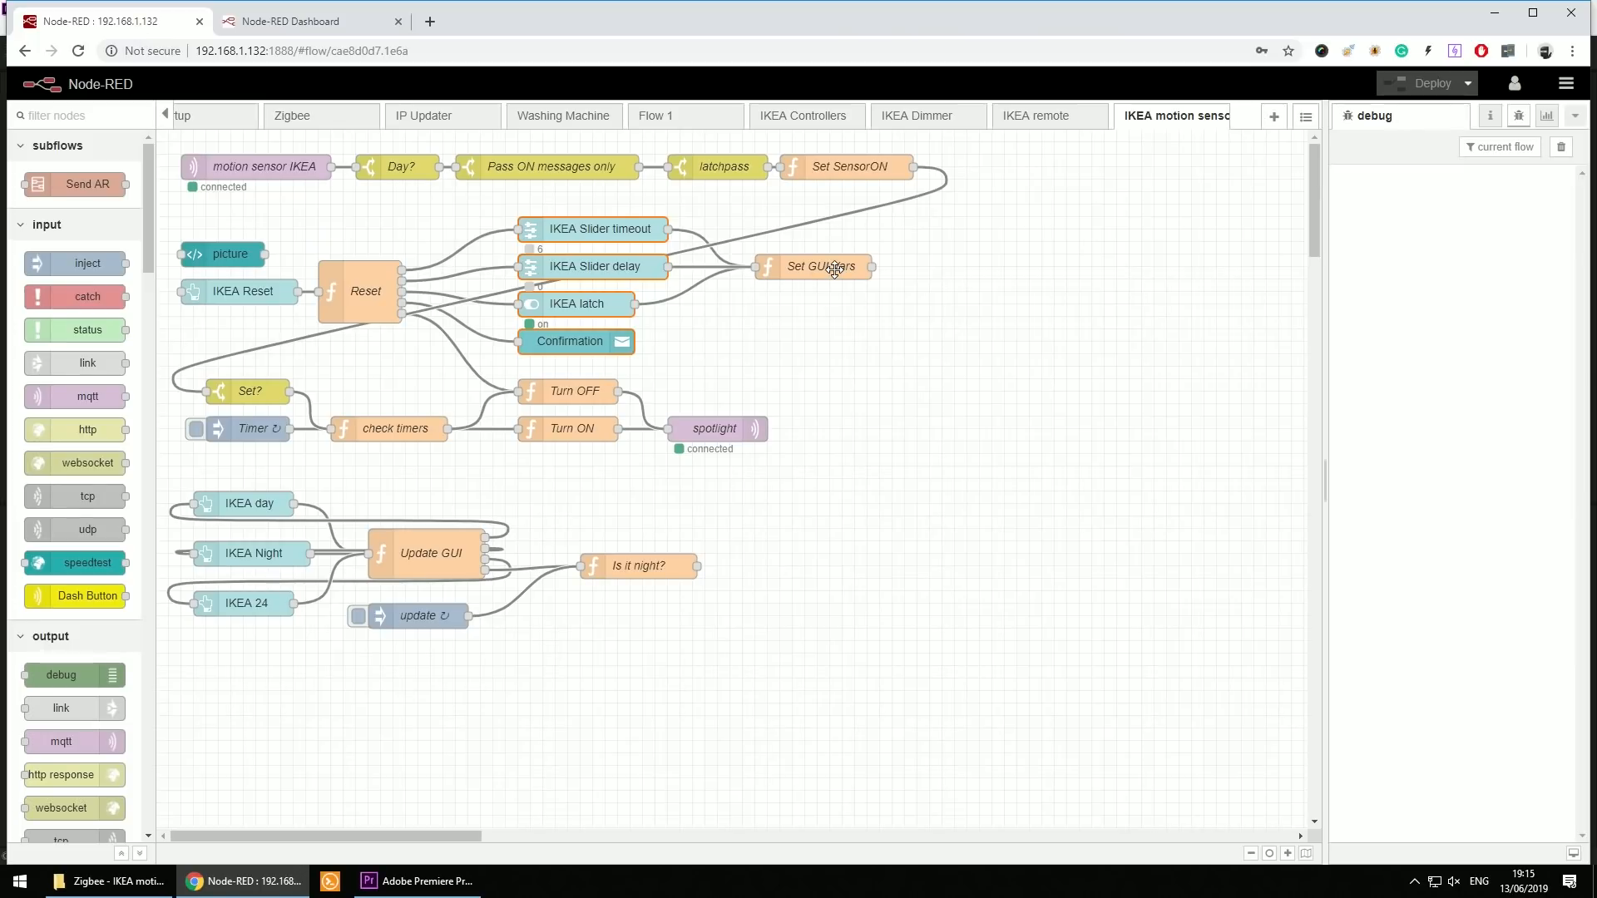
double_click(821, 266)
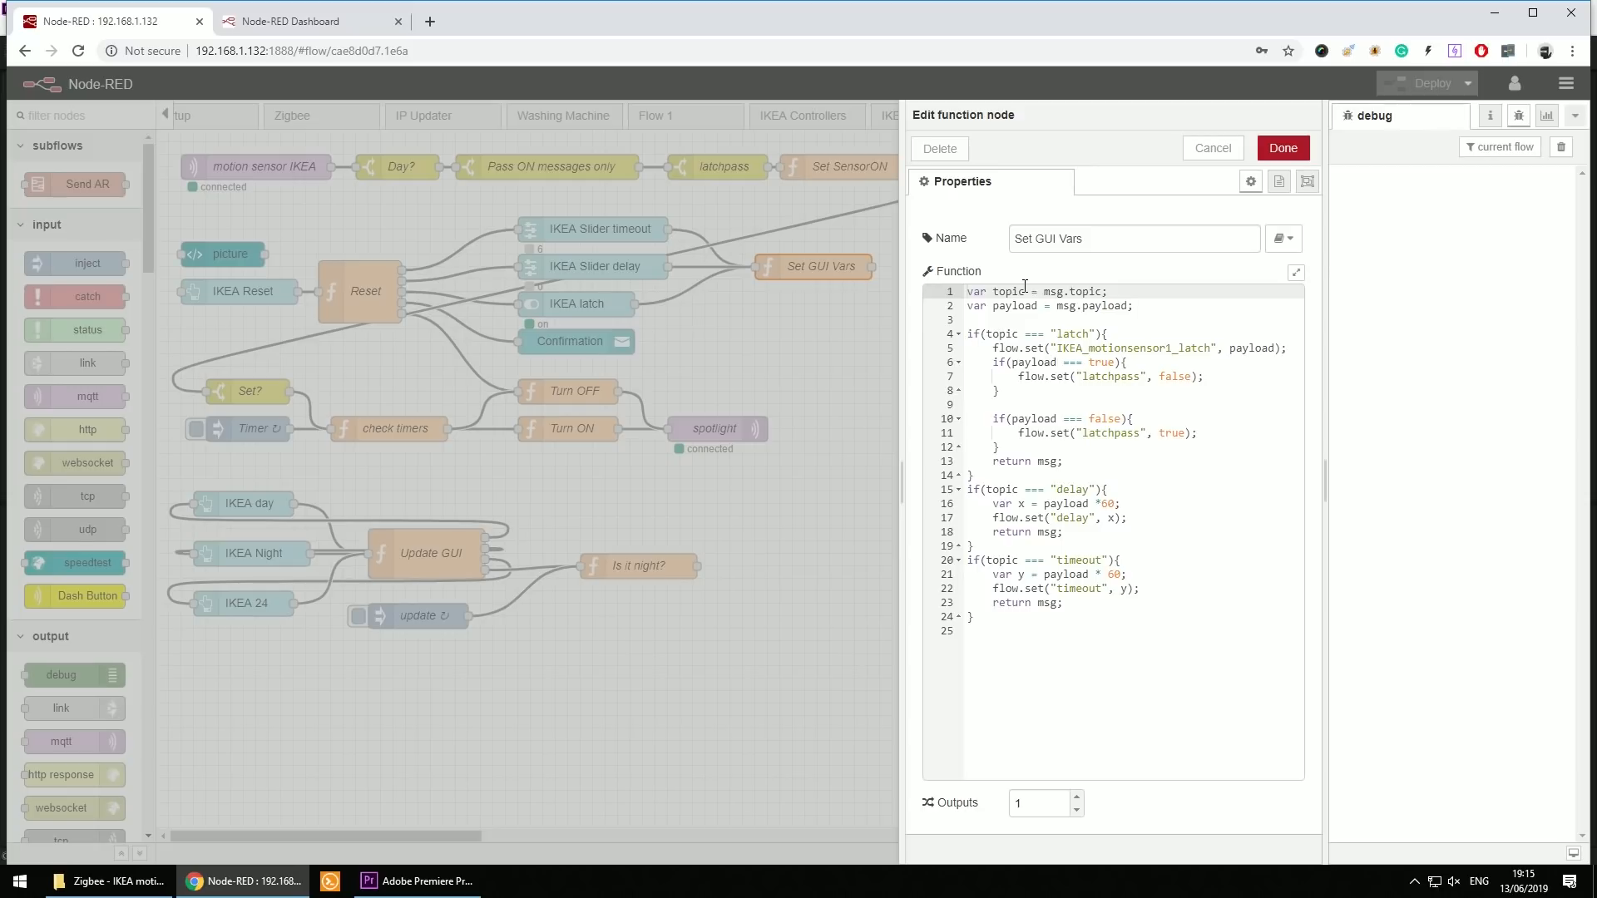
- Look through the Set GUI Vars function code and close its editor
click(1134, 306)
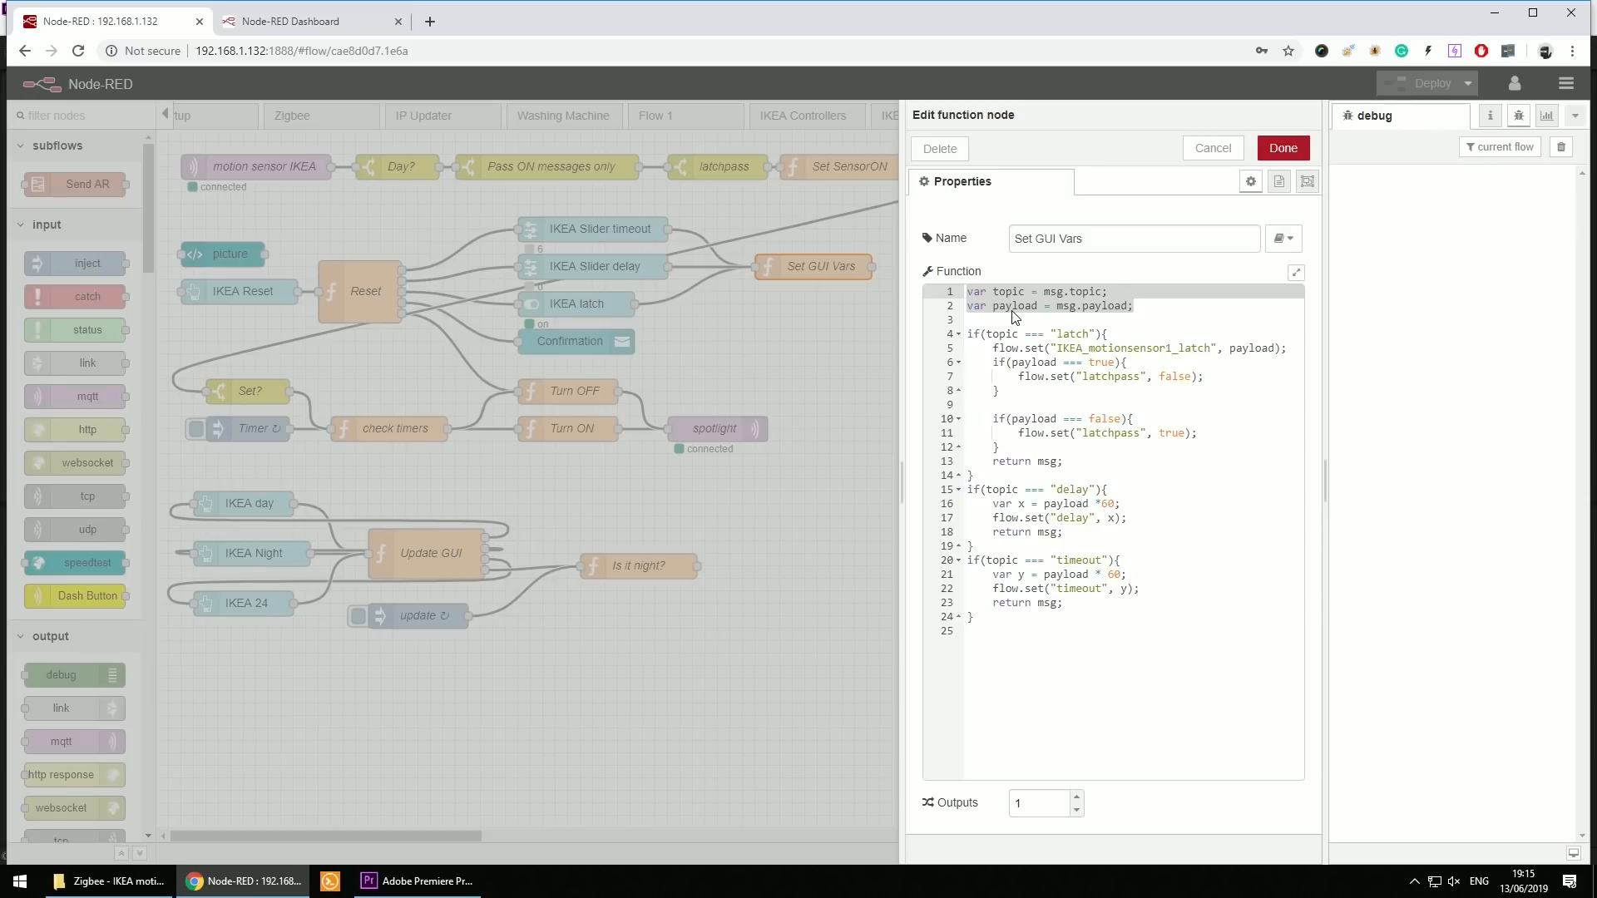
click(1098, 307)
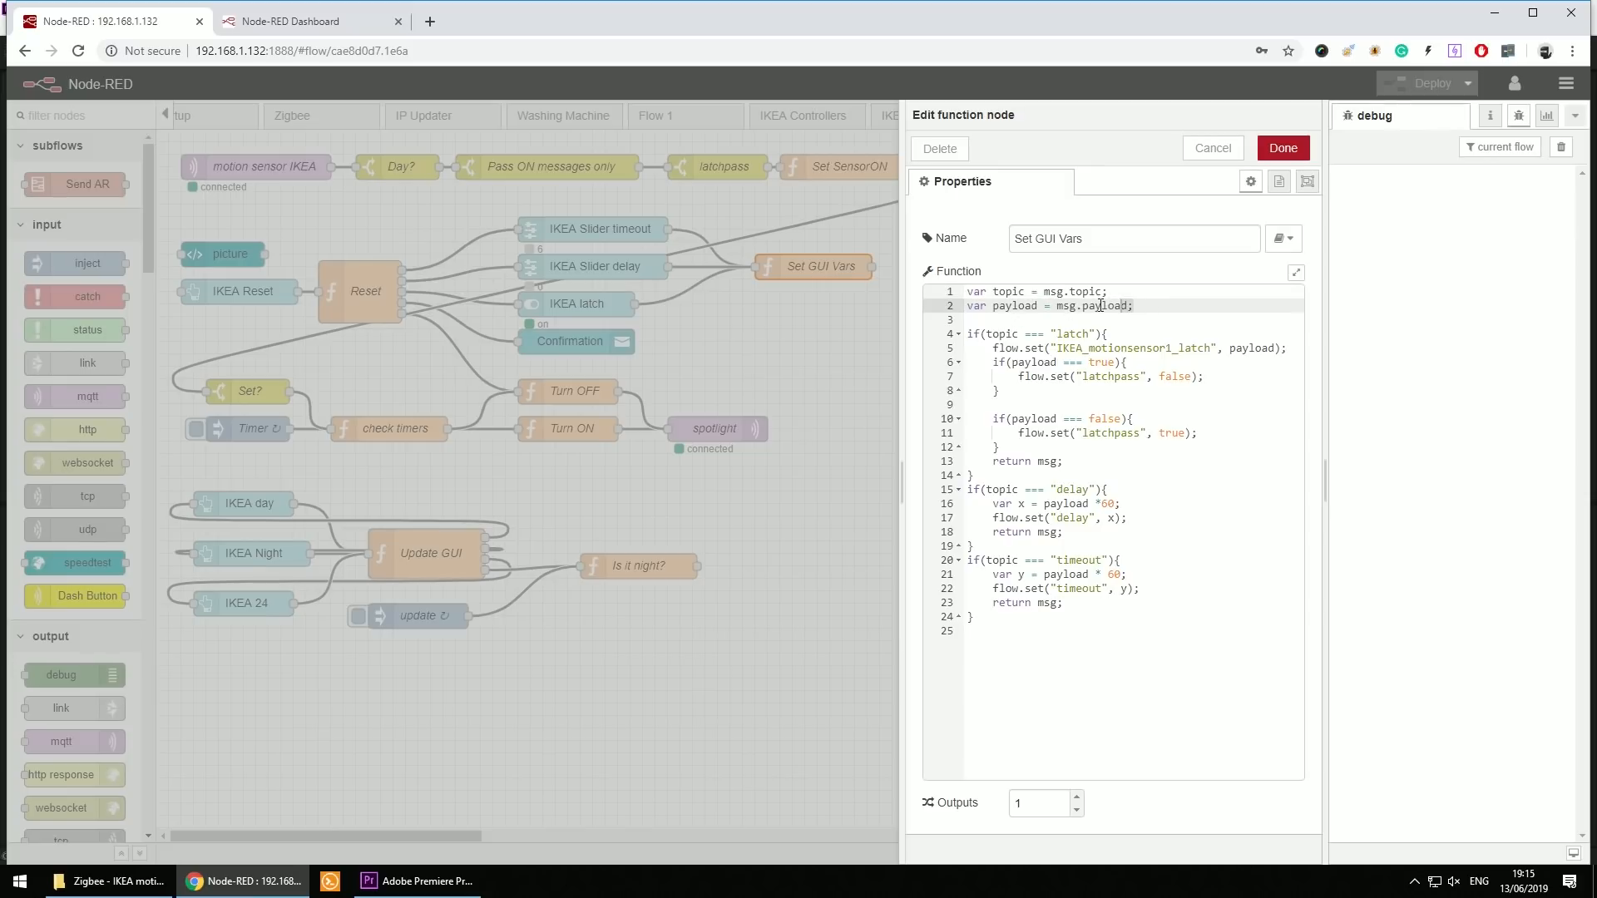
click(1078, 333)
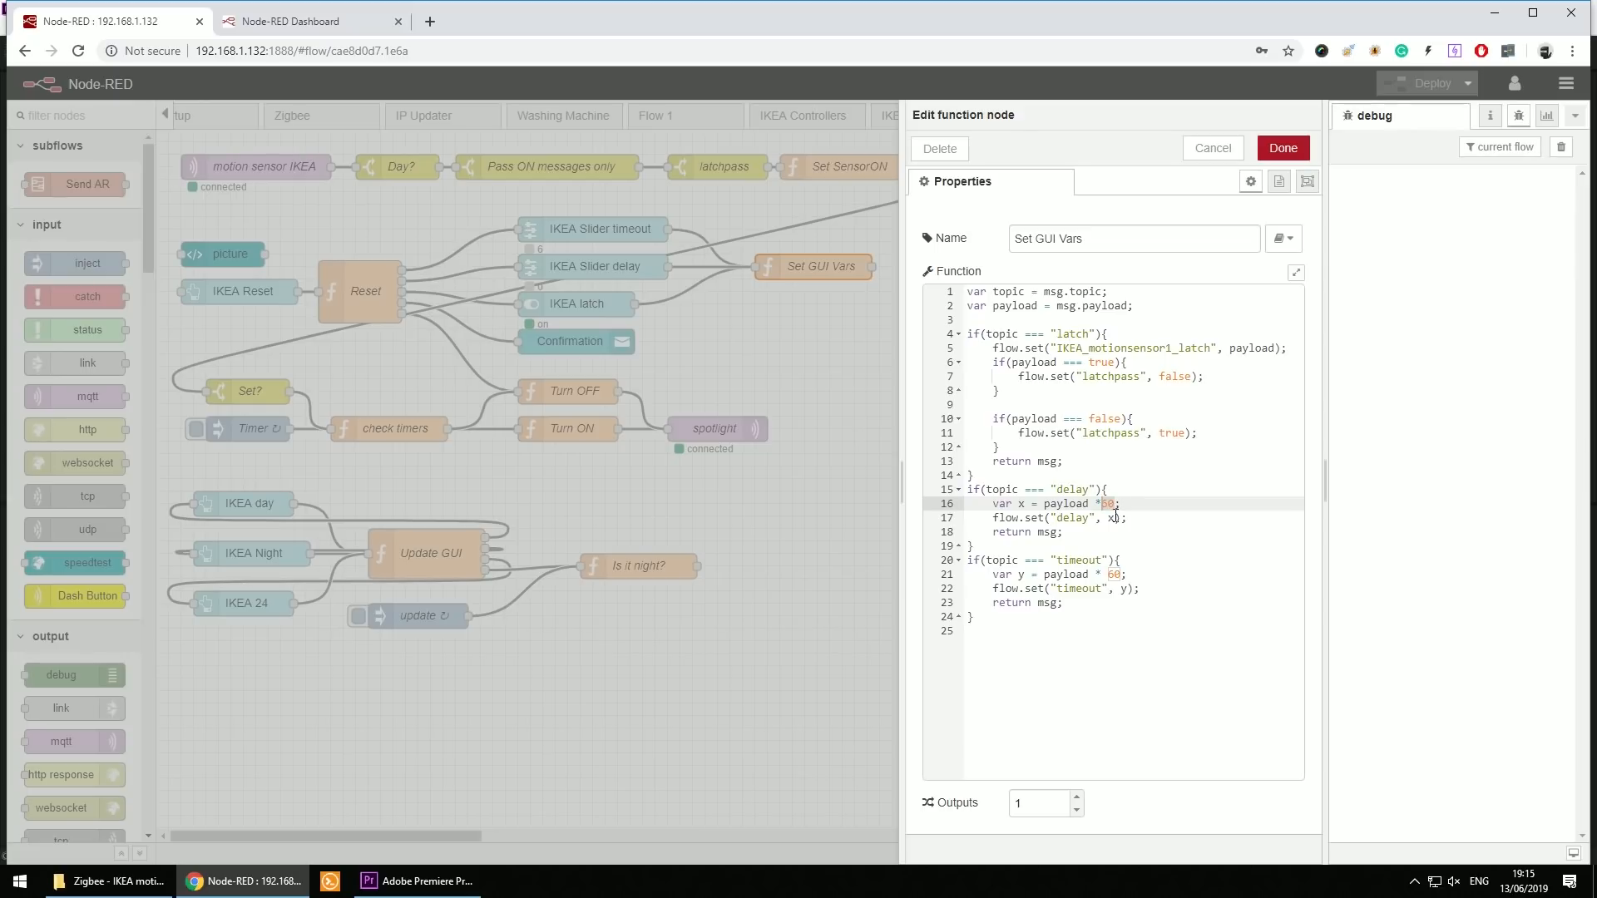
mouse_move(1133, 524)
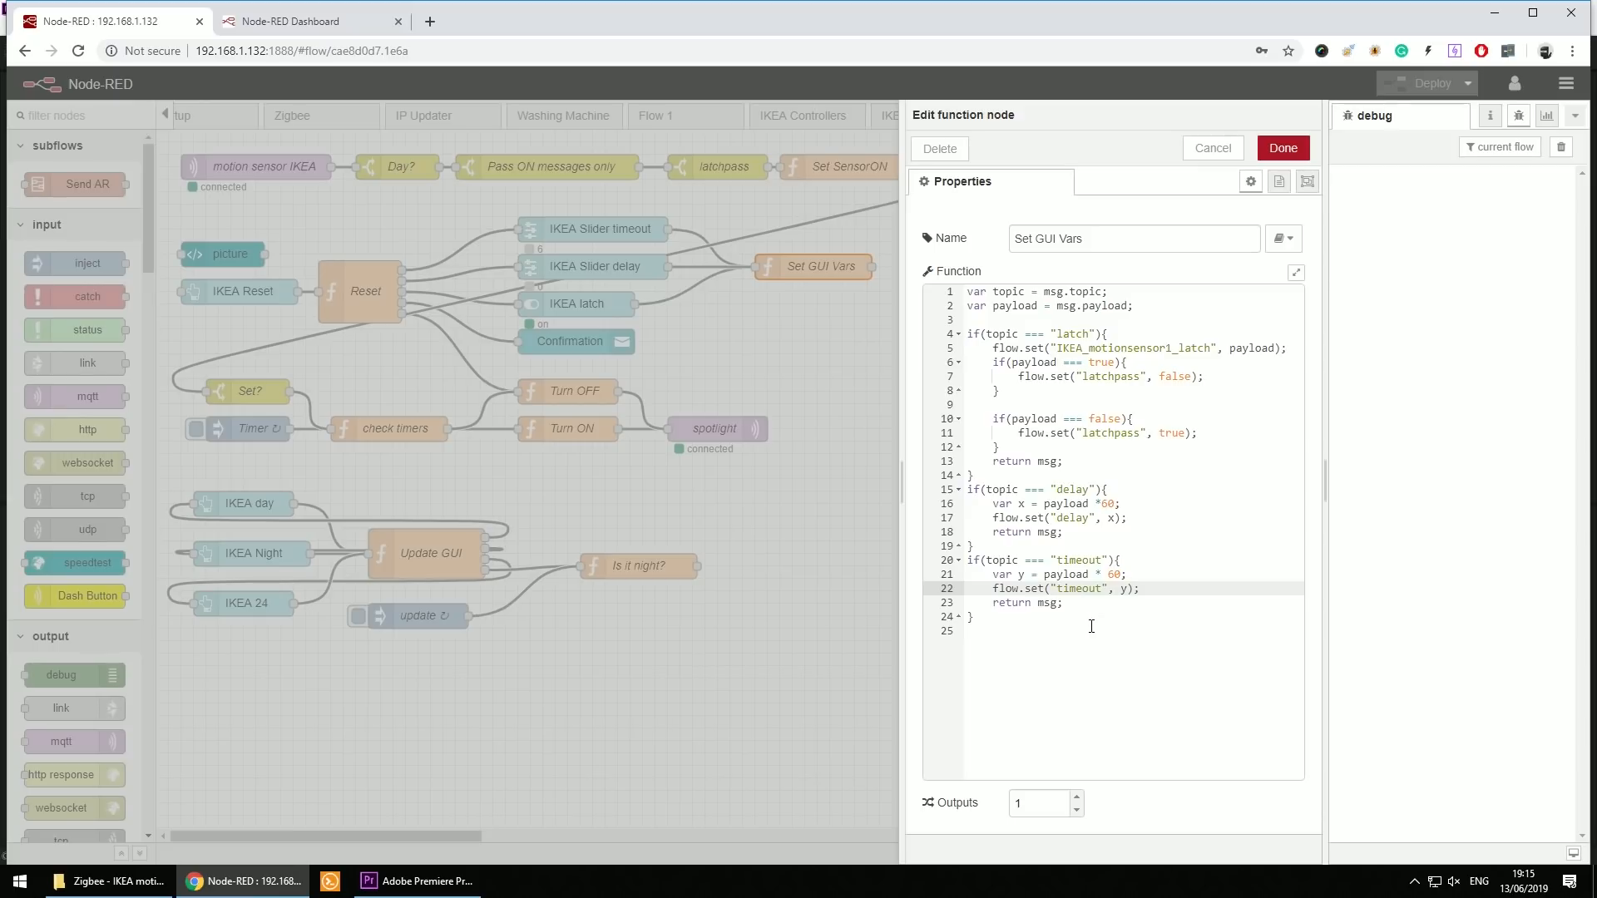
mouse_move(1263, 185)
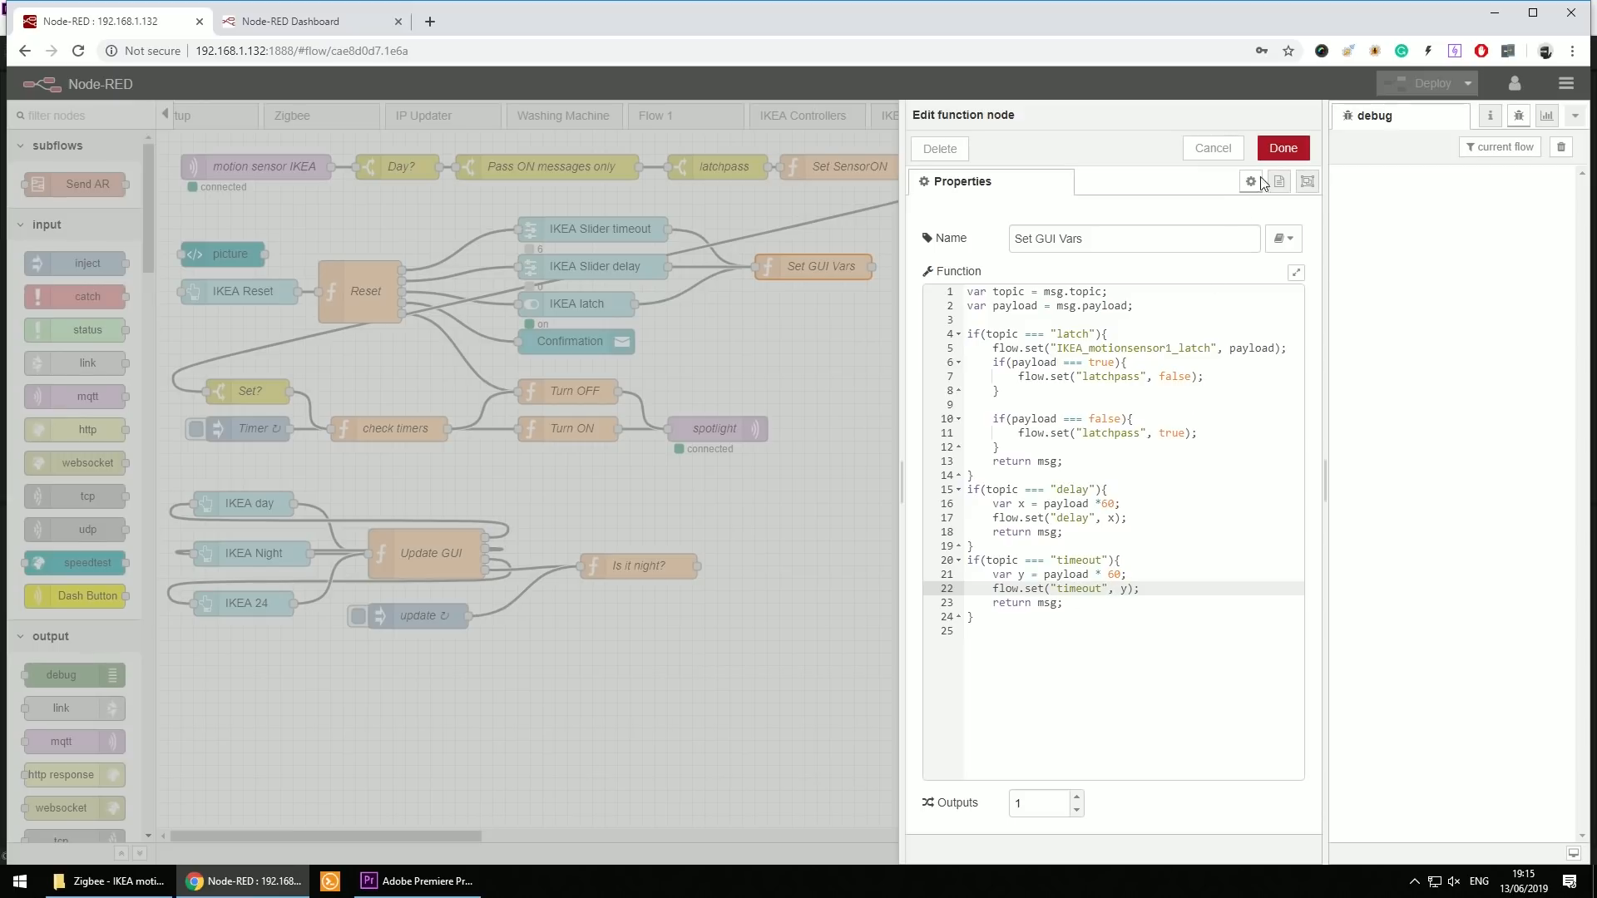
click(1281, 148)
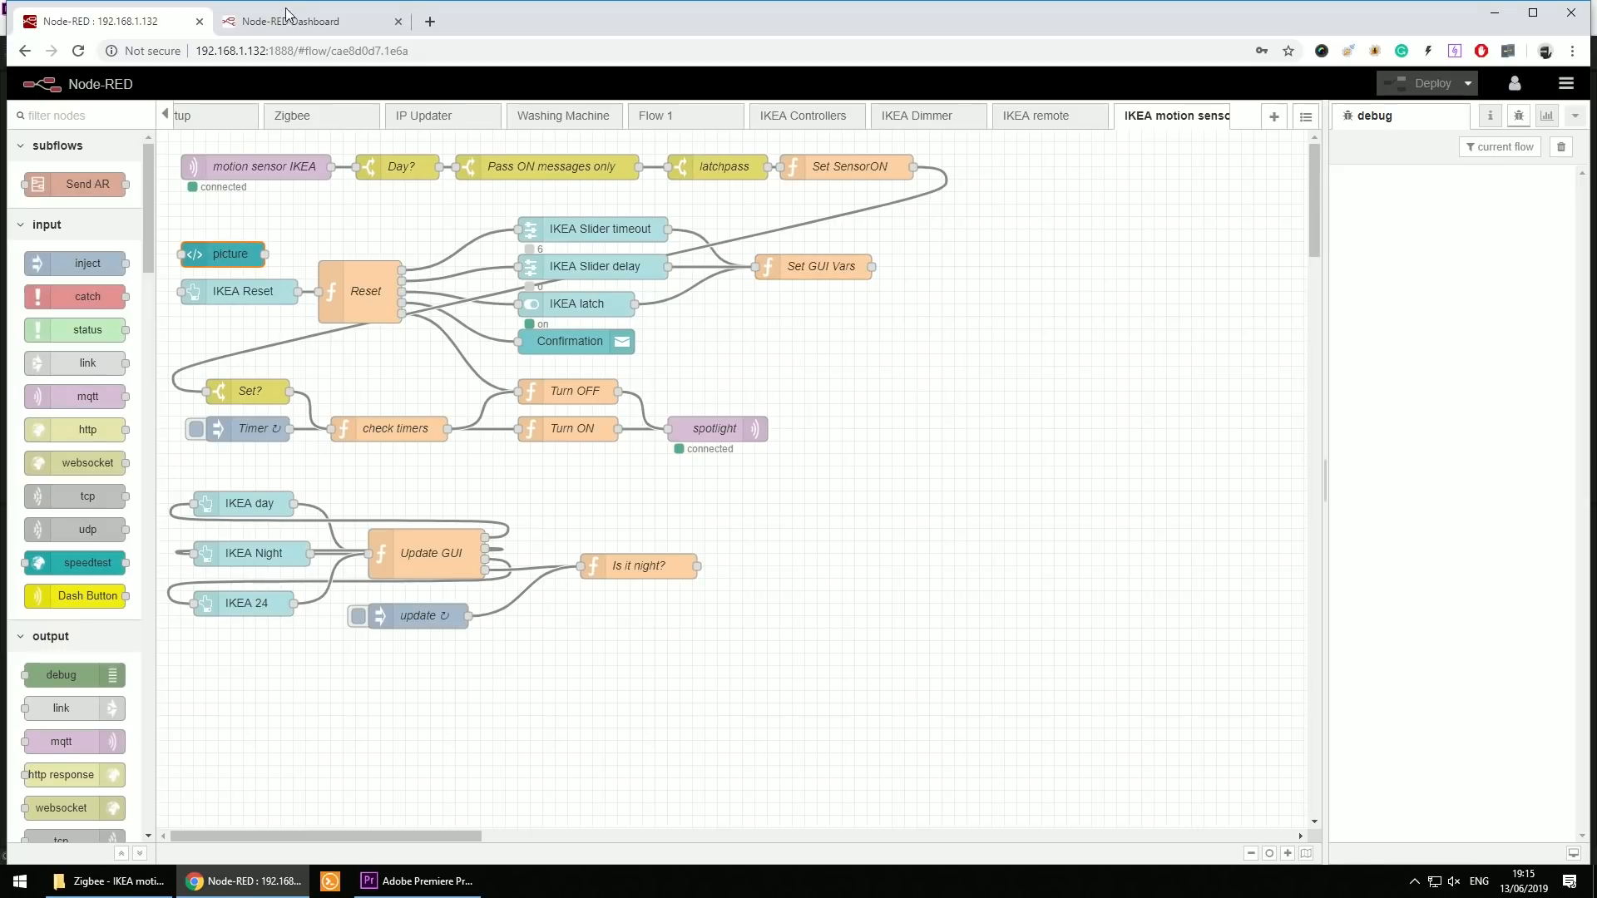
- Glance at the dashboard, then read the Reset function code in the flow editor
click(294, 20)
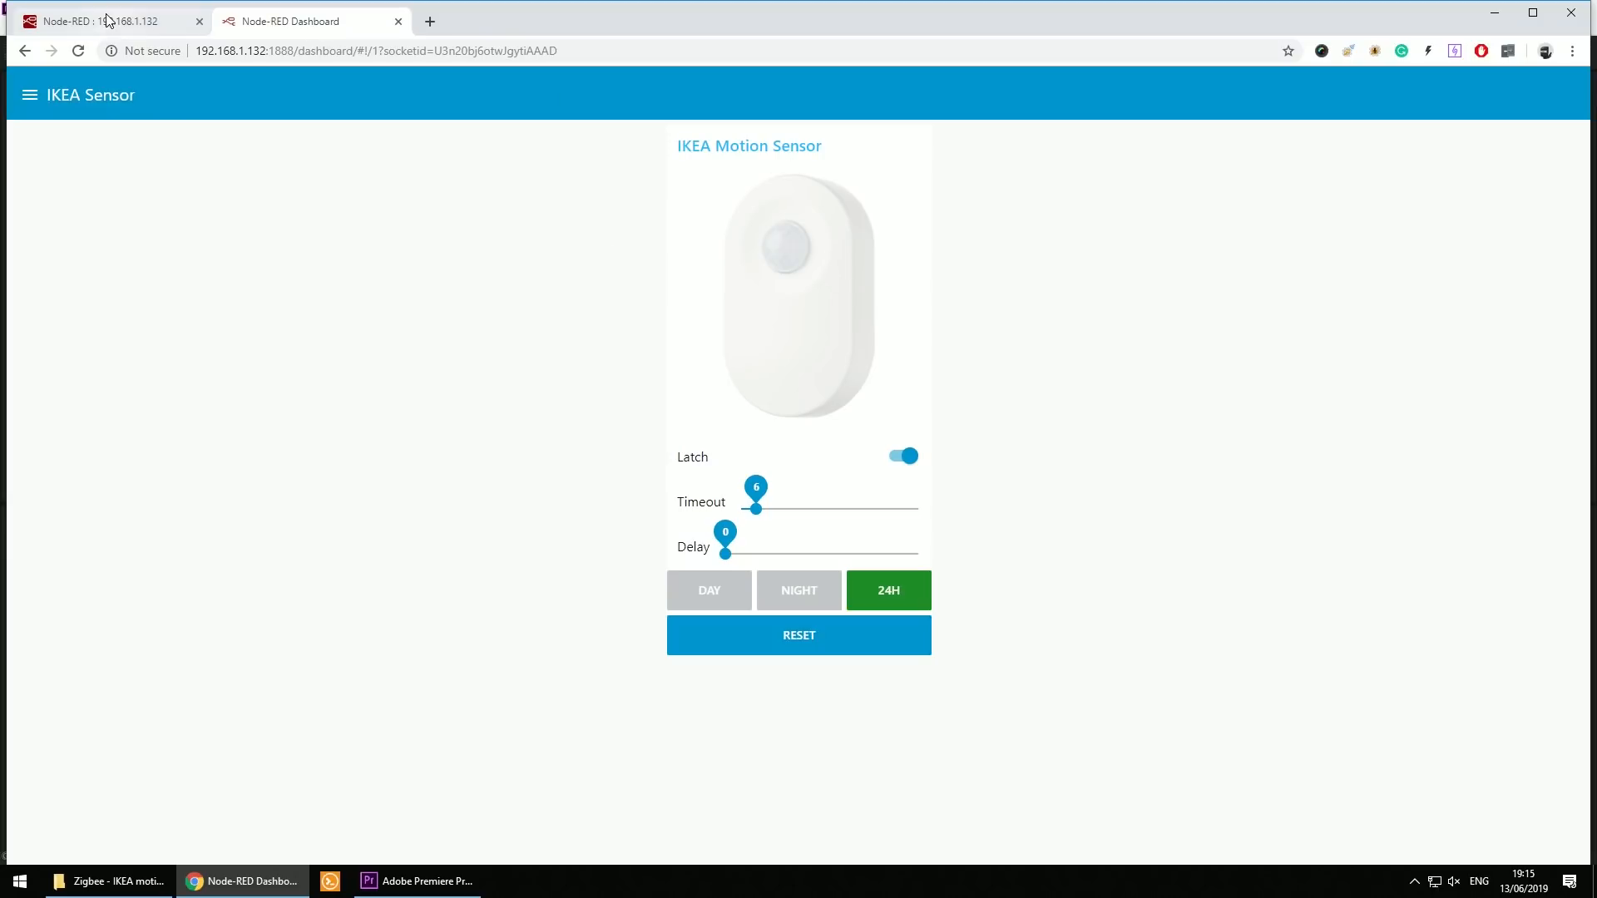
click(101, 20)
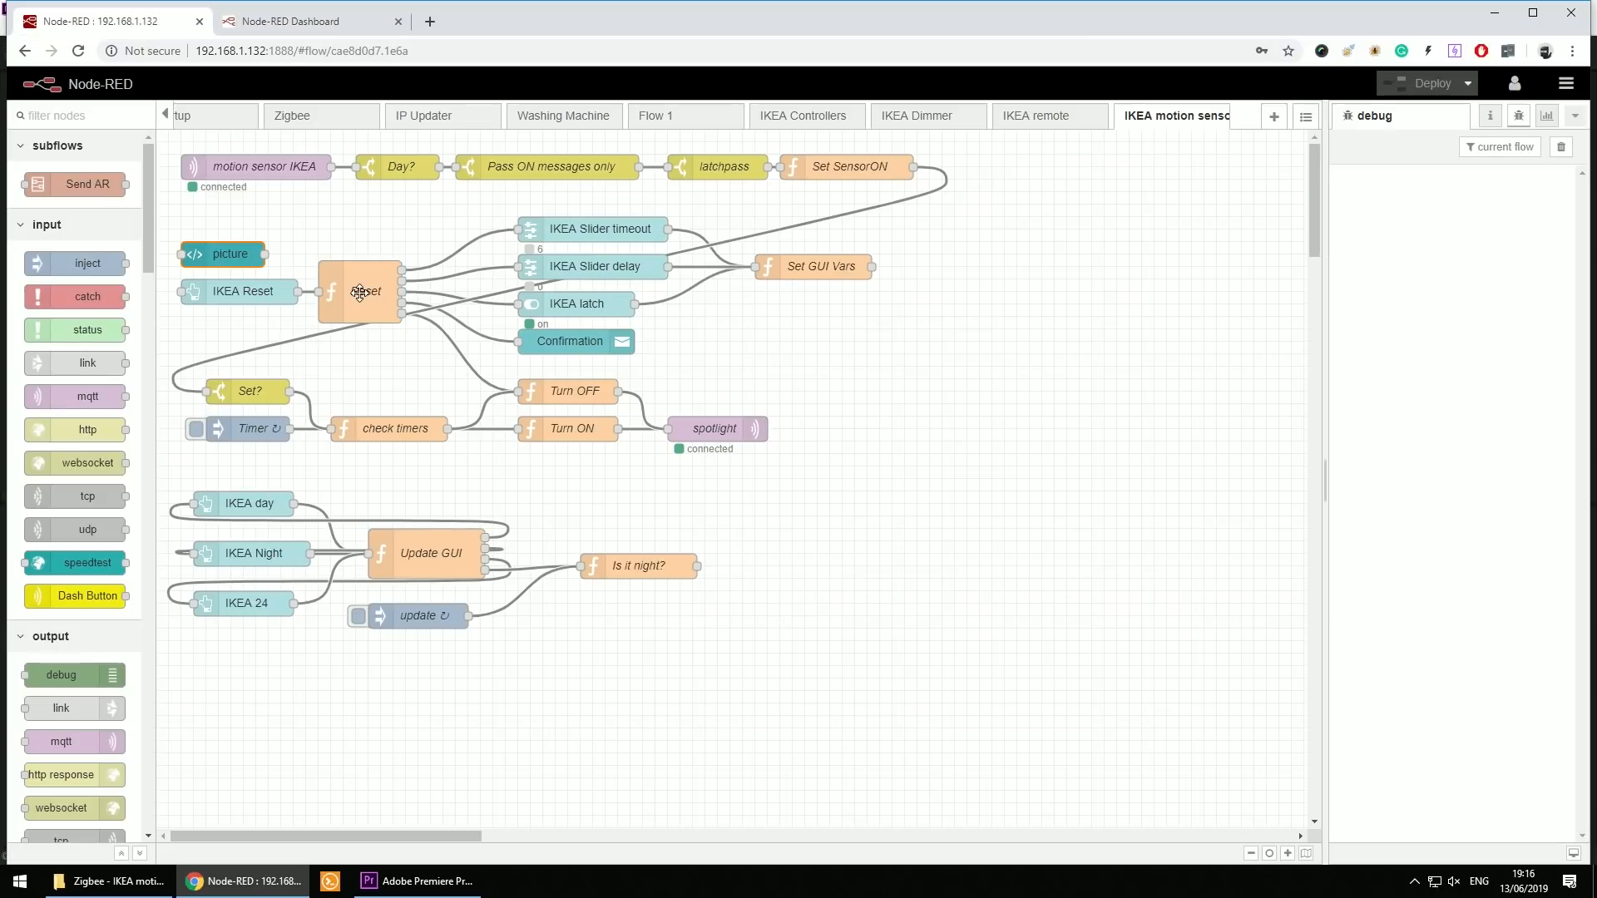
double_click(360, 291)
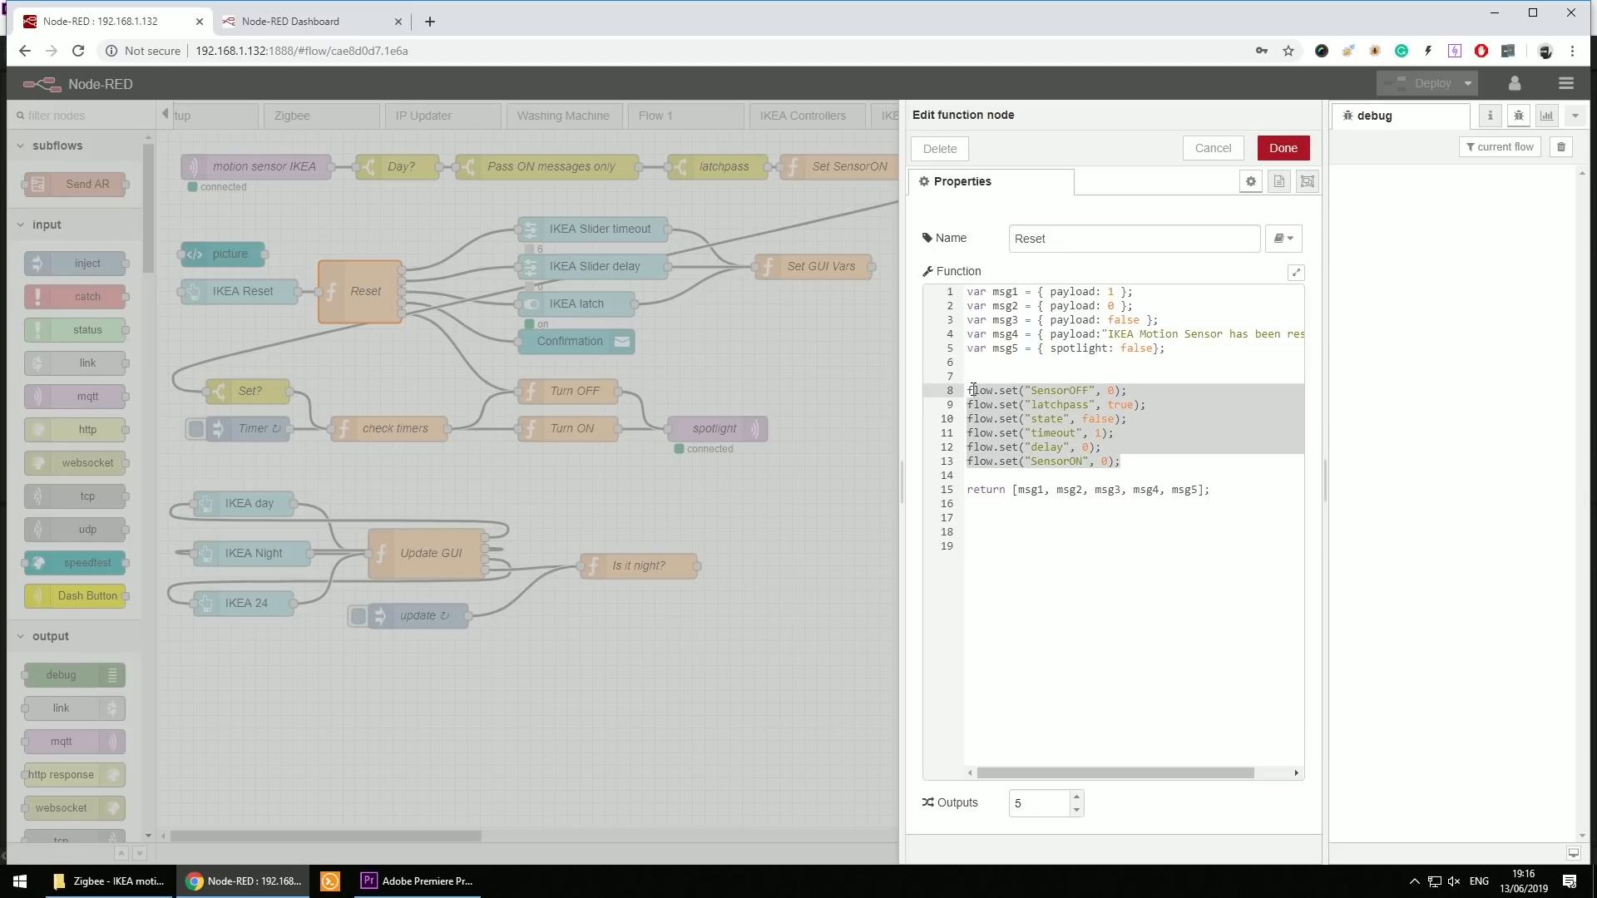
mouse_move(1083, 421)
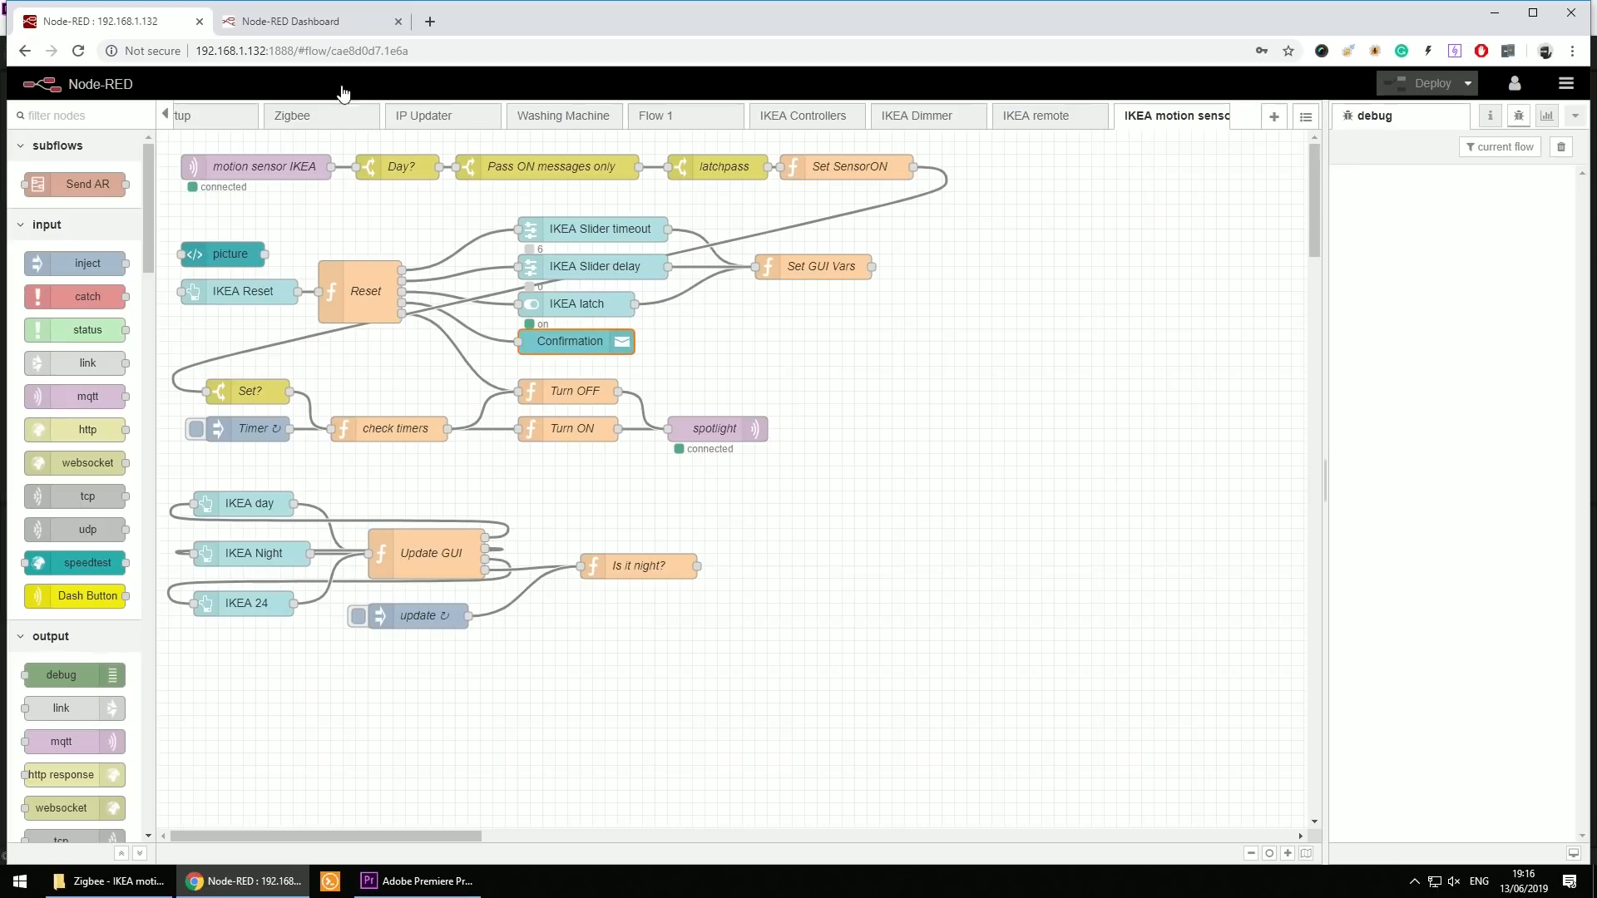
- Trigger RESET on the dashboard and reopen the Set SensorON function code
click(296, 20)
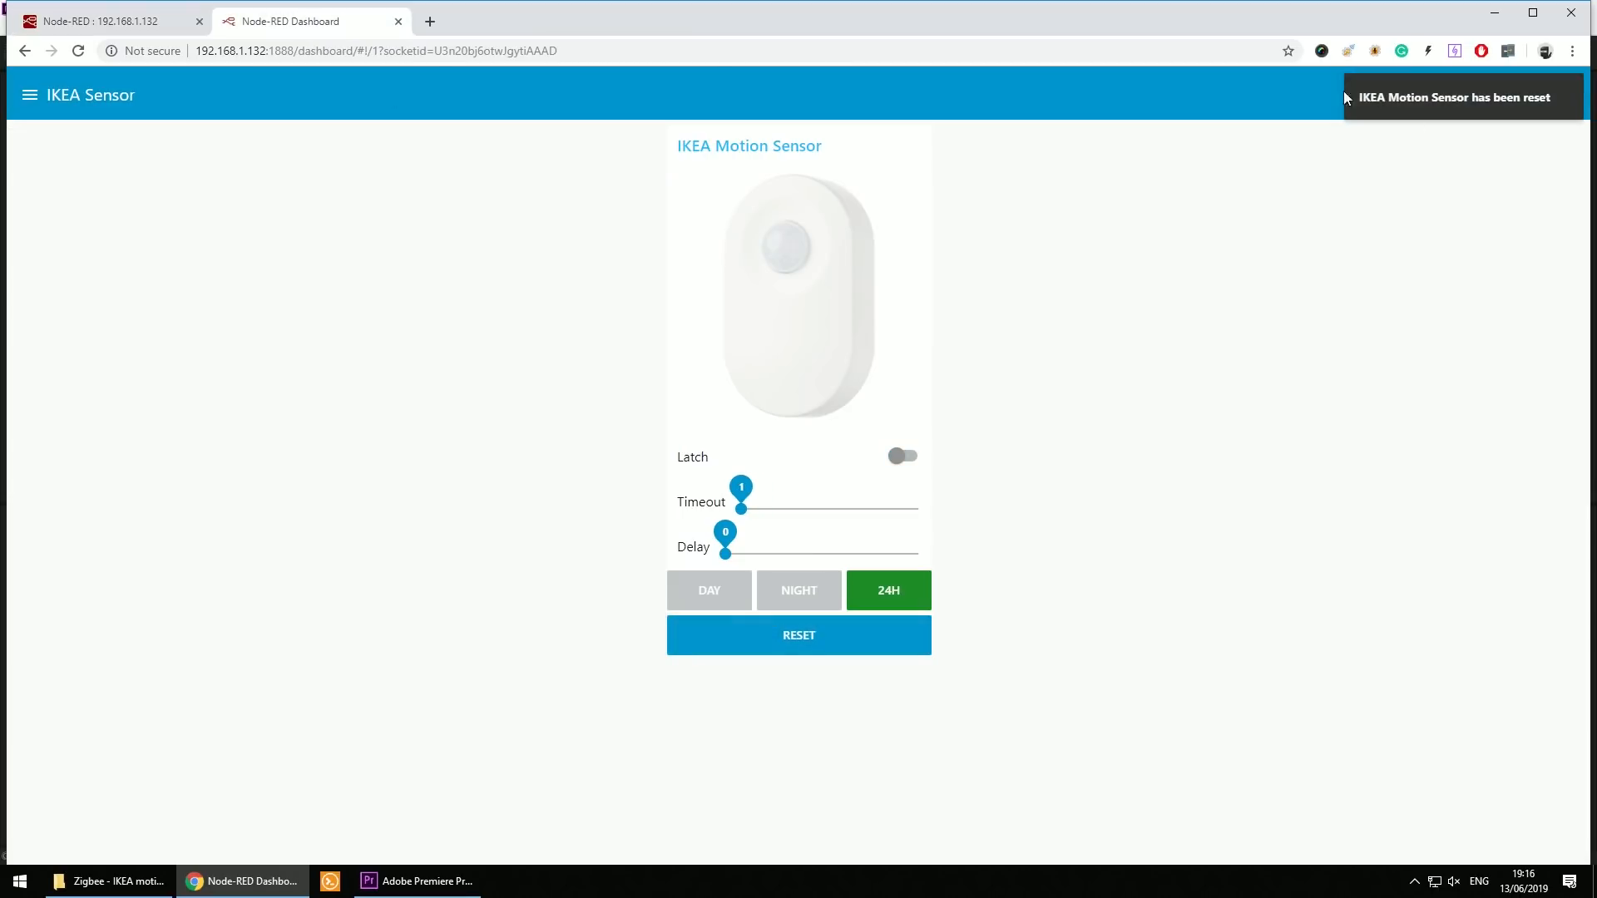
click(102, 20)
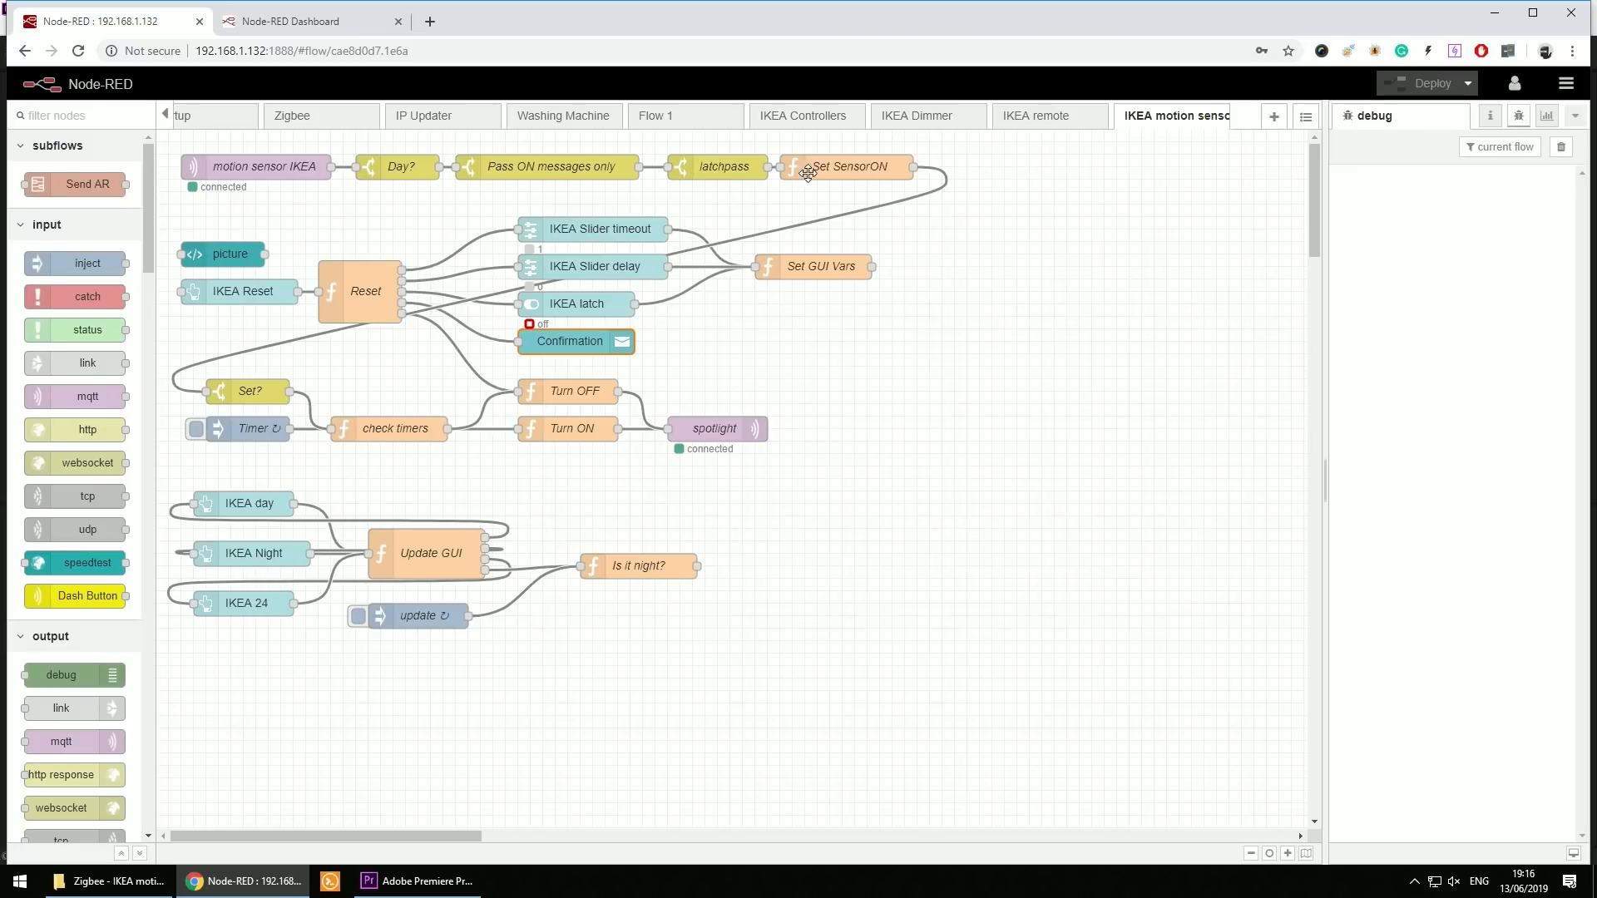
double_click(847, 166)
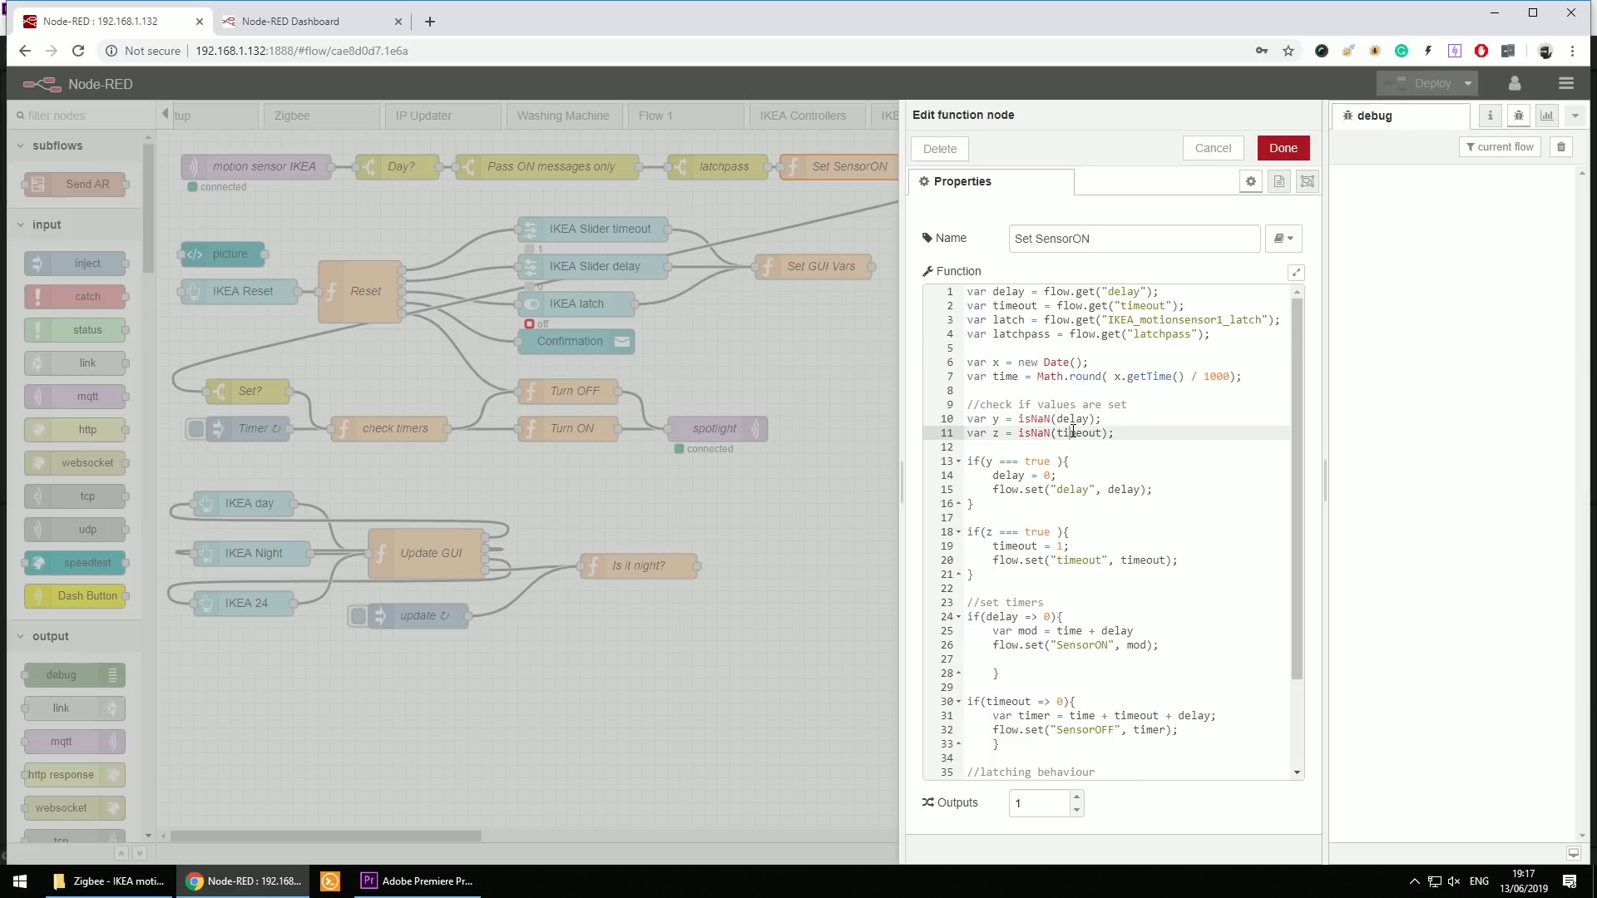
double_click(1074, 433)
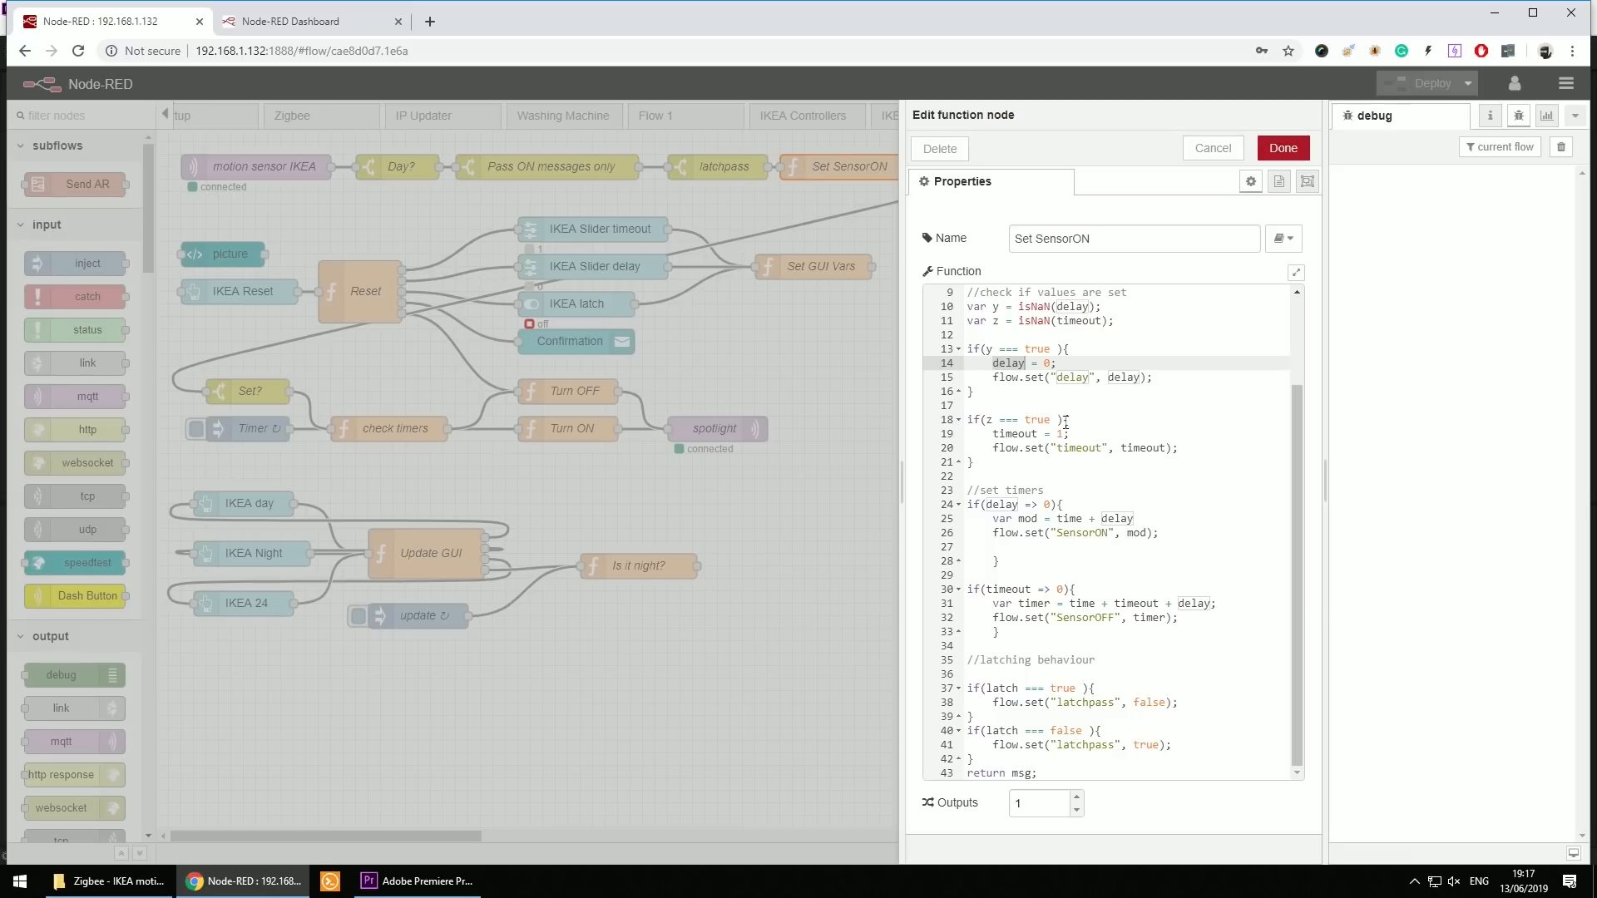
click(1064, 433)
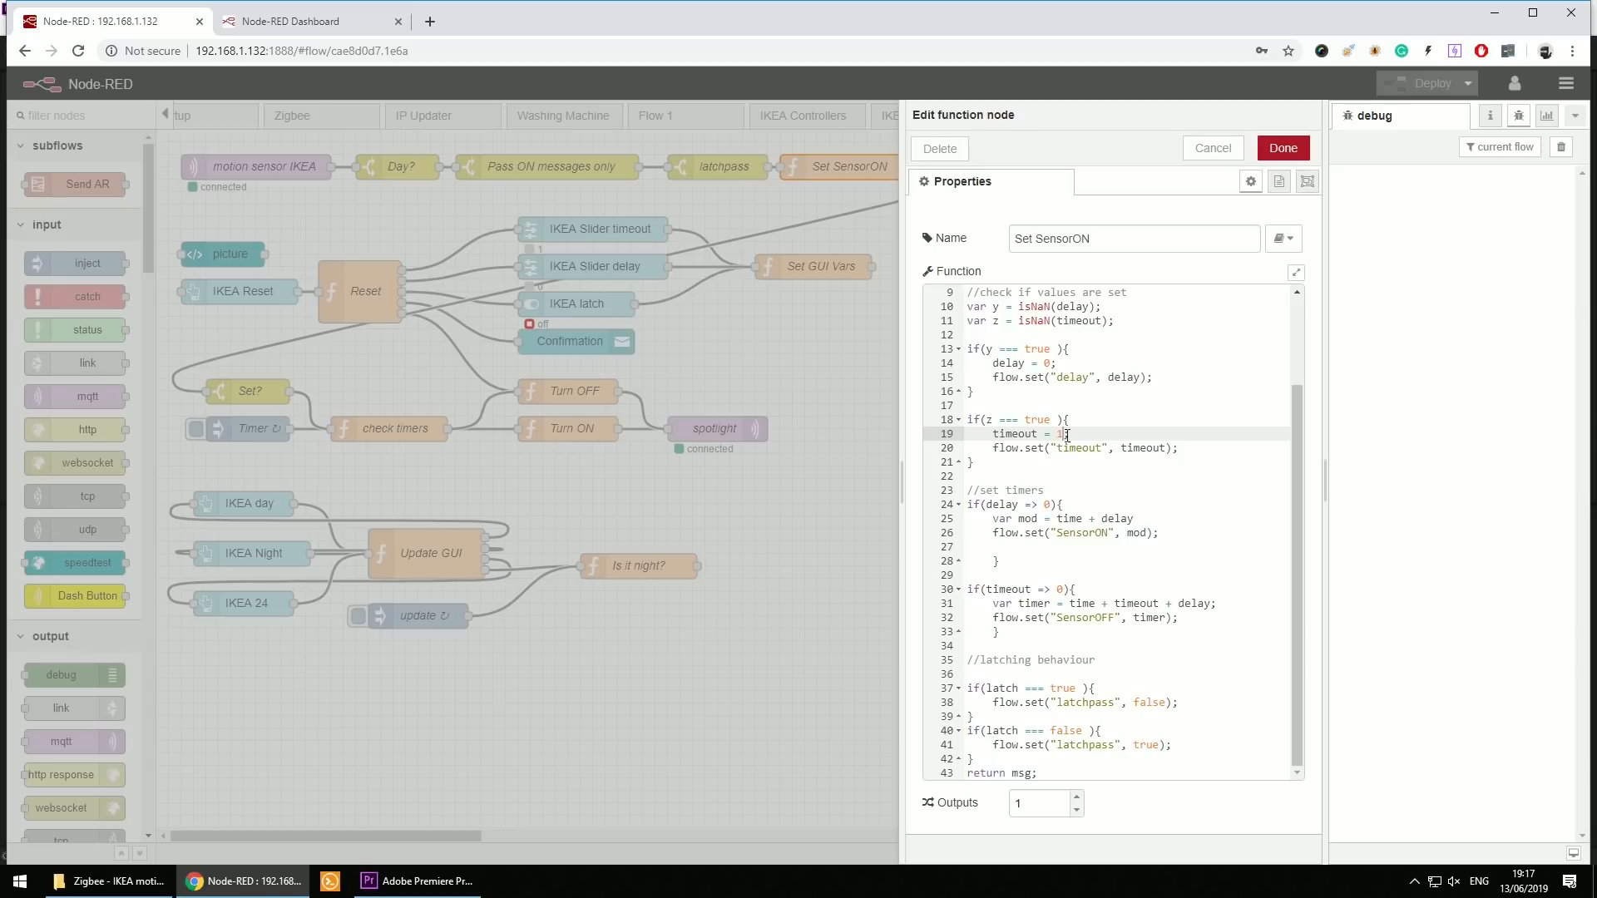
mouse_move(1000, 471)
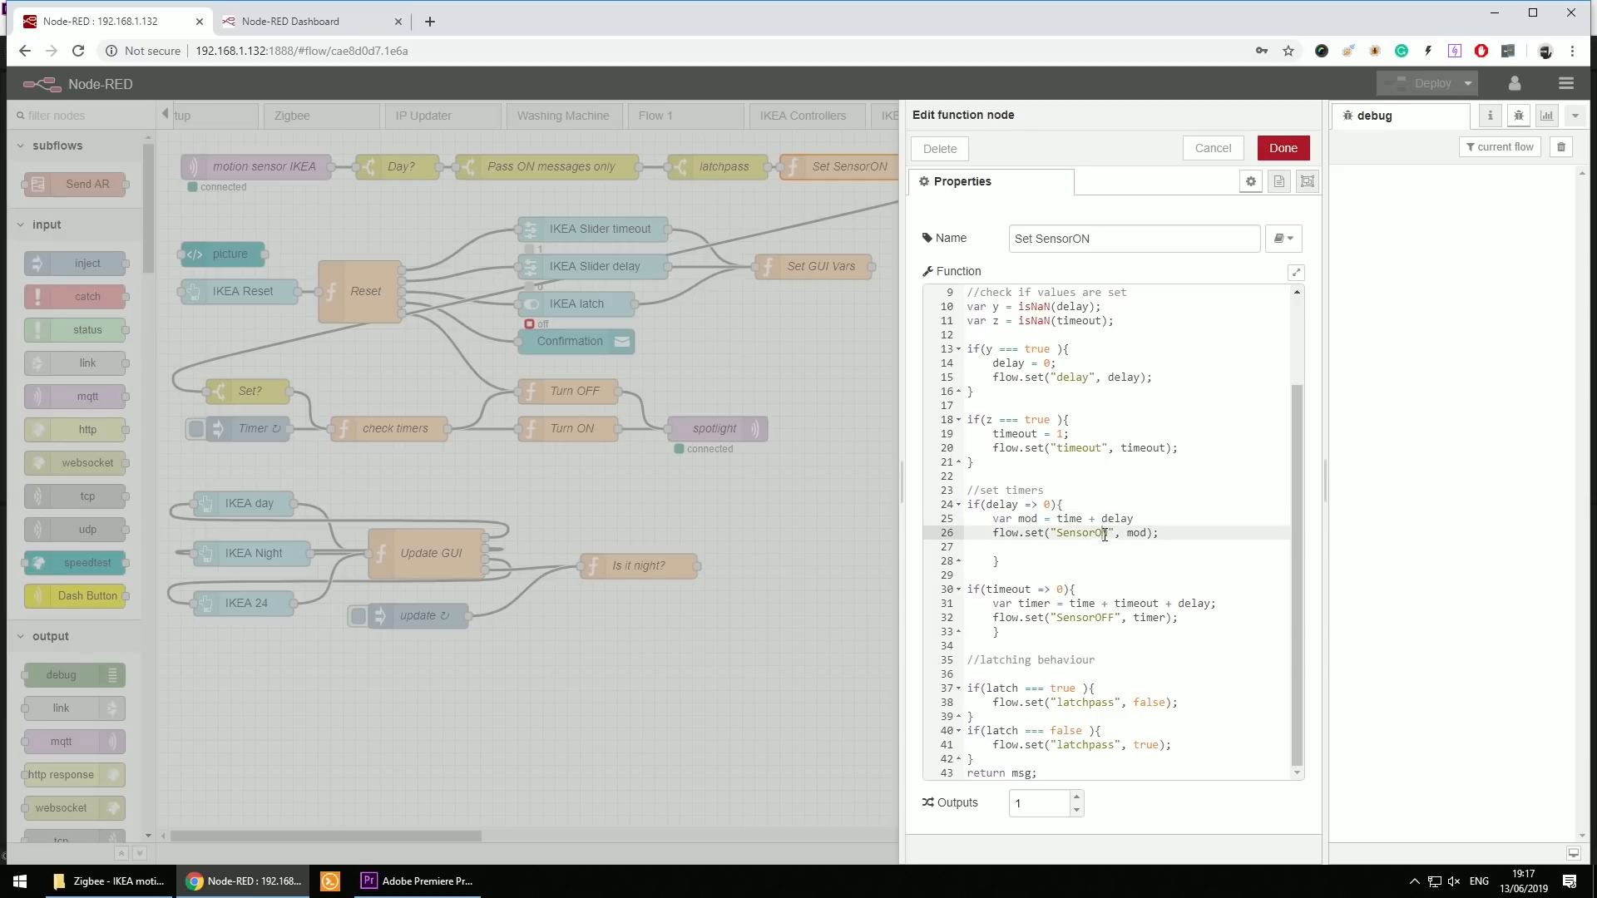
double_click(1082, 533)
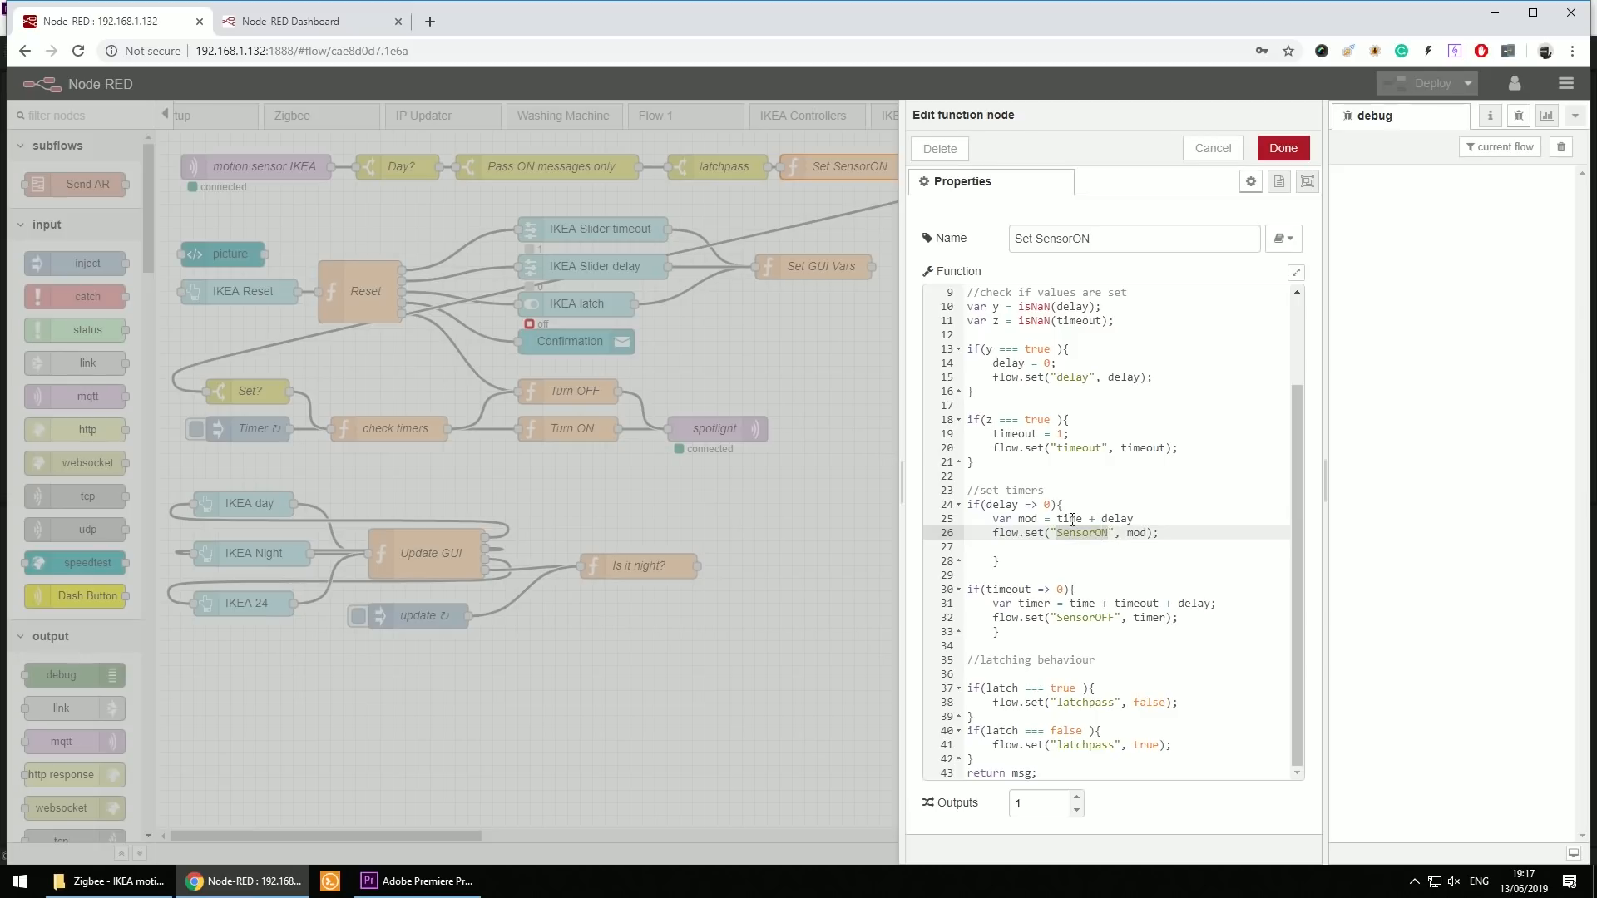
click(1118, 518)
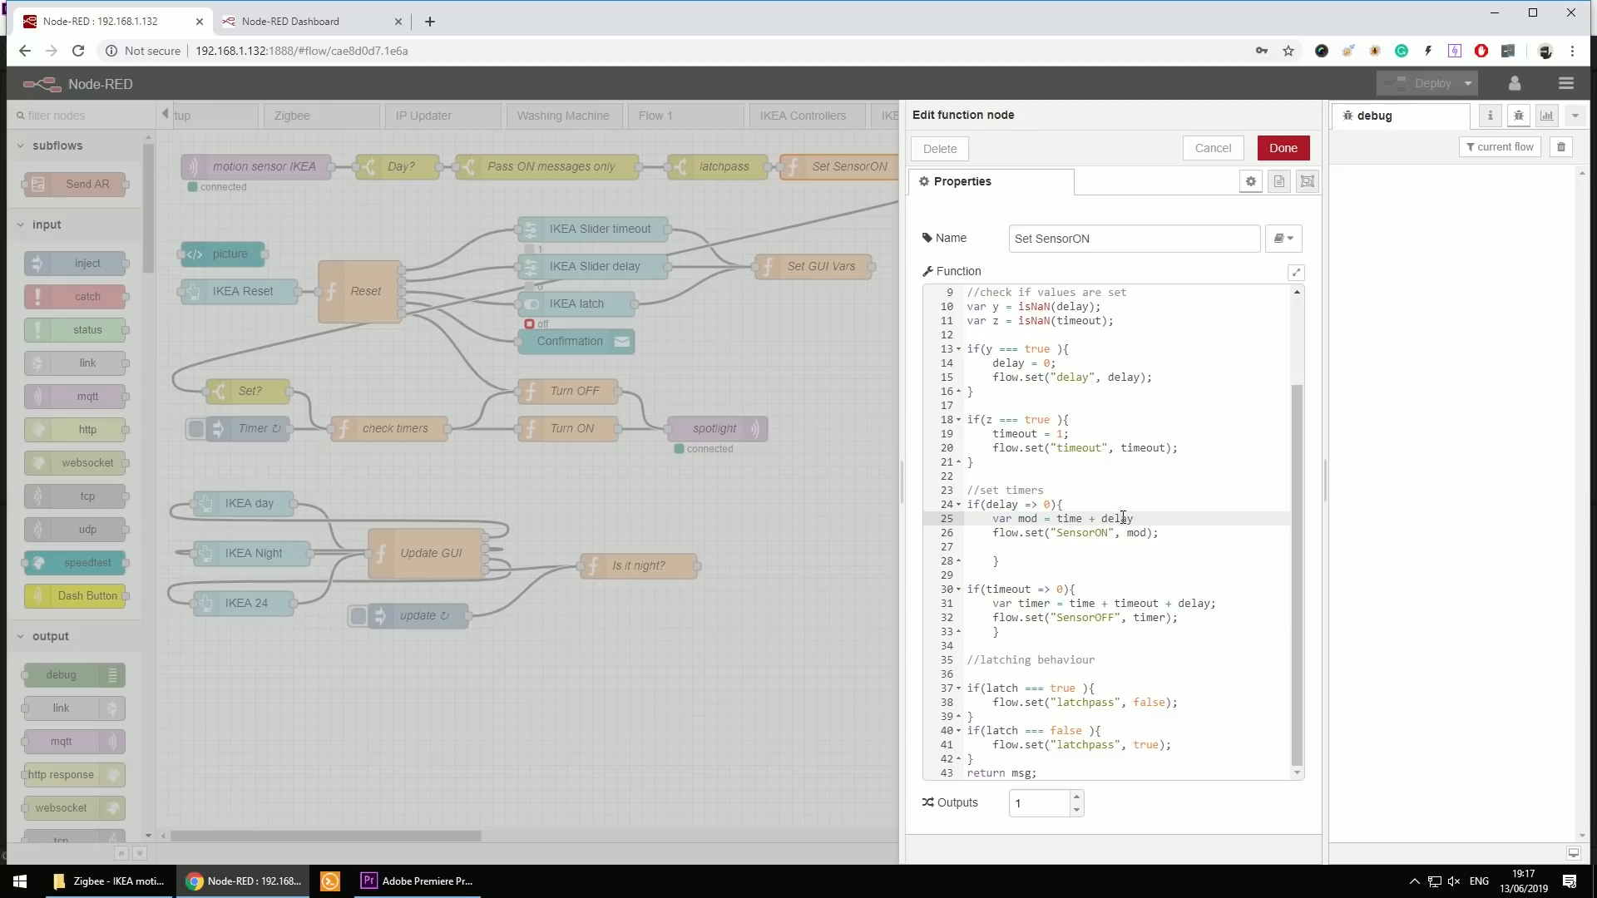
mouse_move(994, 589)
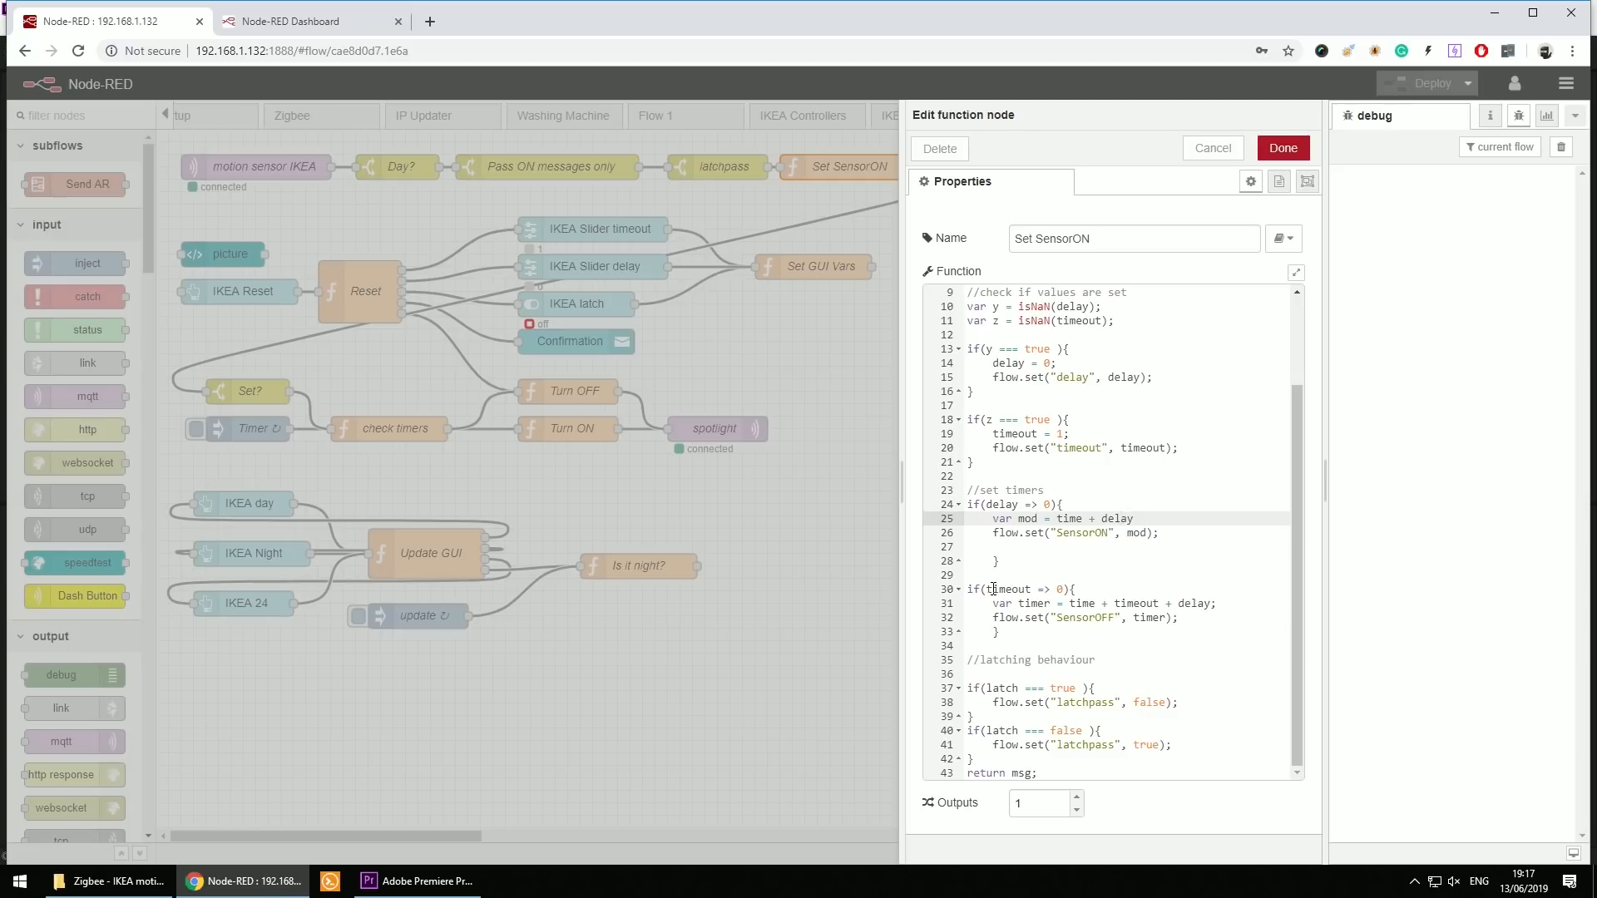
click(1008, 589)
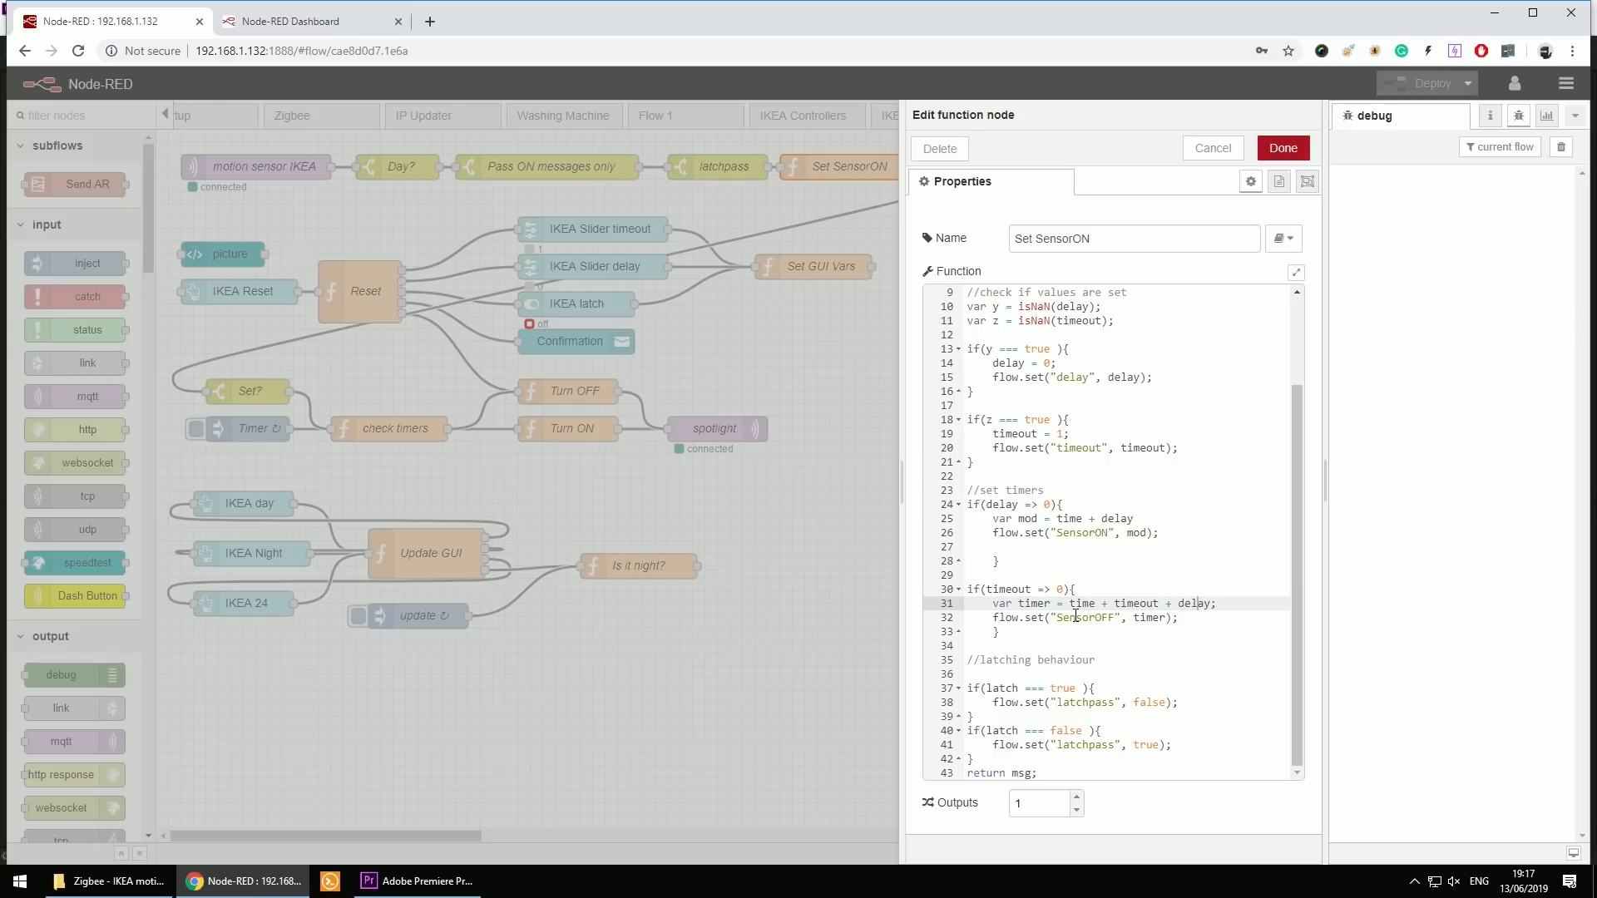
double_click(1090, 617)
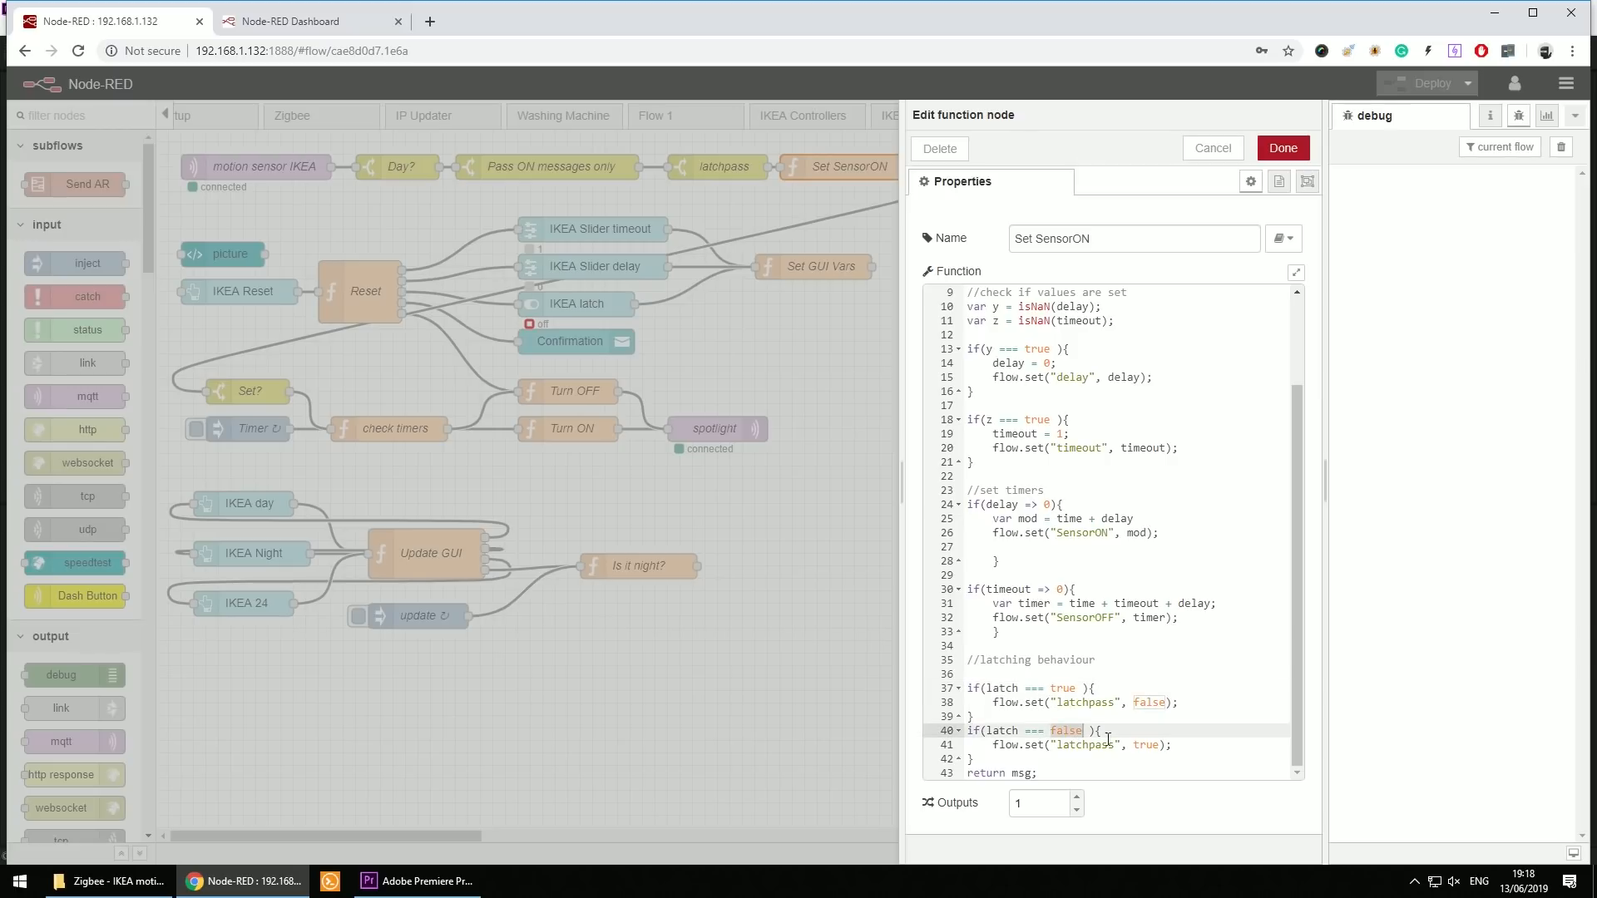
click(1281, 149)
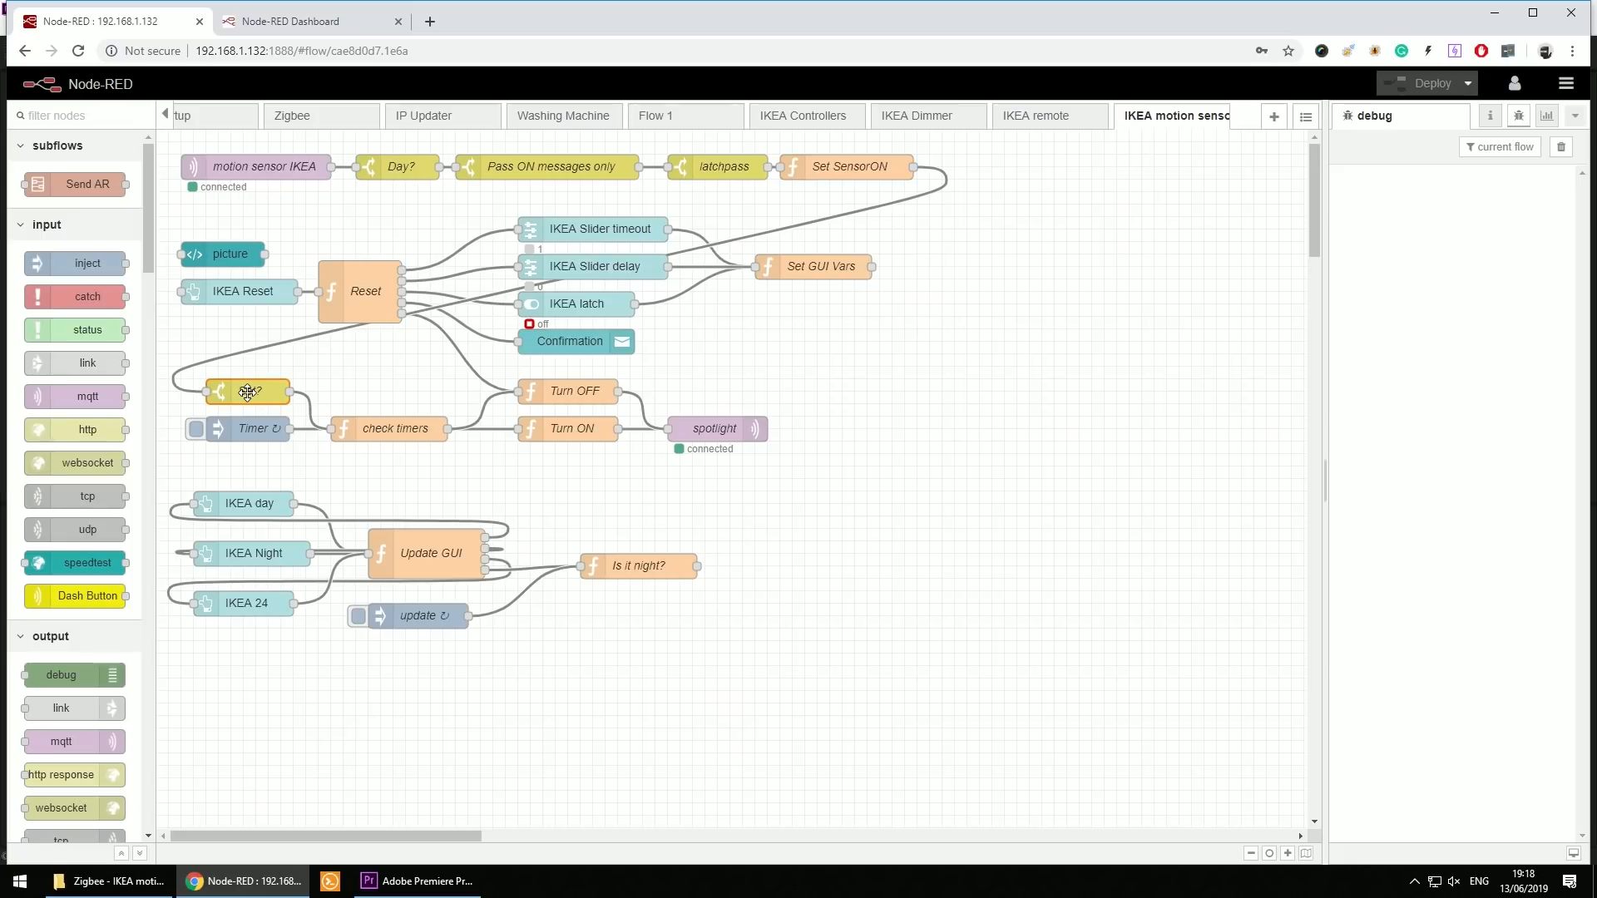
double_click(248, 391)
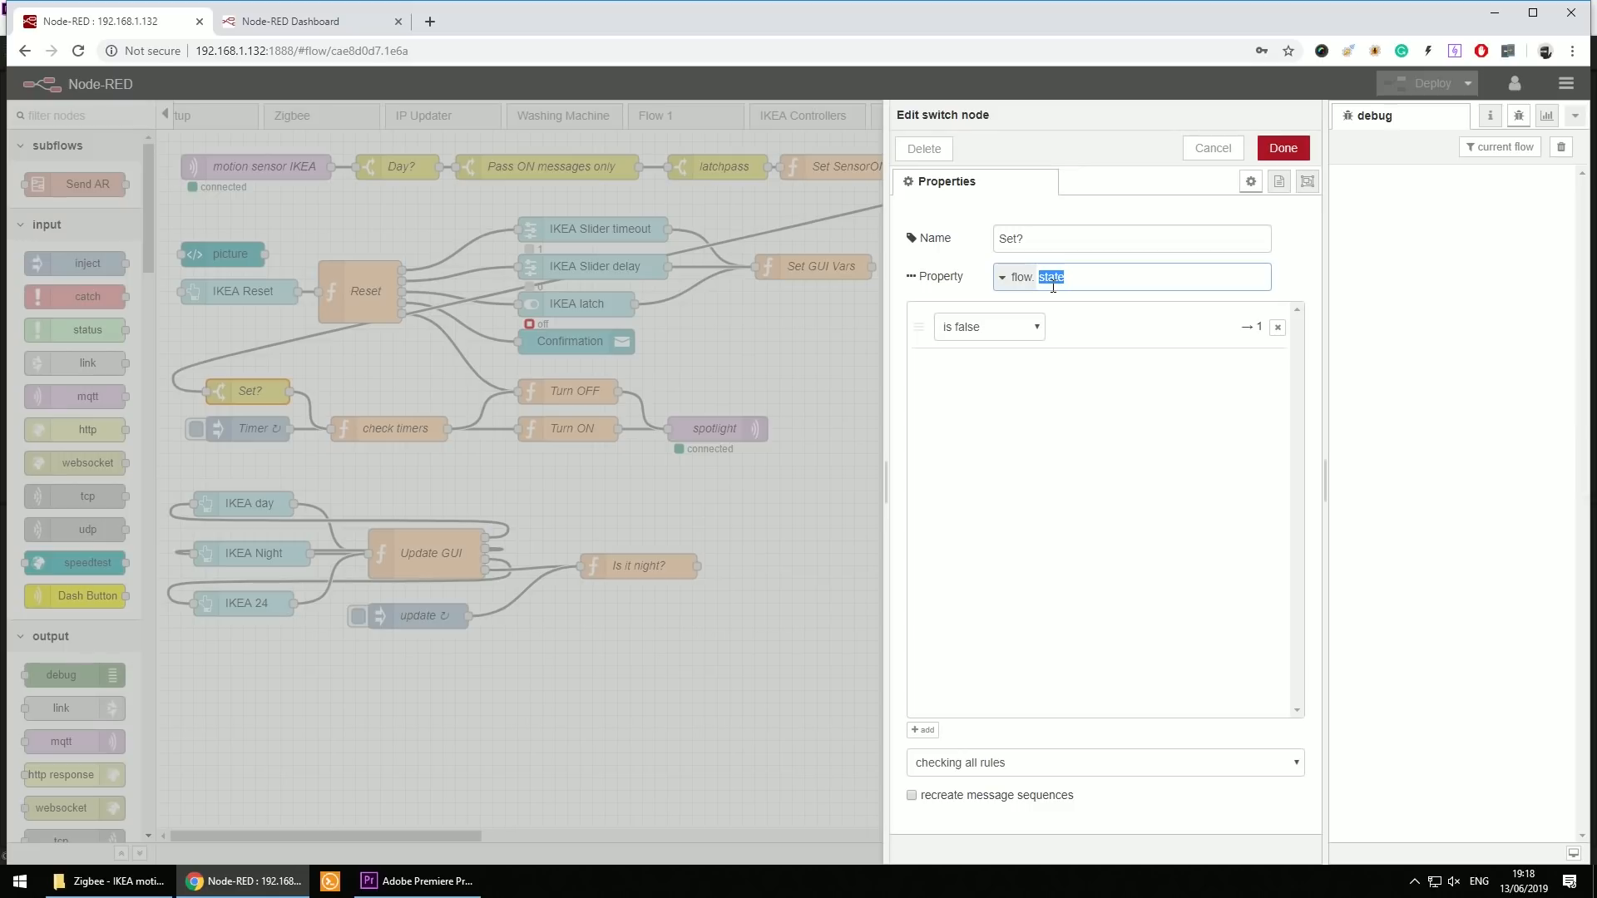
click(1211, 148)
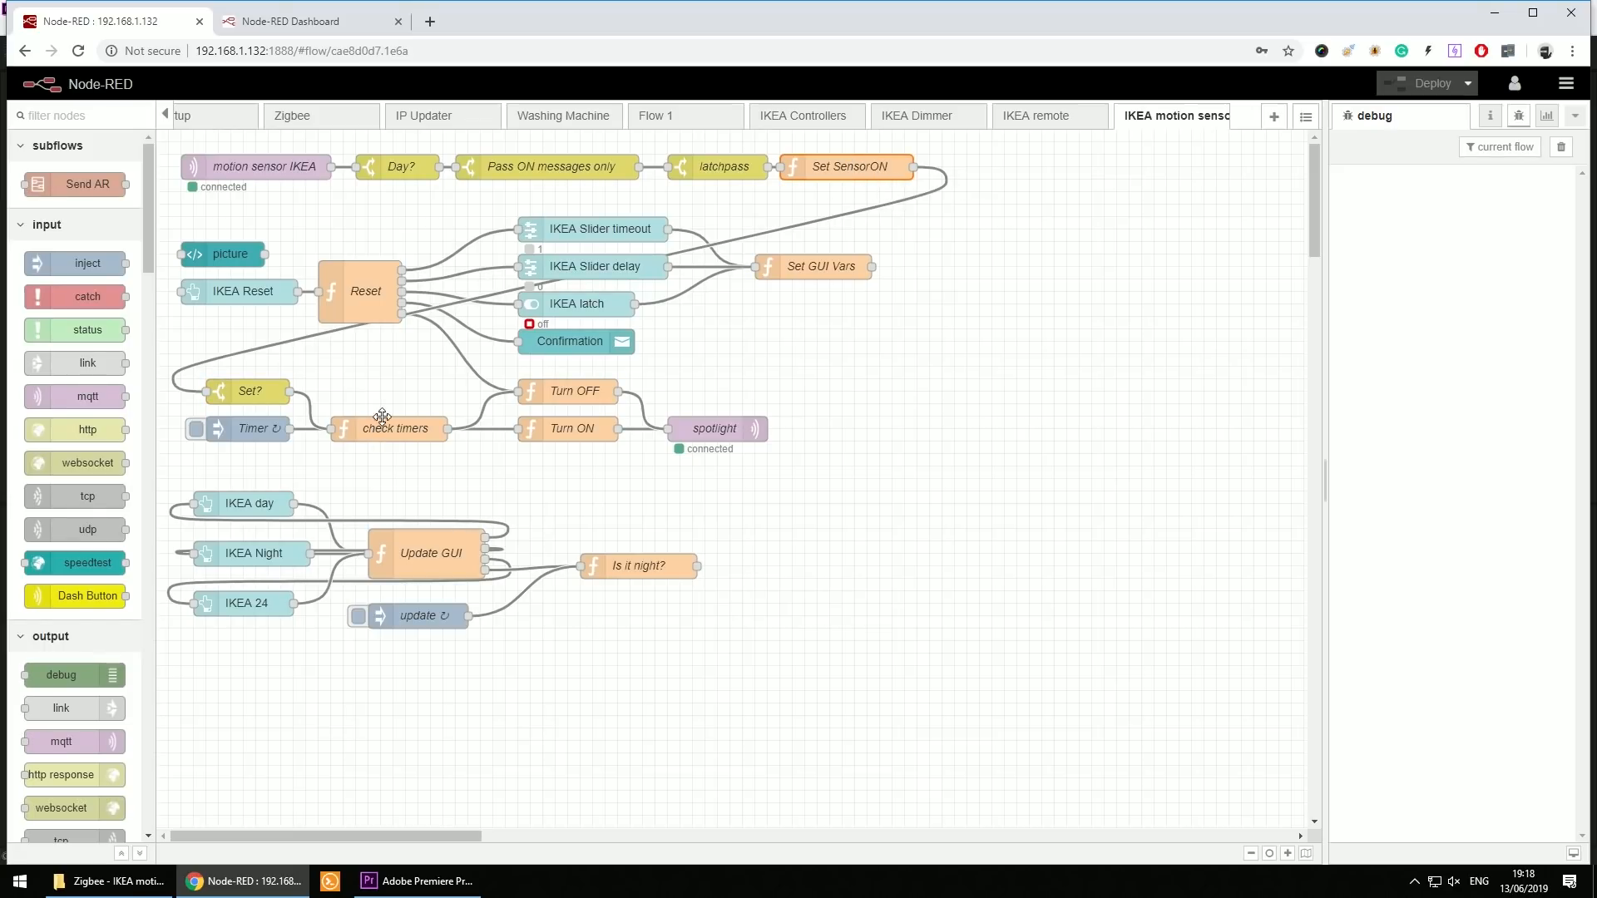
click(389, 428)
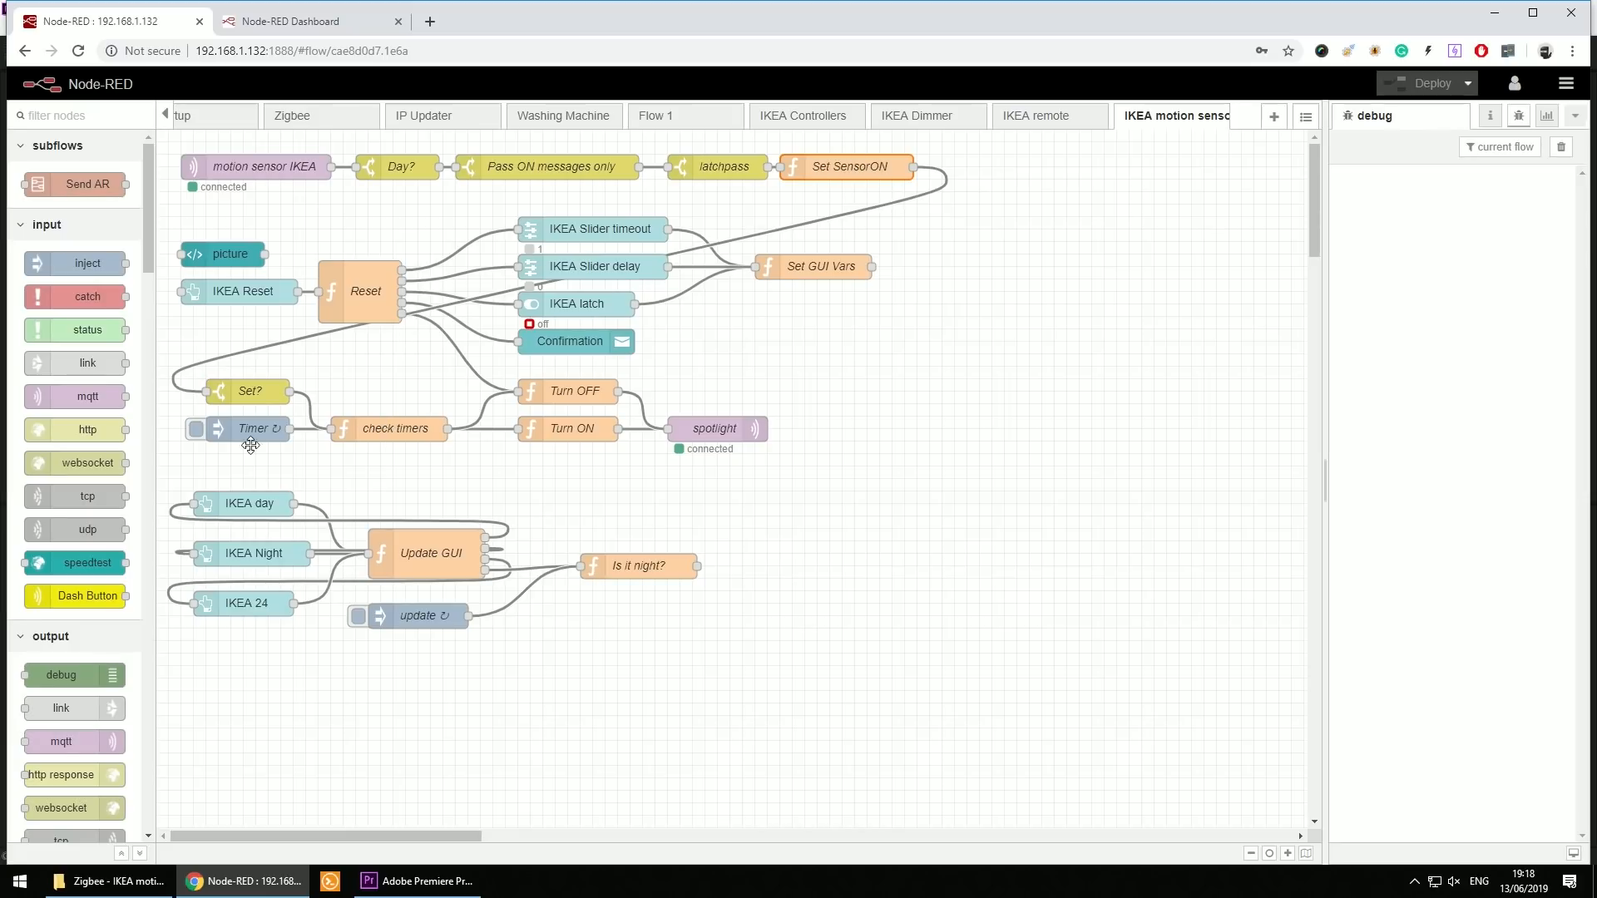
mouse_move(379, 424)
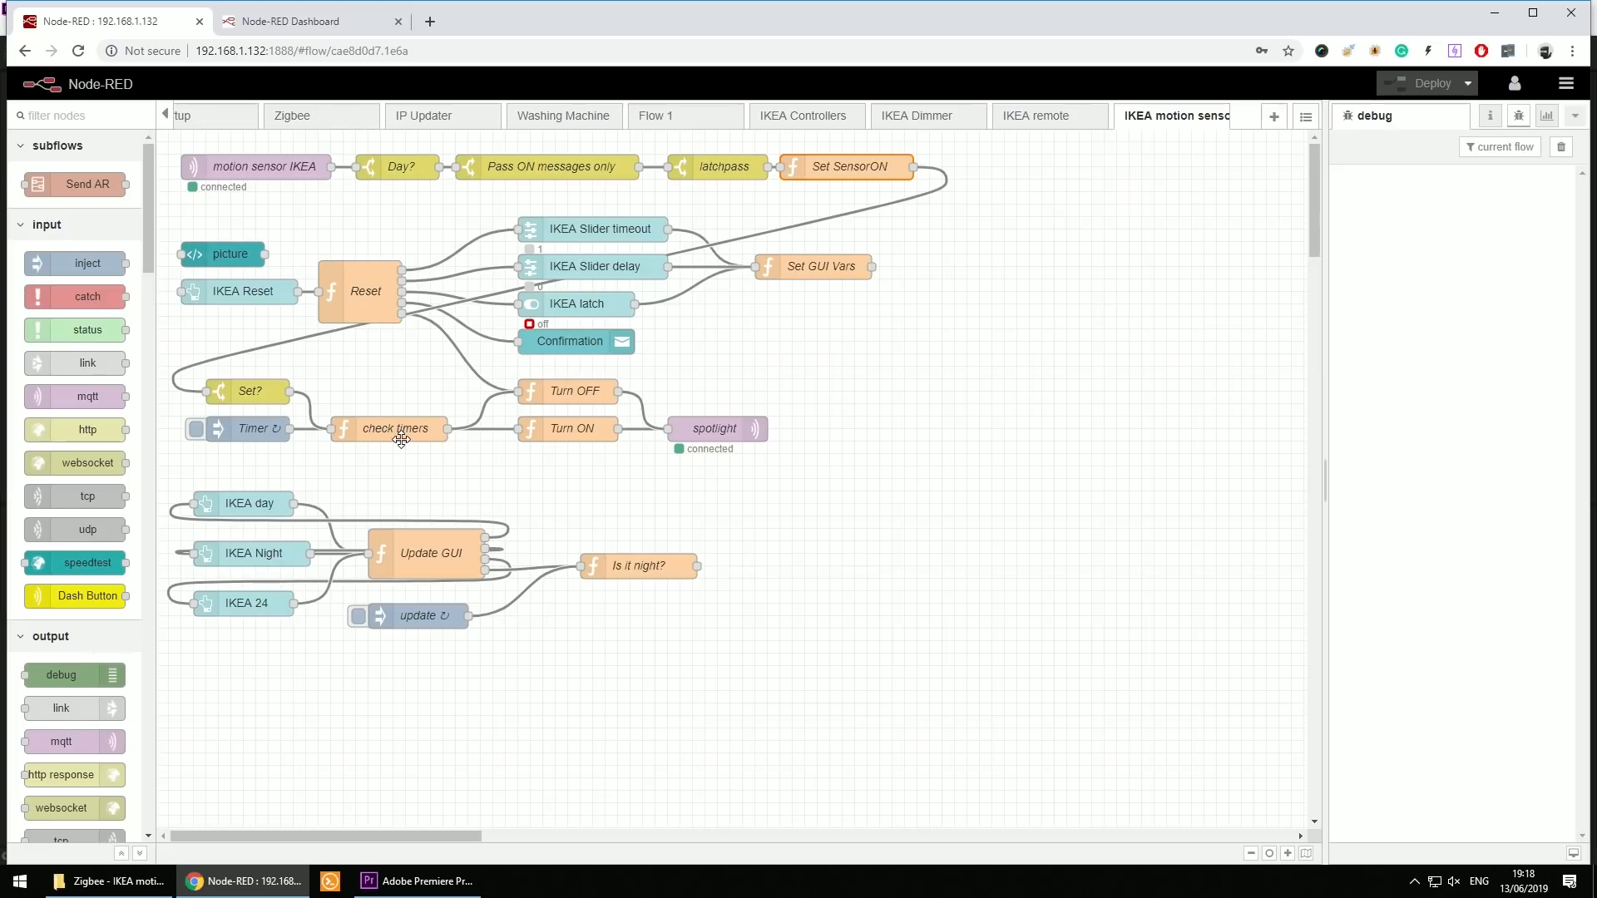
mouse_move(566, 388)
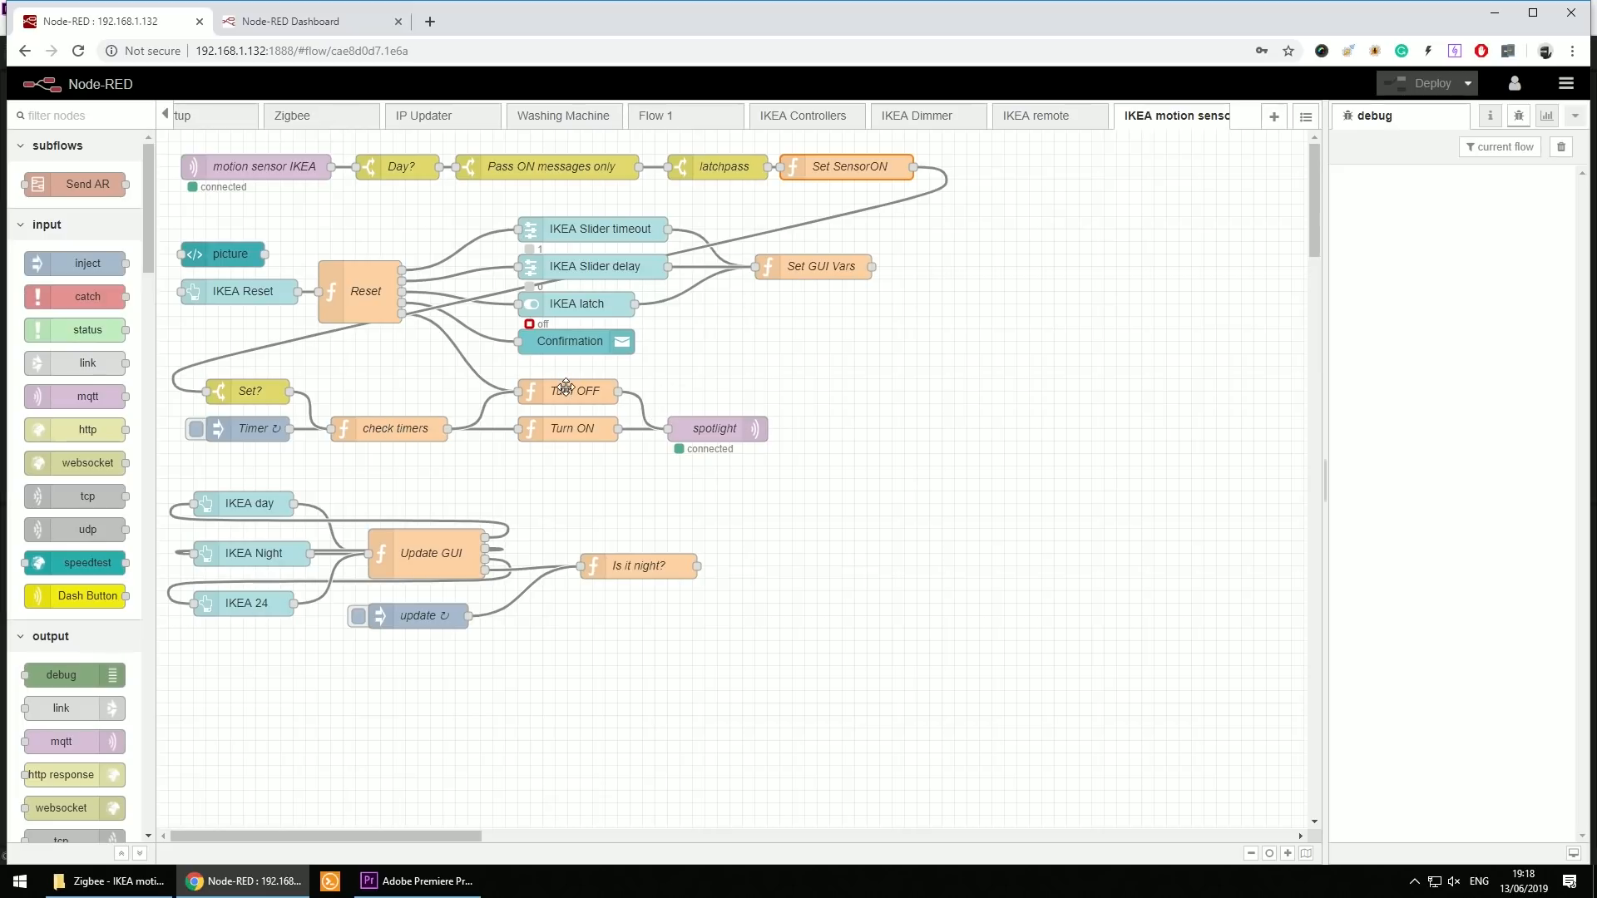
double_click(567, 391)
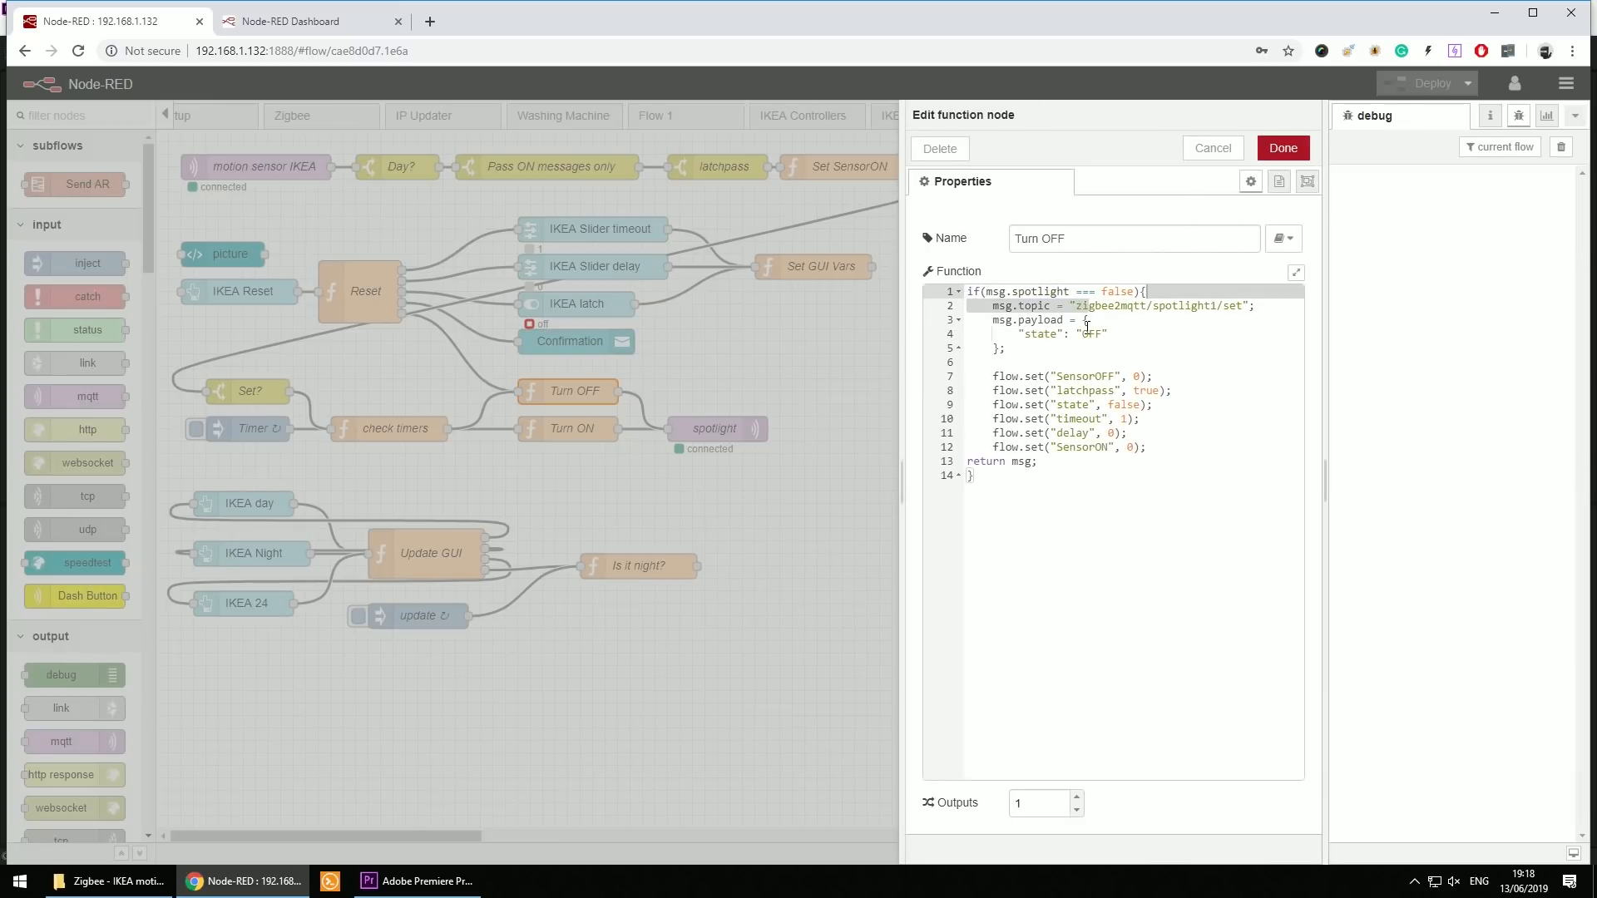
- Highlight the flow variable resets in Turn OFF and close it
drag(998, 376, 1038, 460)
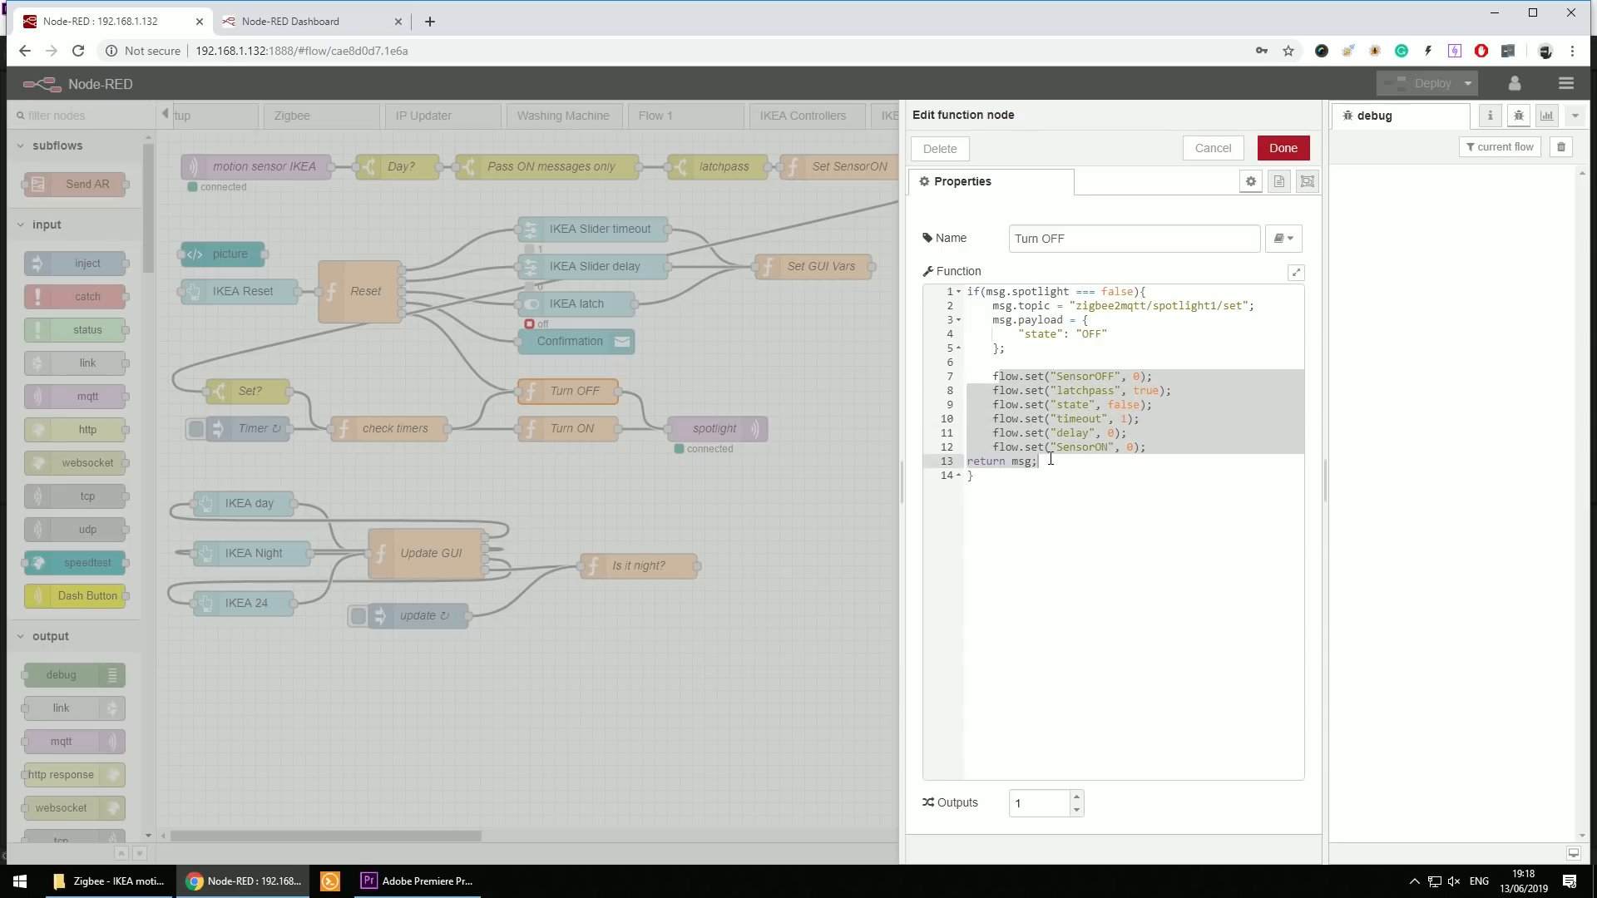
click(1281, 148)
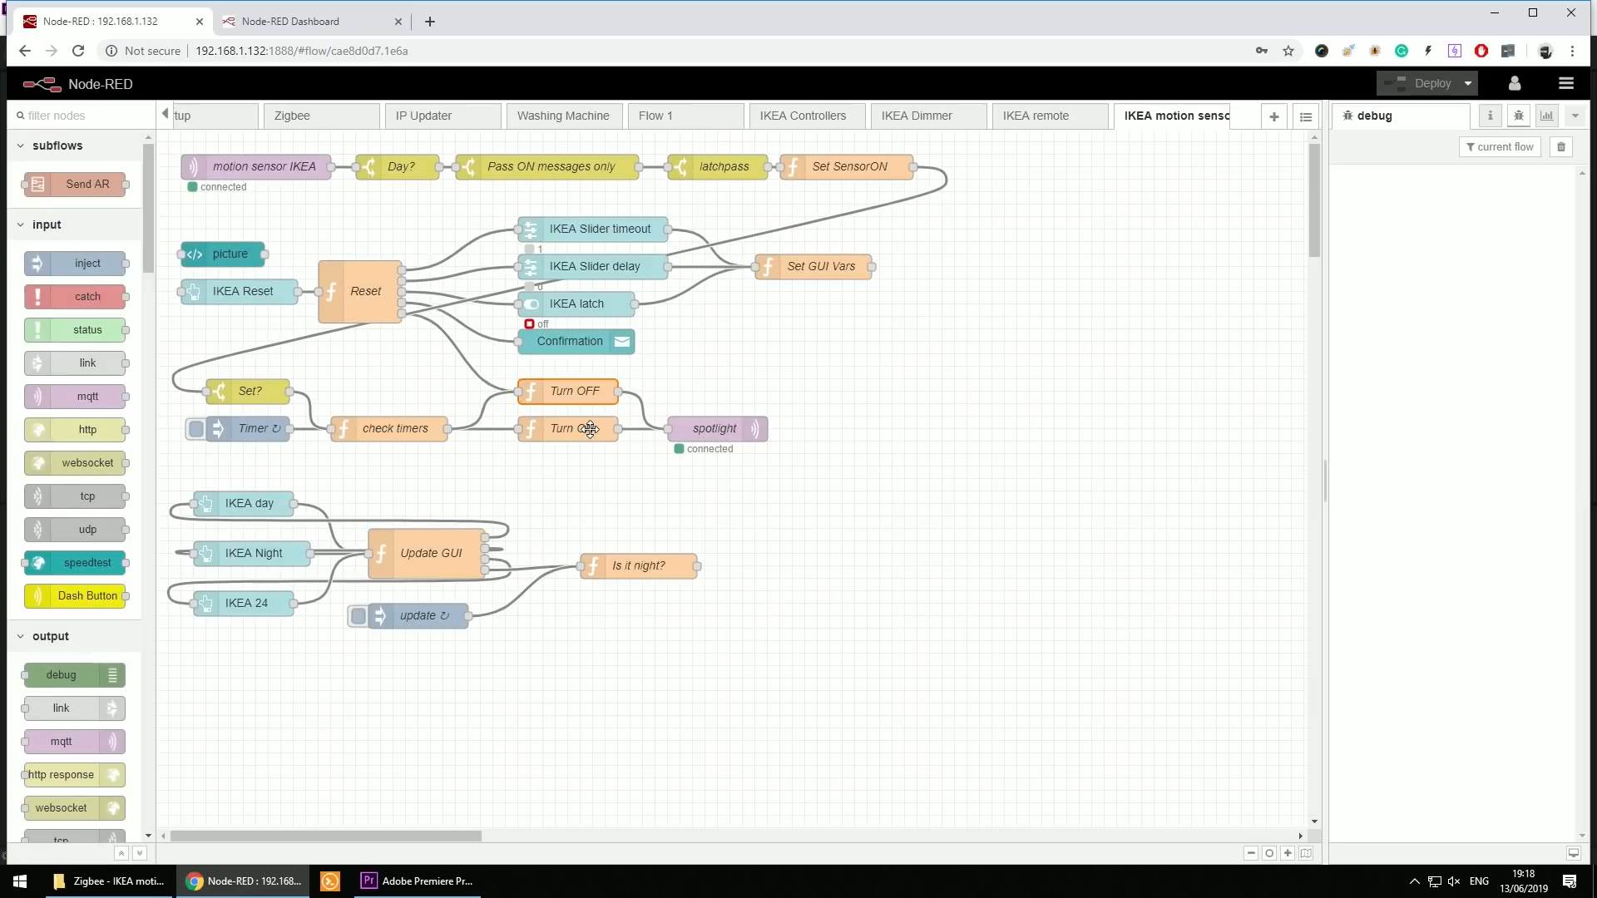
- Review the Turn ON function, then bring up the check timers code
double_click(571, 428)
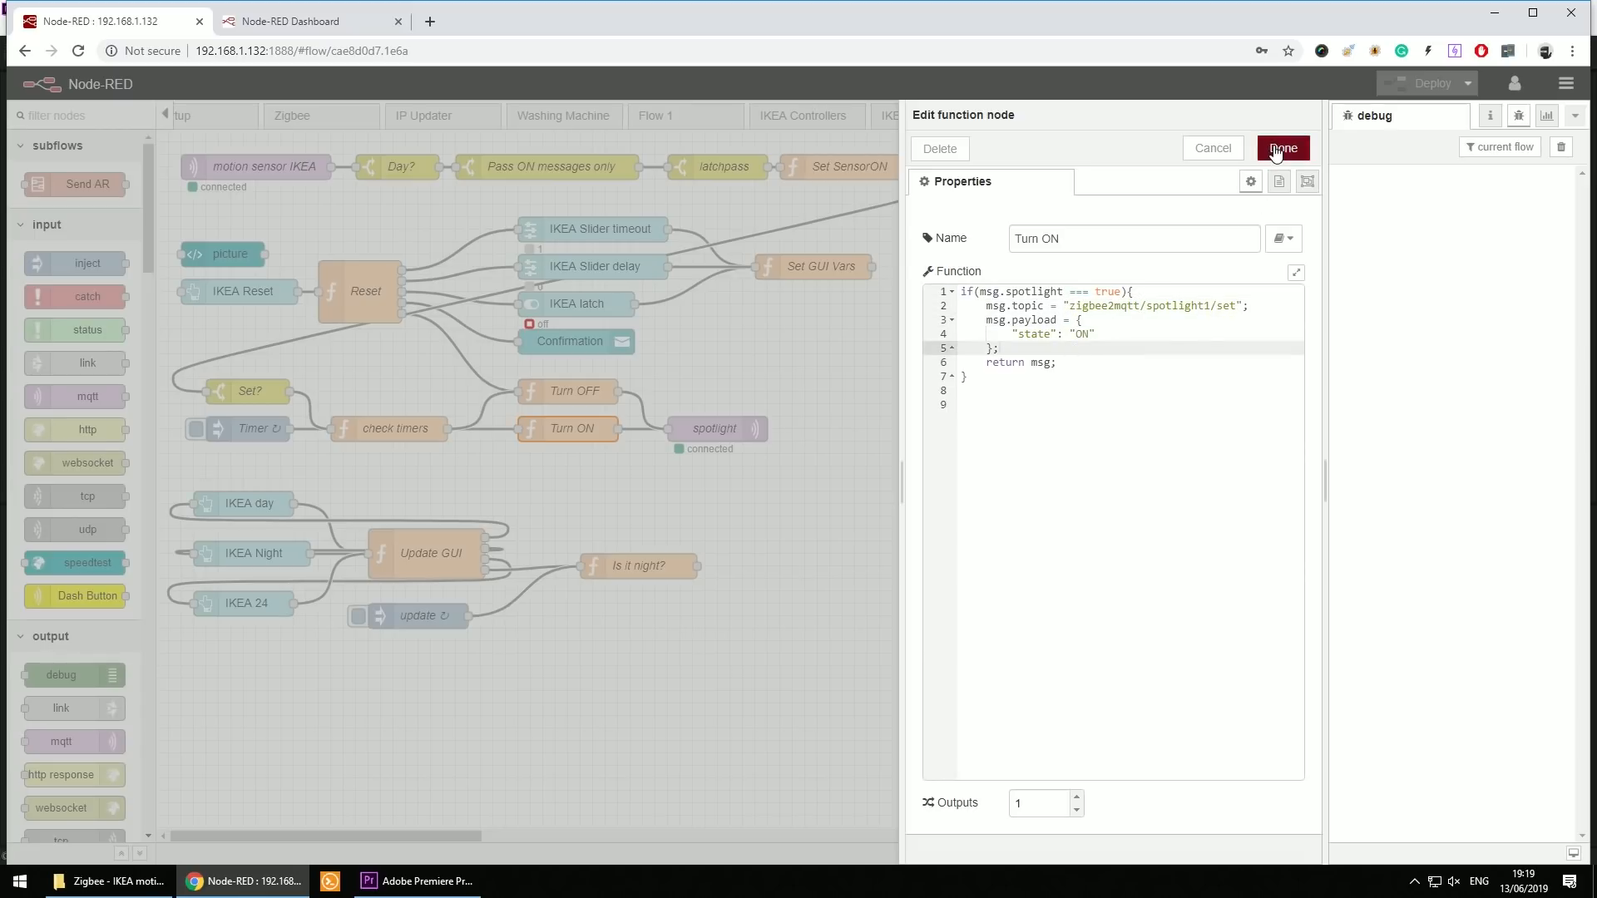
click(1282, 148)
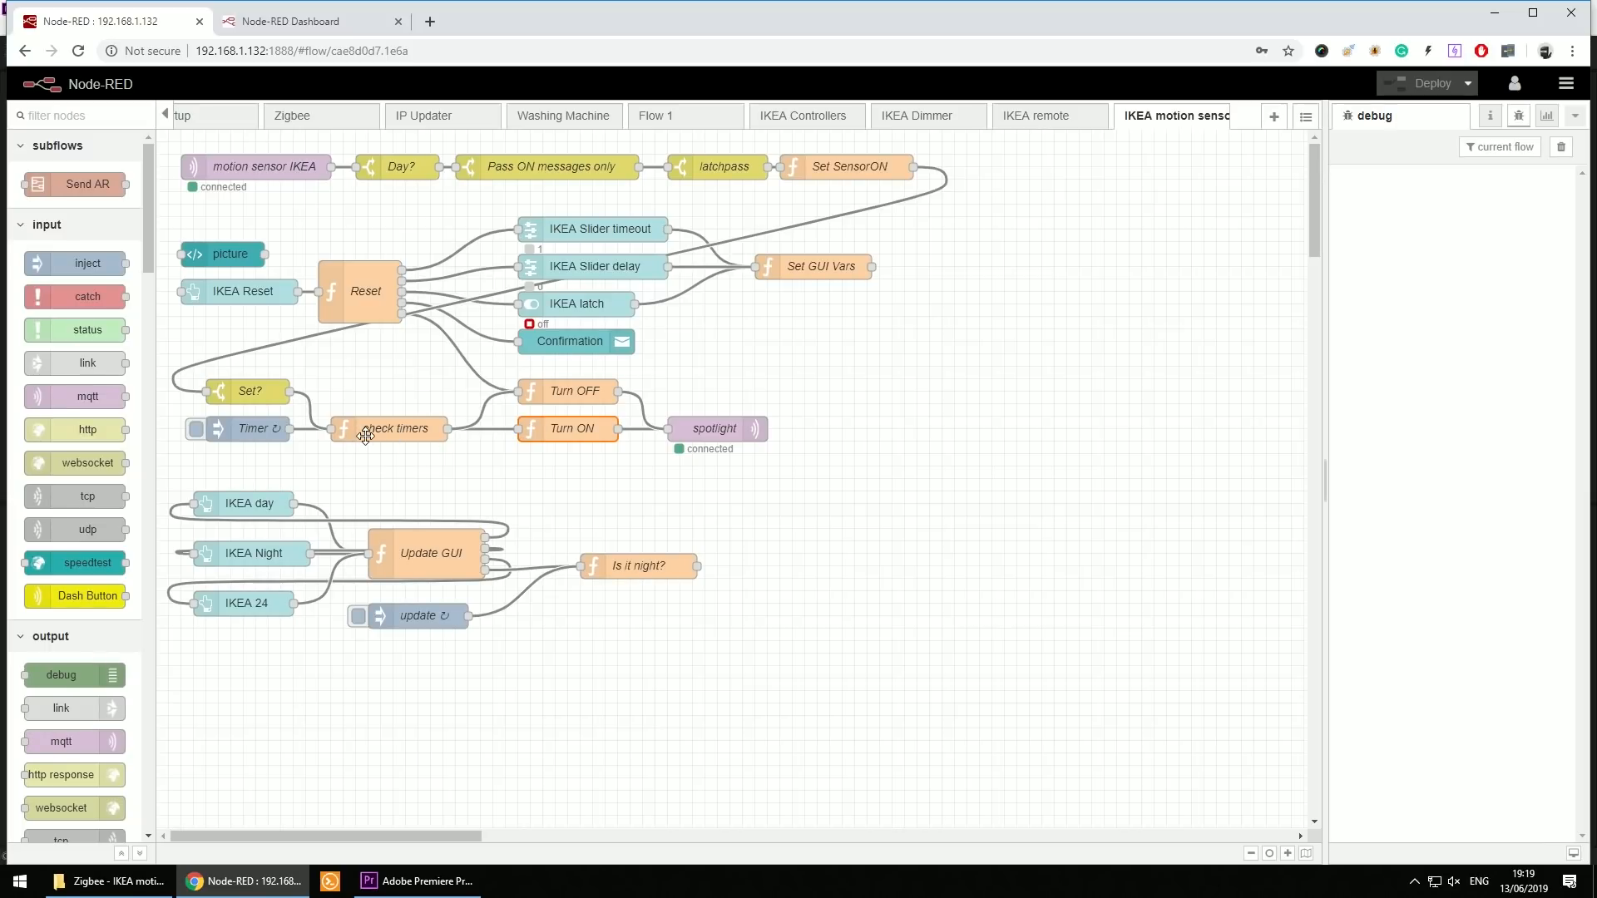
double_click(390, 428)
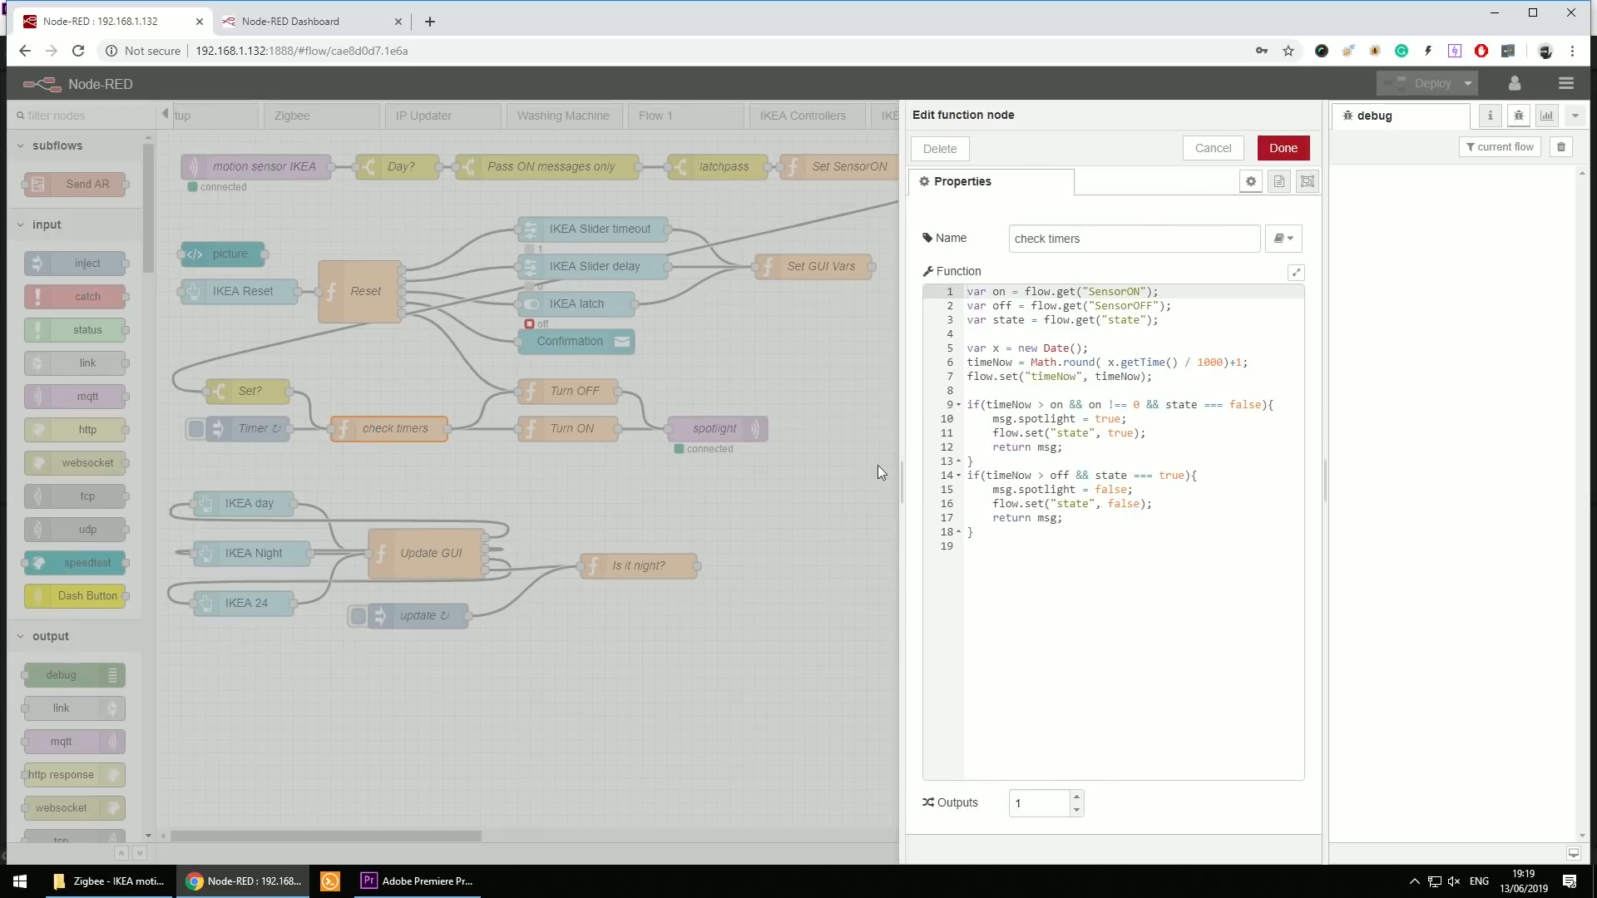
double_click(1112, 291)
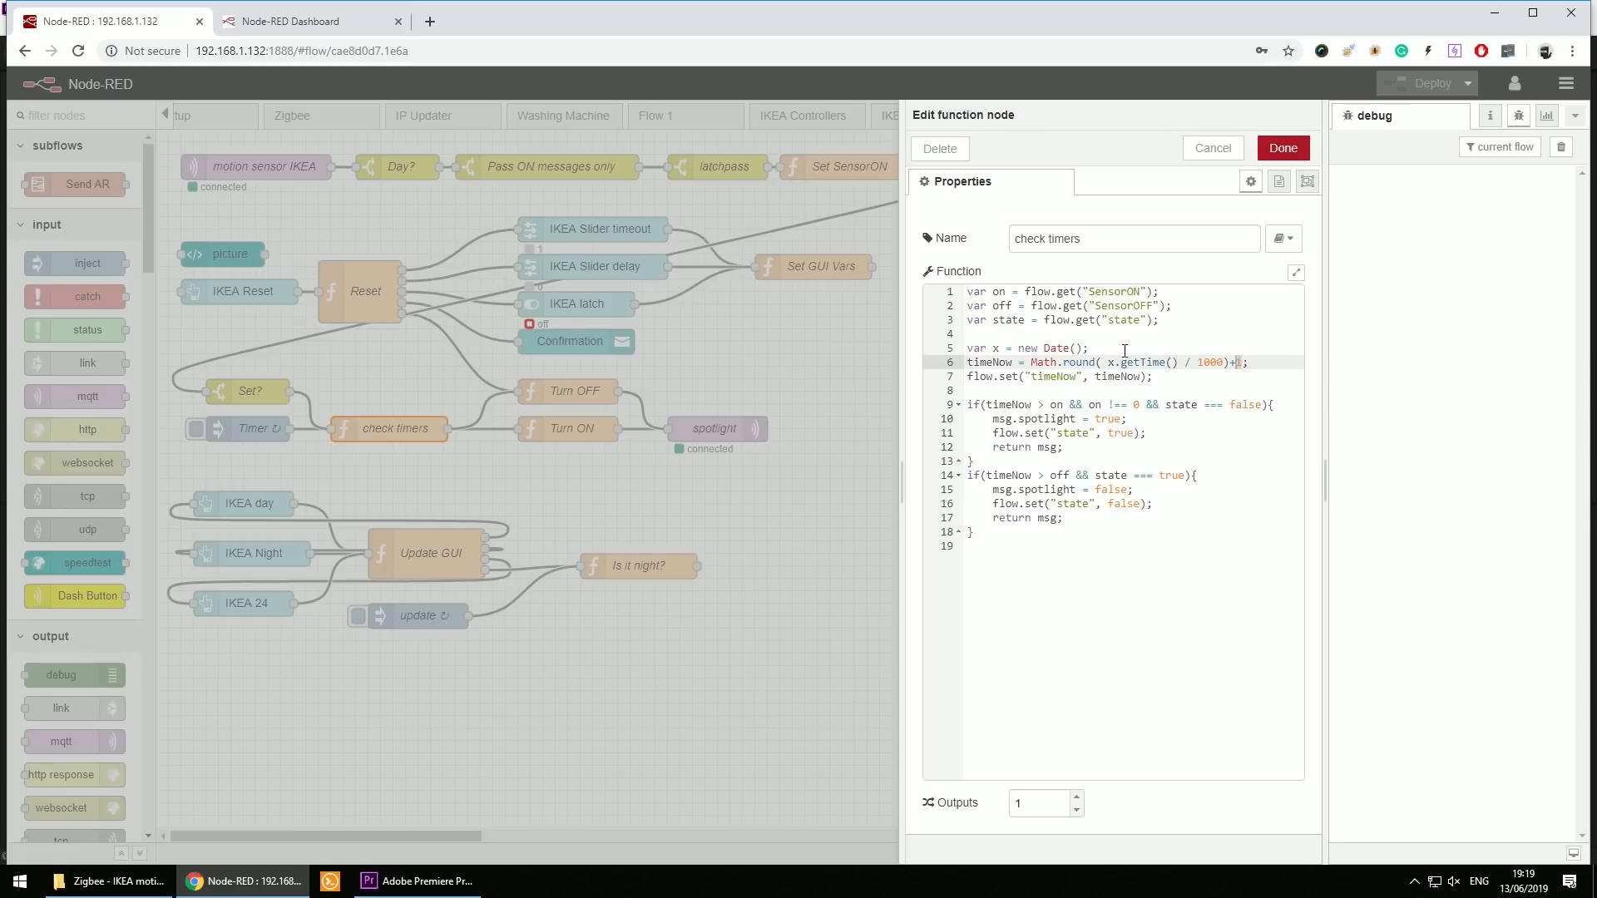
text(1)
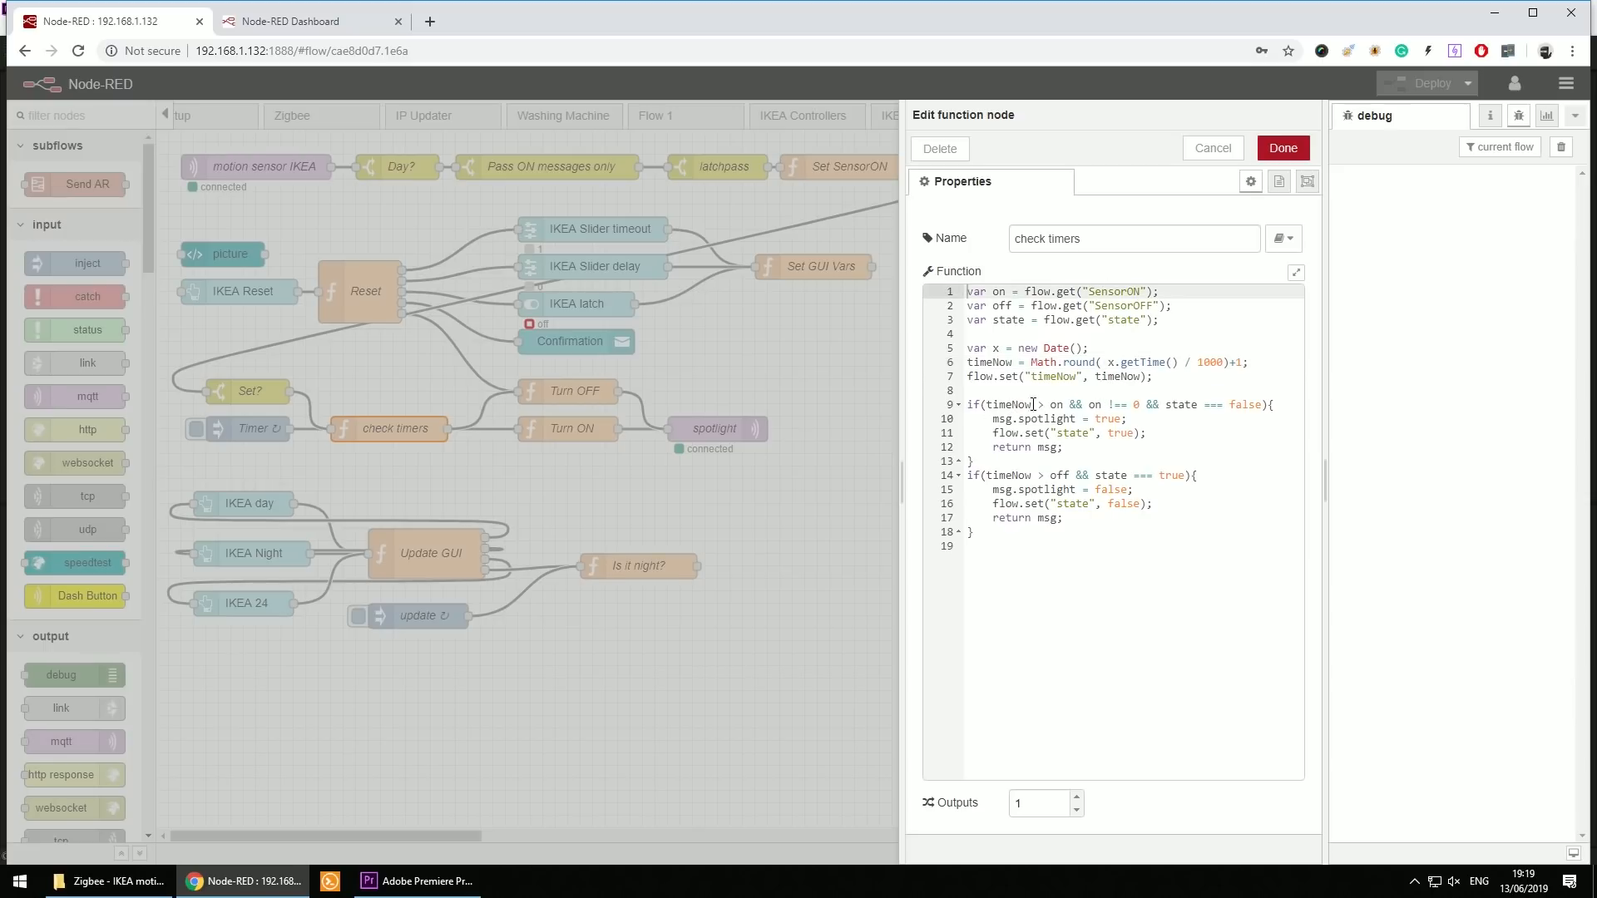
click(1036, 404)
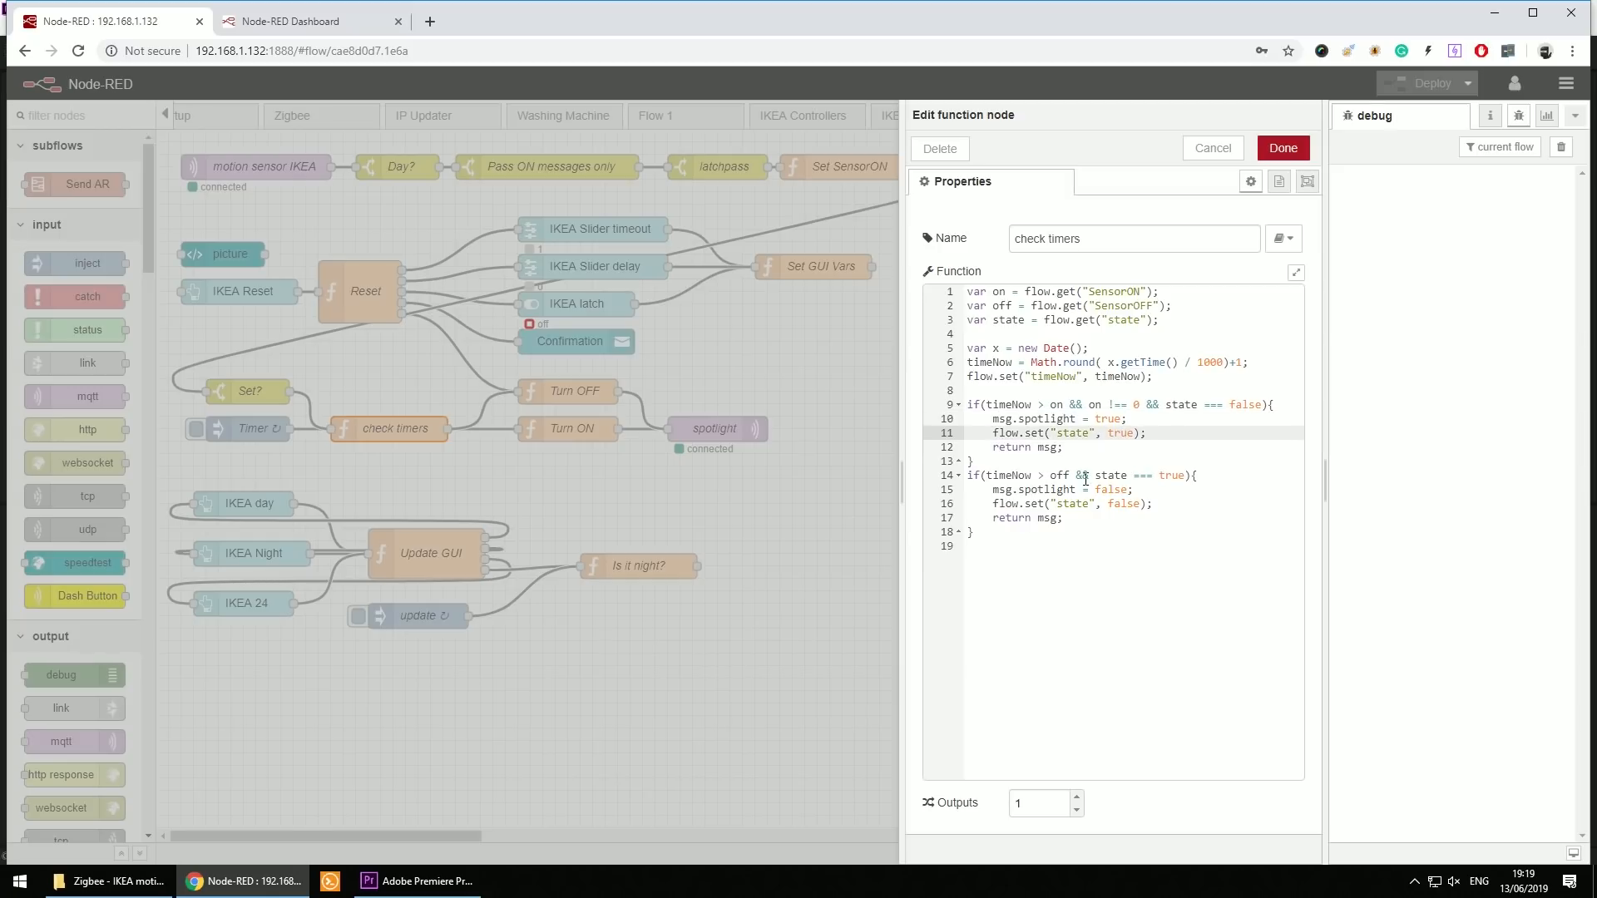
click(1003, 489)
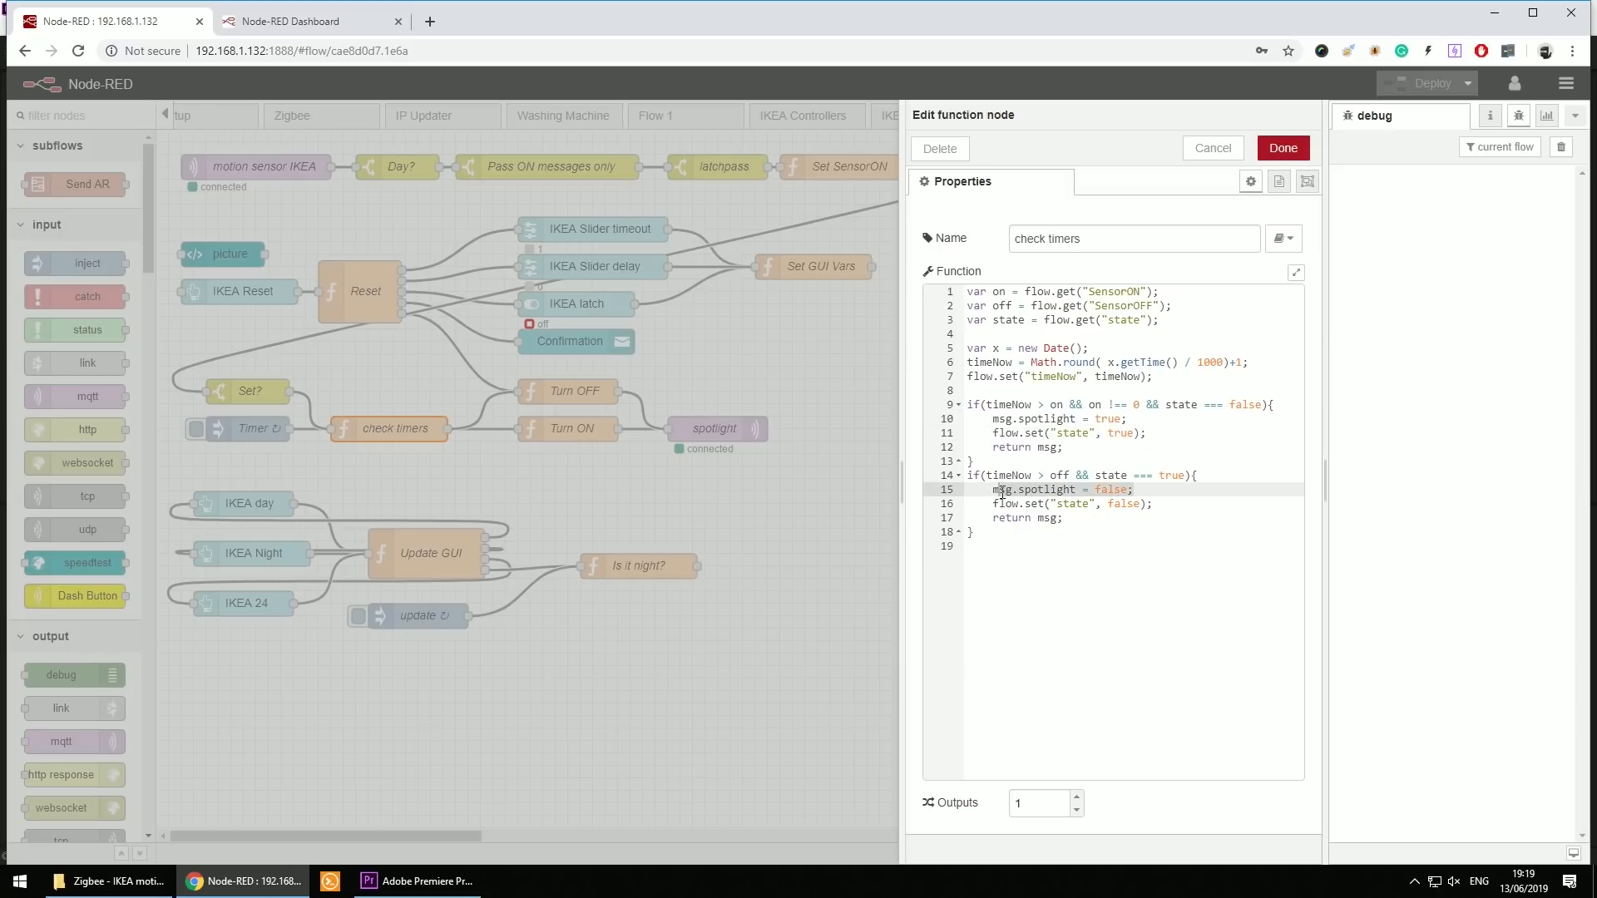